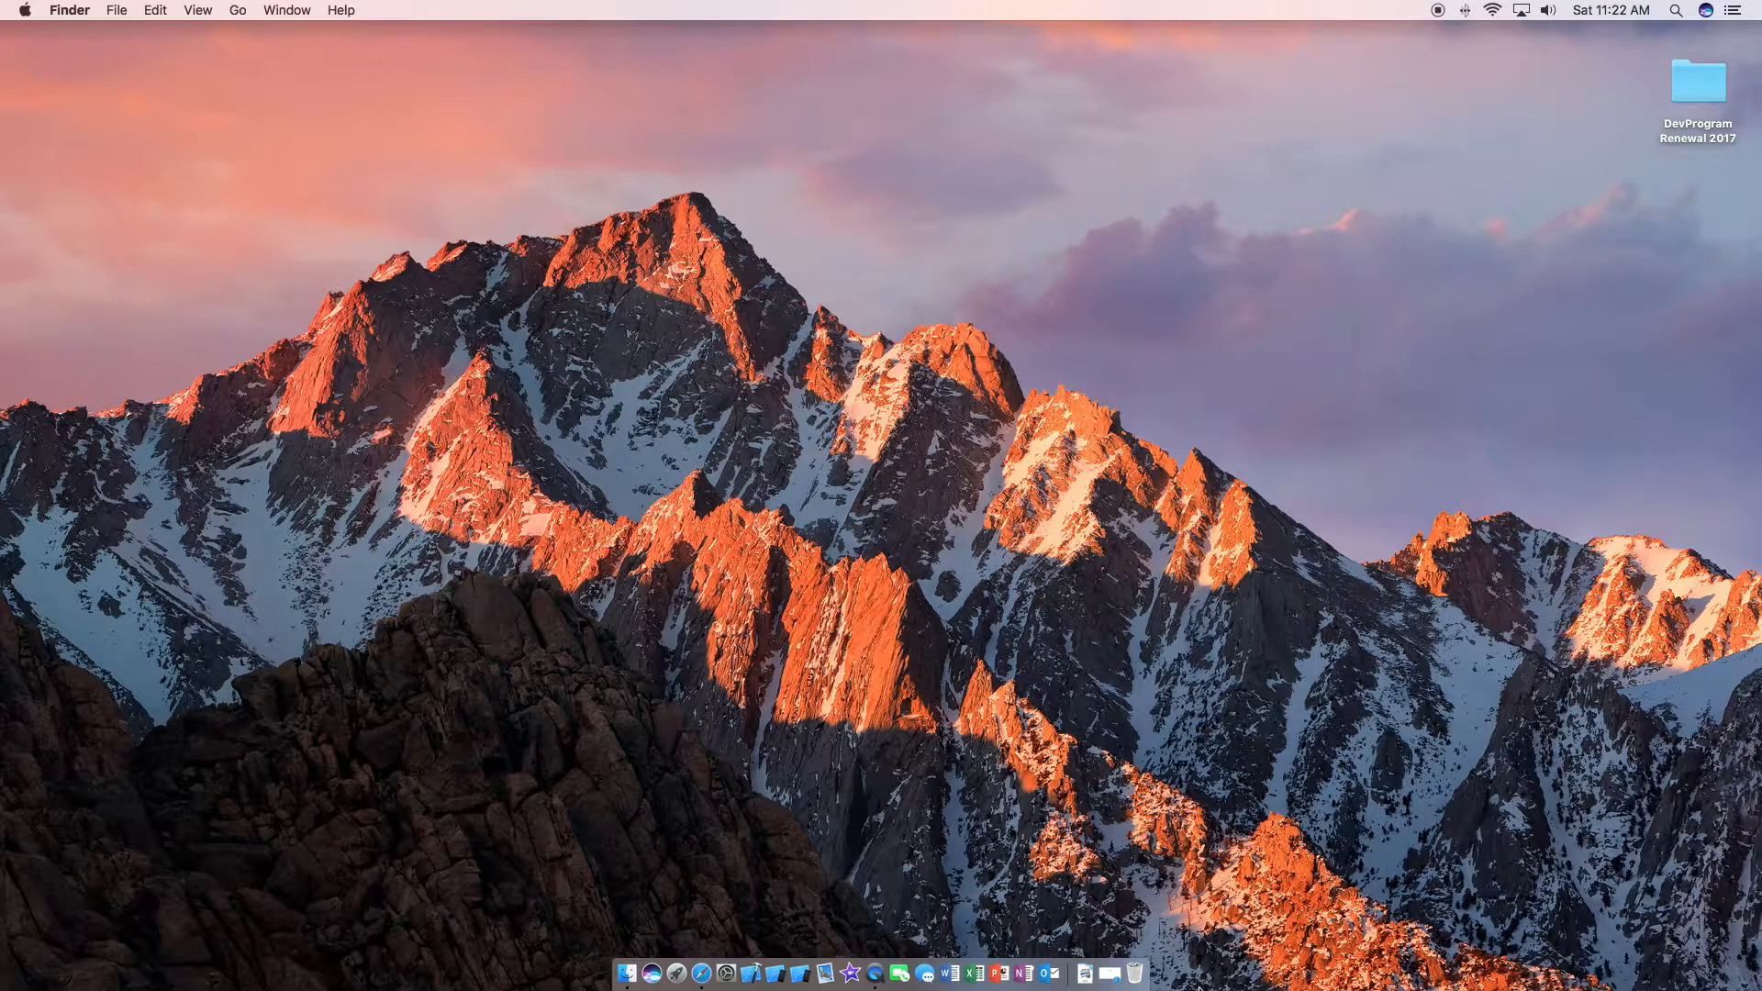
# Start the Xcode 9 beta 4 download from Apple's Developer Downloads page in Safari.
pyautogui.click(665, 972)
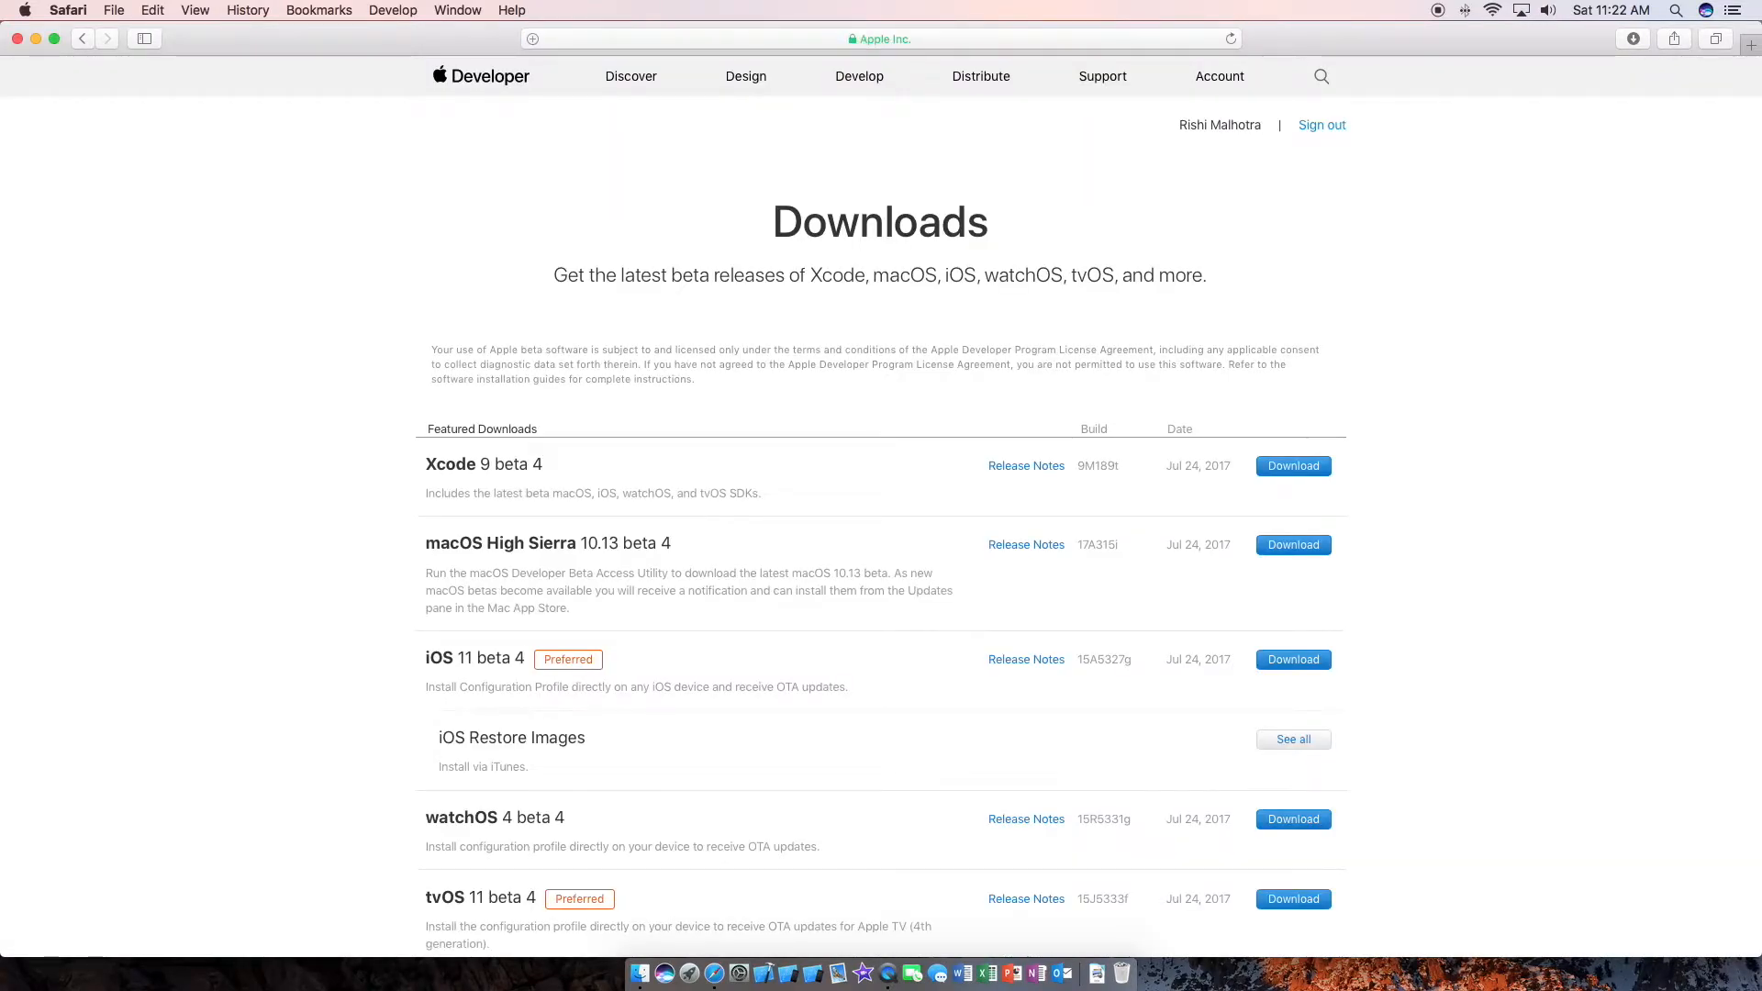
pyautogui.moveTo(1077, 222)
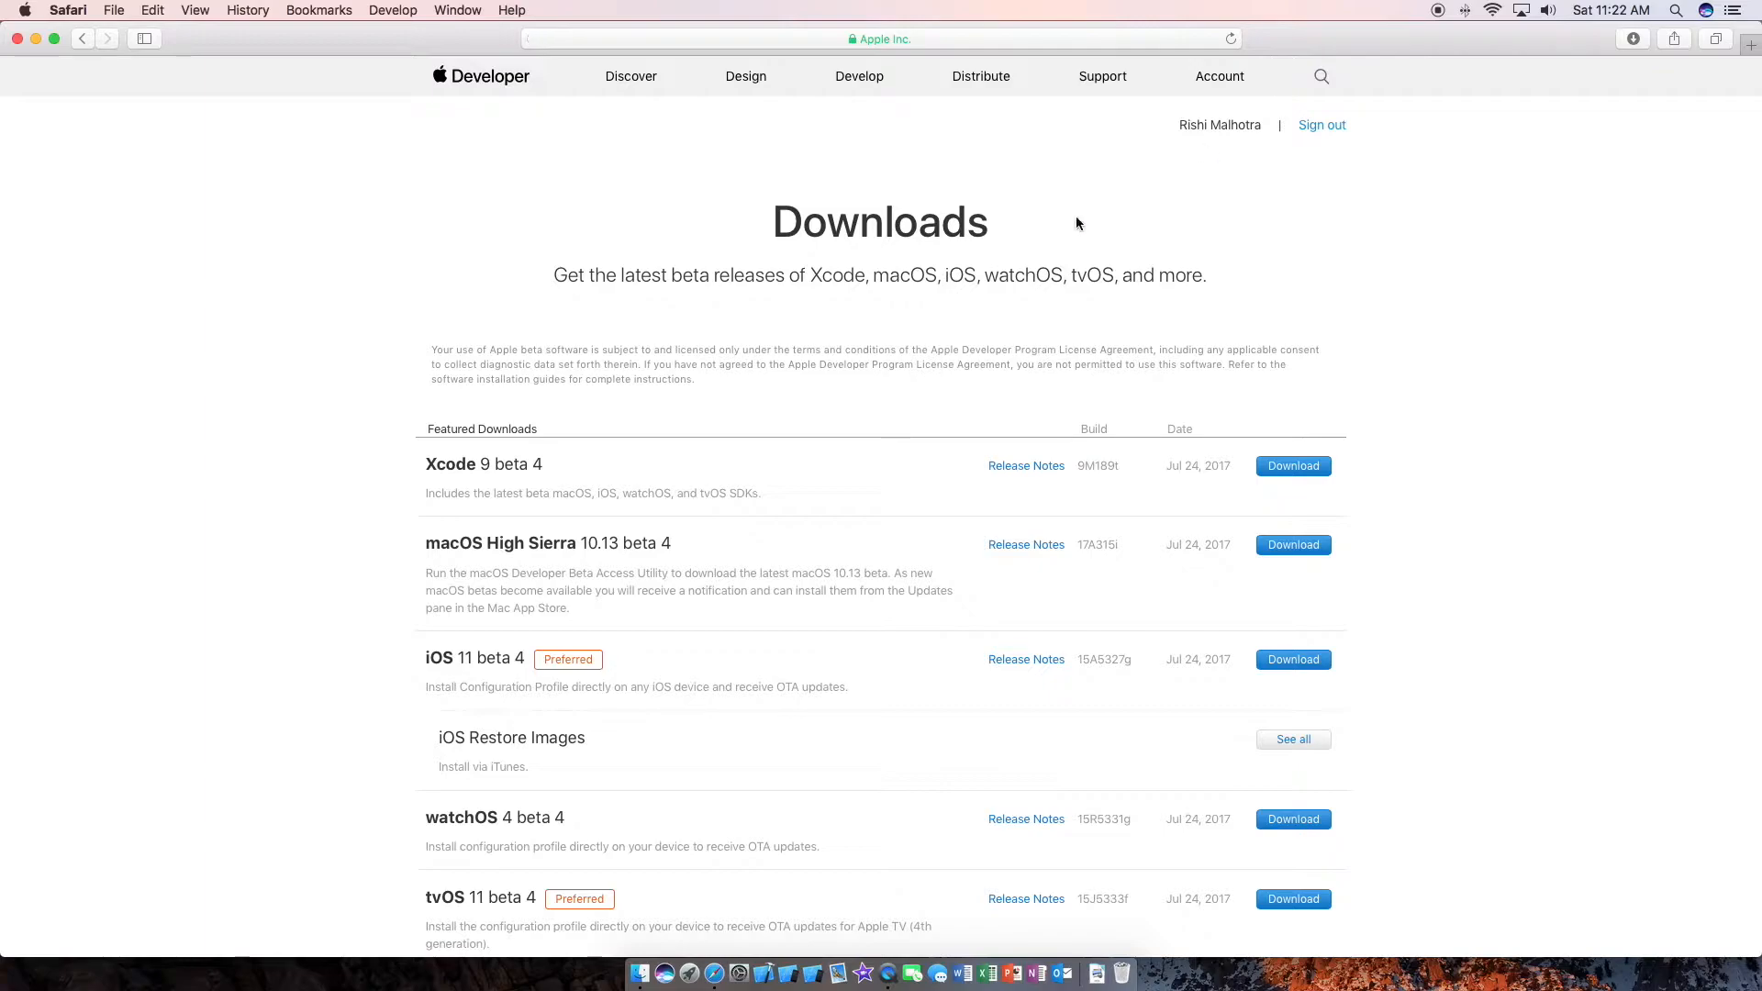
pyautogui.doubleClick(450, 464)
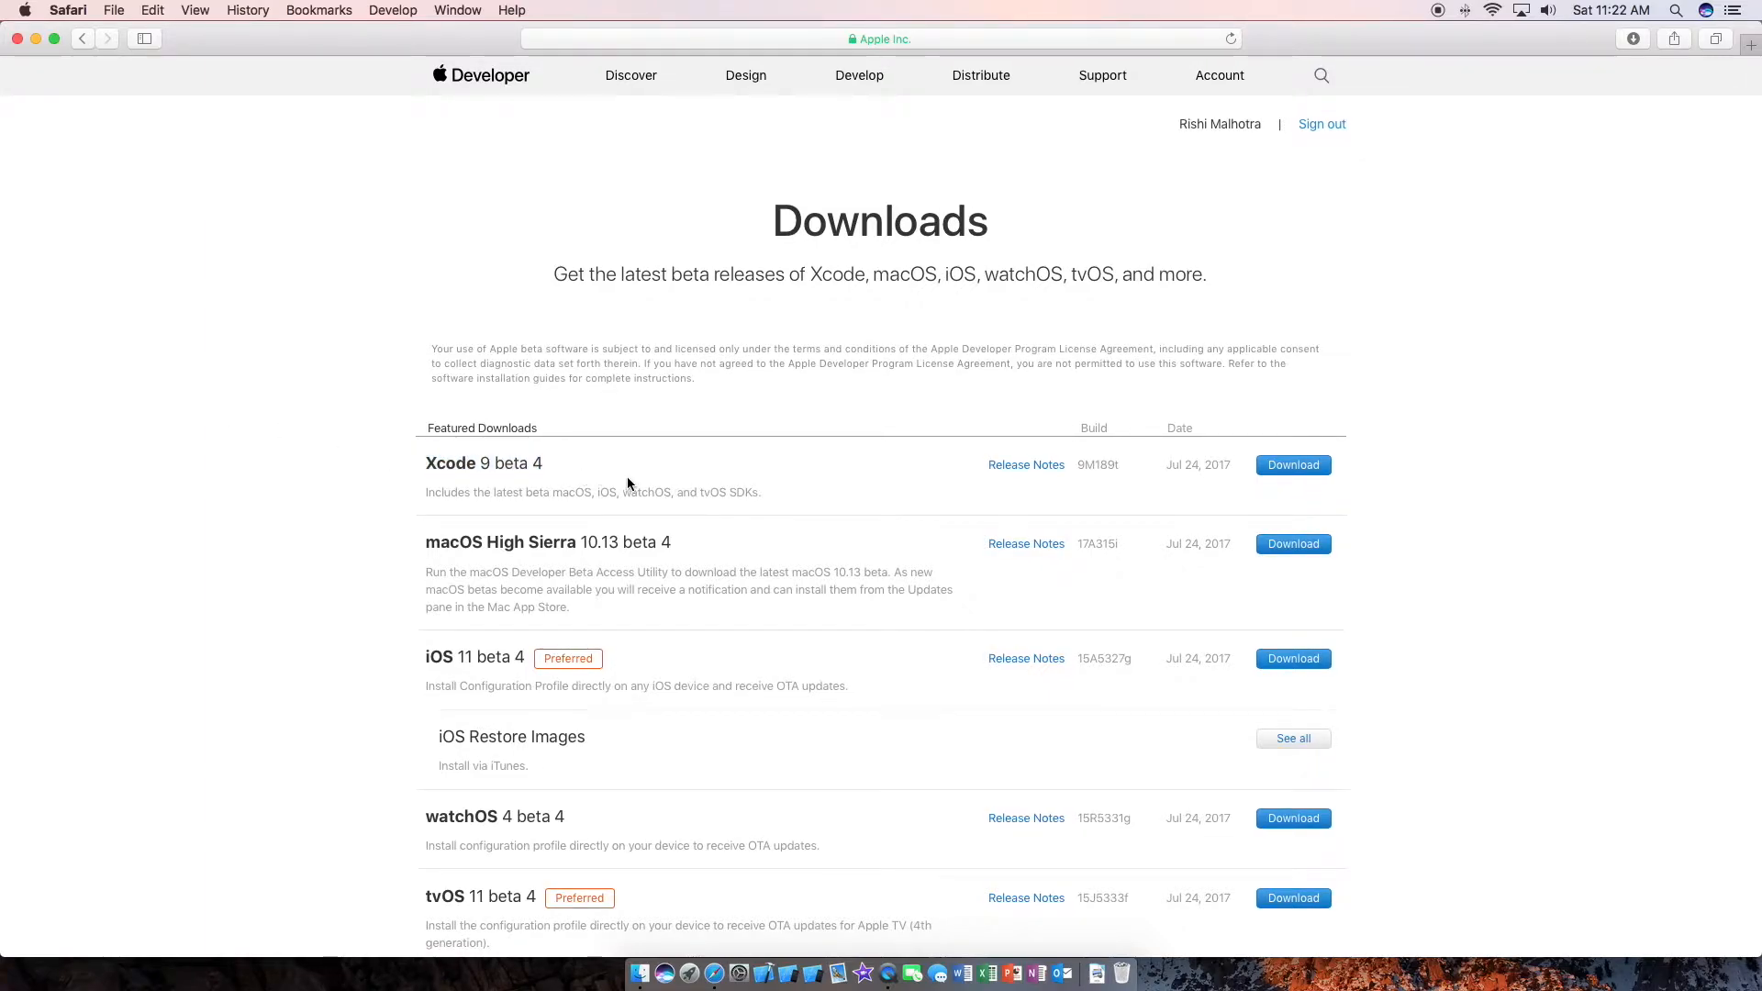
pyautogui.click(1291, 464)
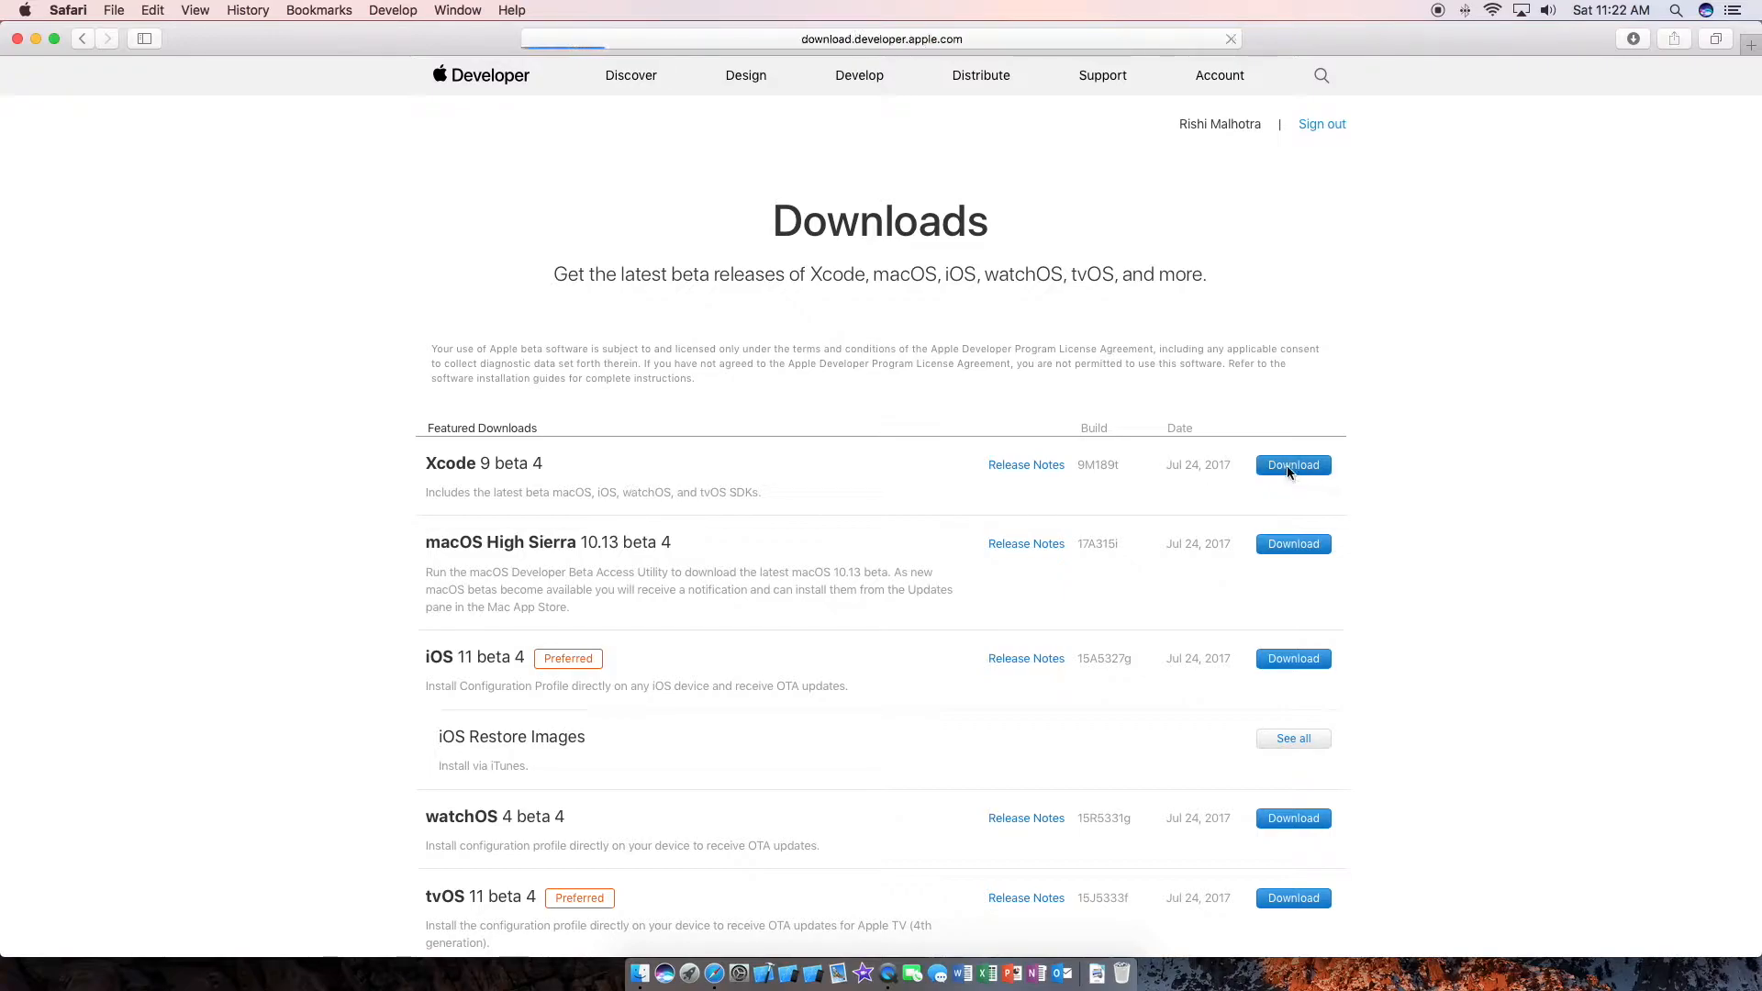
# Save the Xcode 9 beta 4 file to the Desktop.
pyautogui.click(1292, 464)
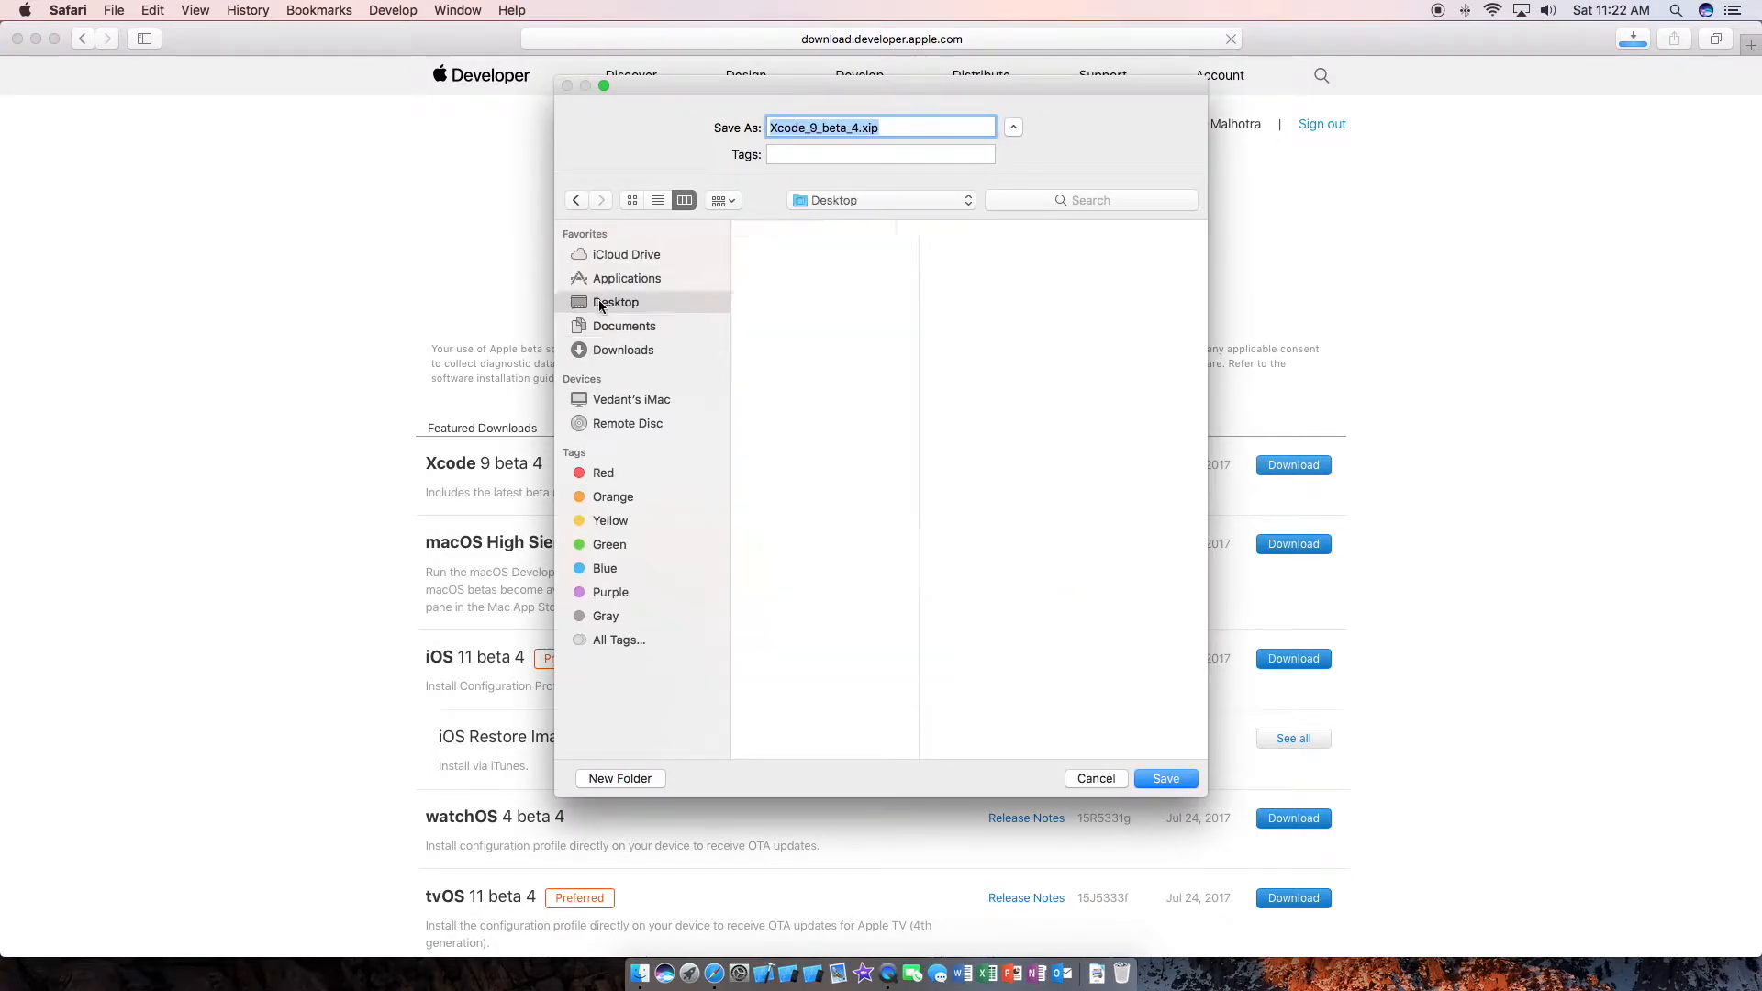
pyautogui.click(615, 301)
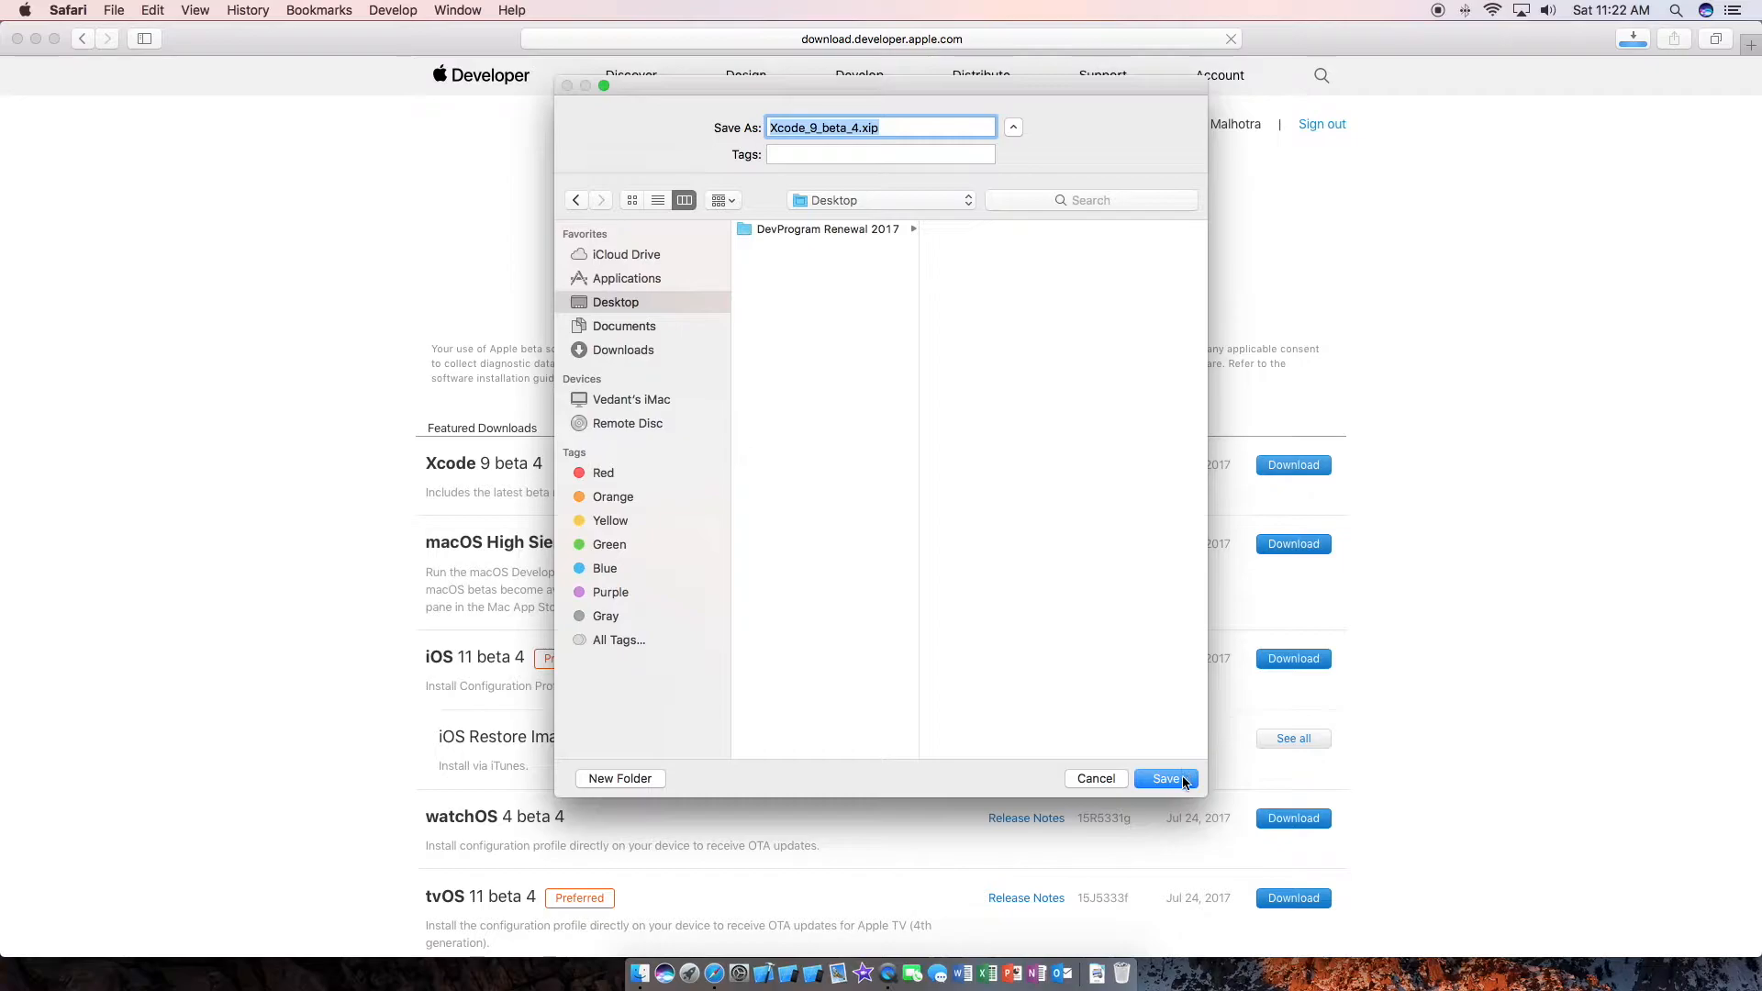
pyautogui.click(1165, 778)
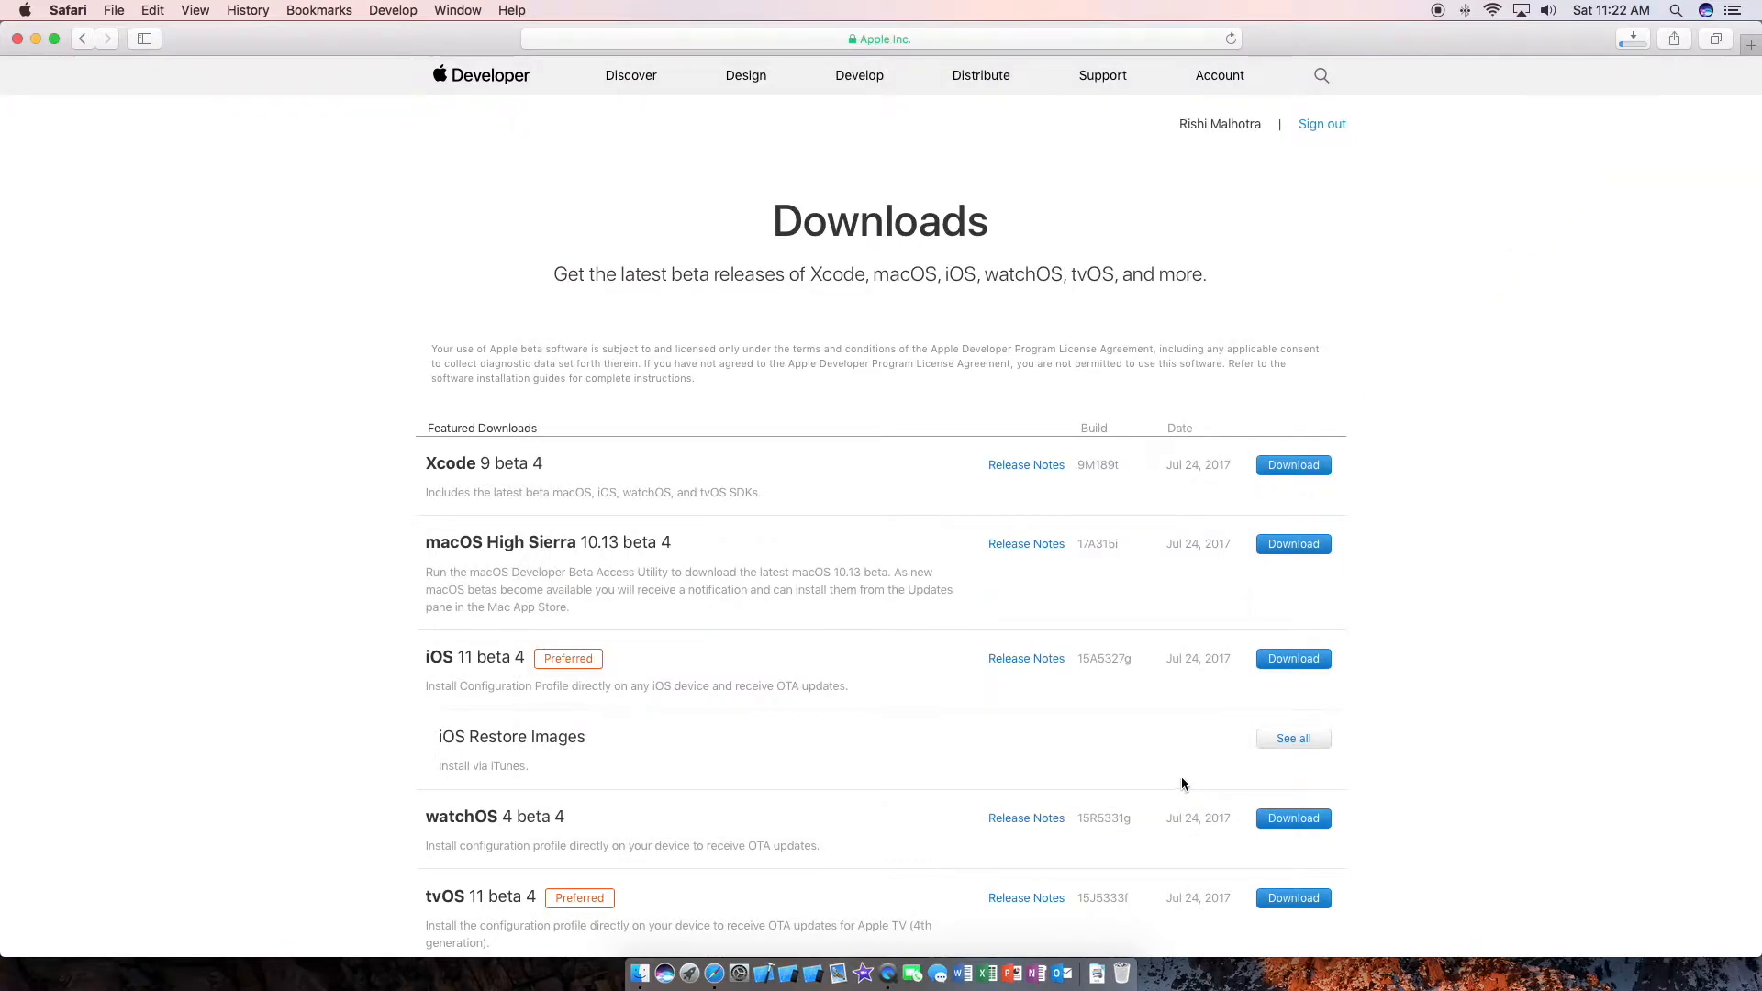
pyautogui.moveTo(257, 143)
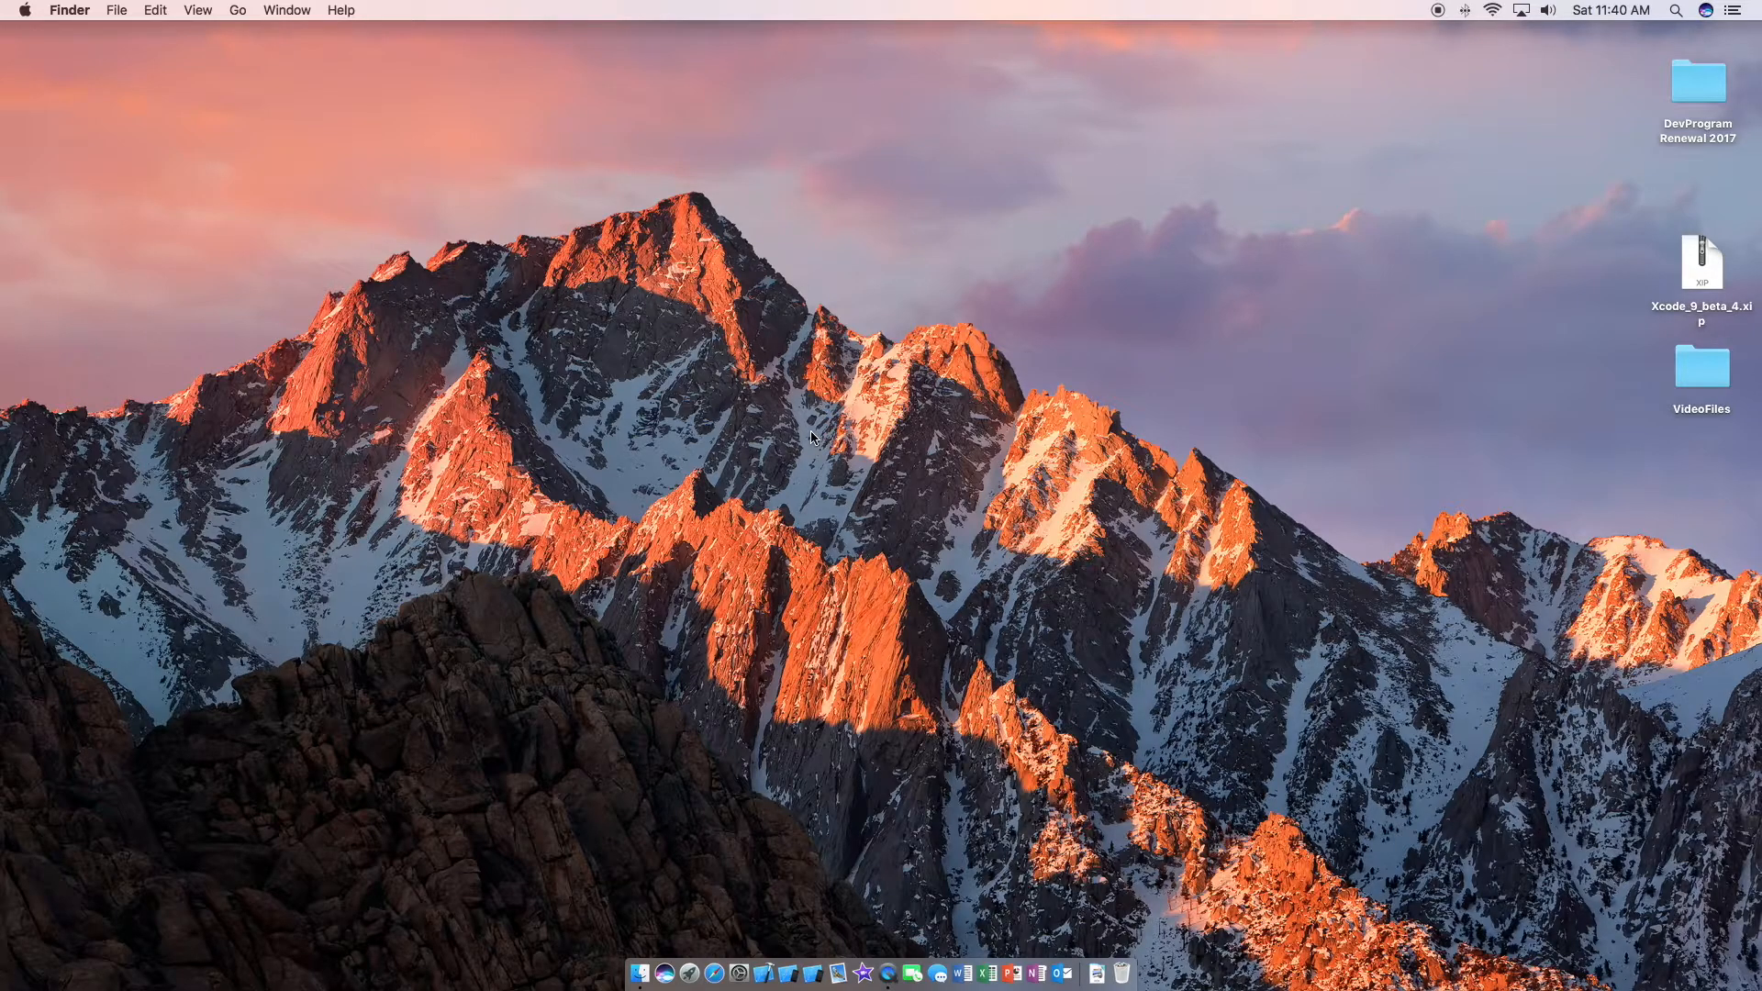
pyautogui.moveTo(1213, 277)
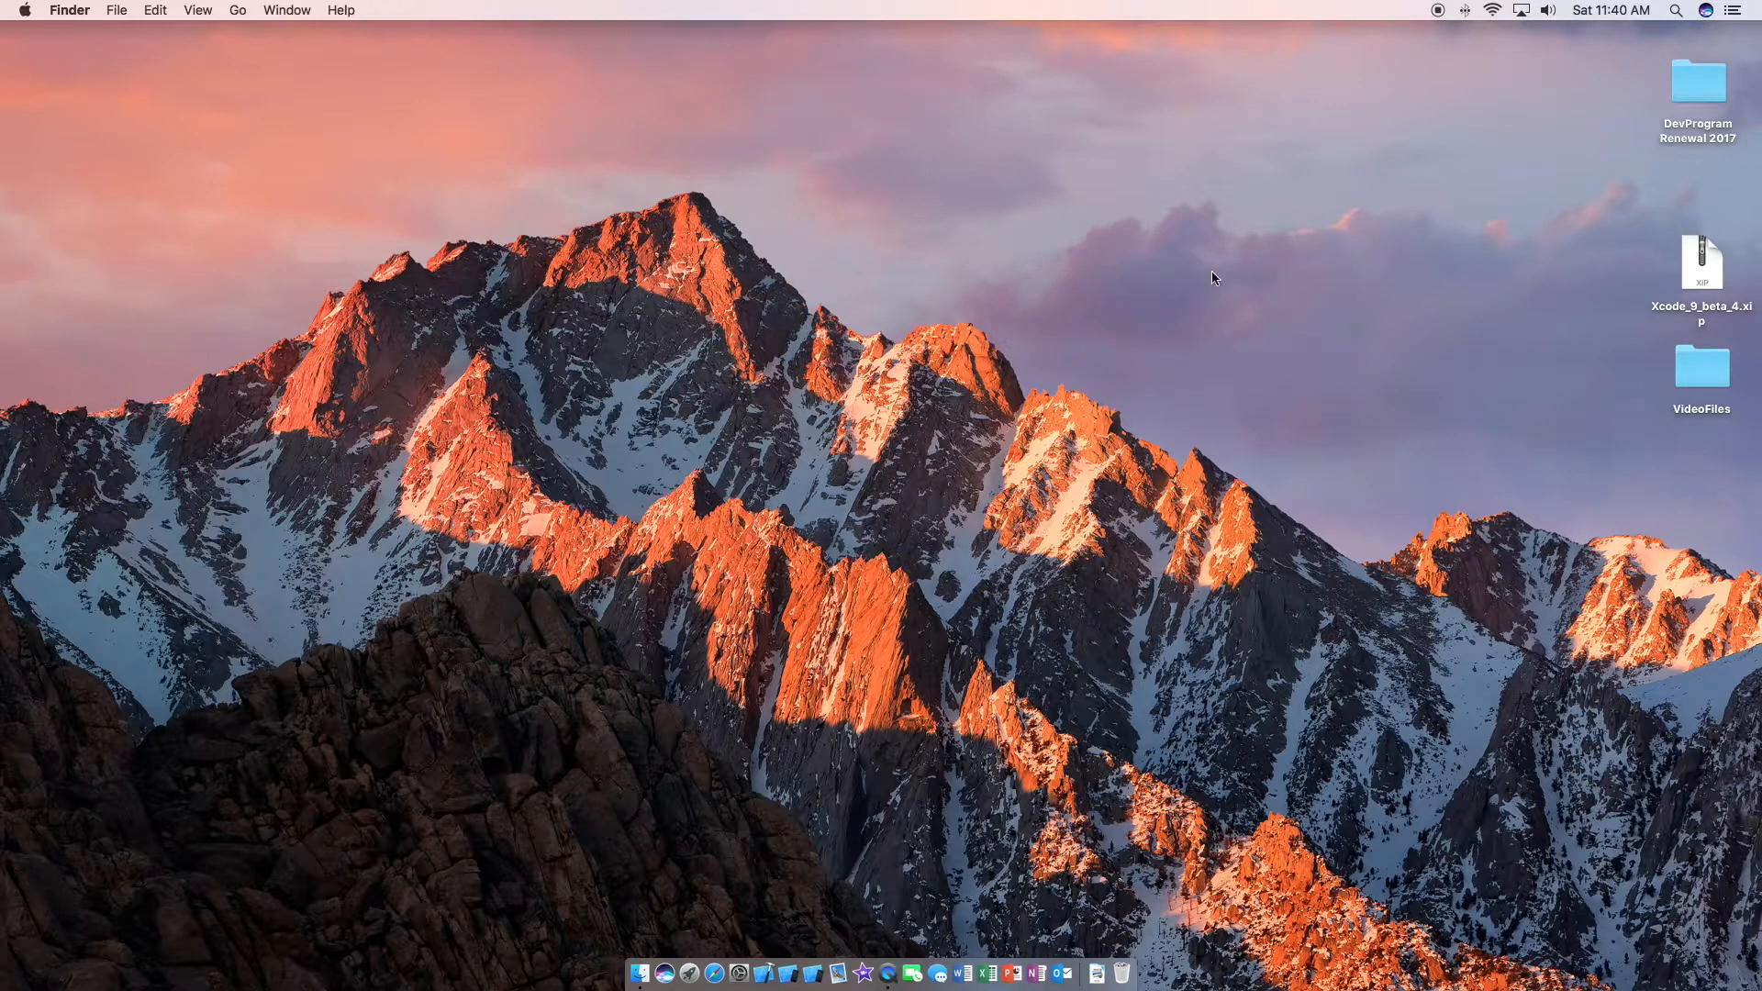
pyautogui.moveTo(1749, 207)
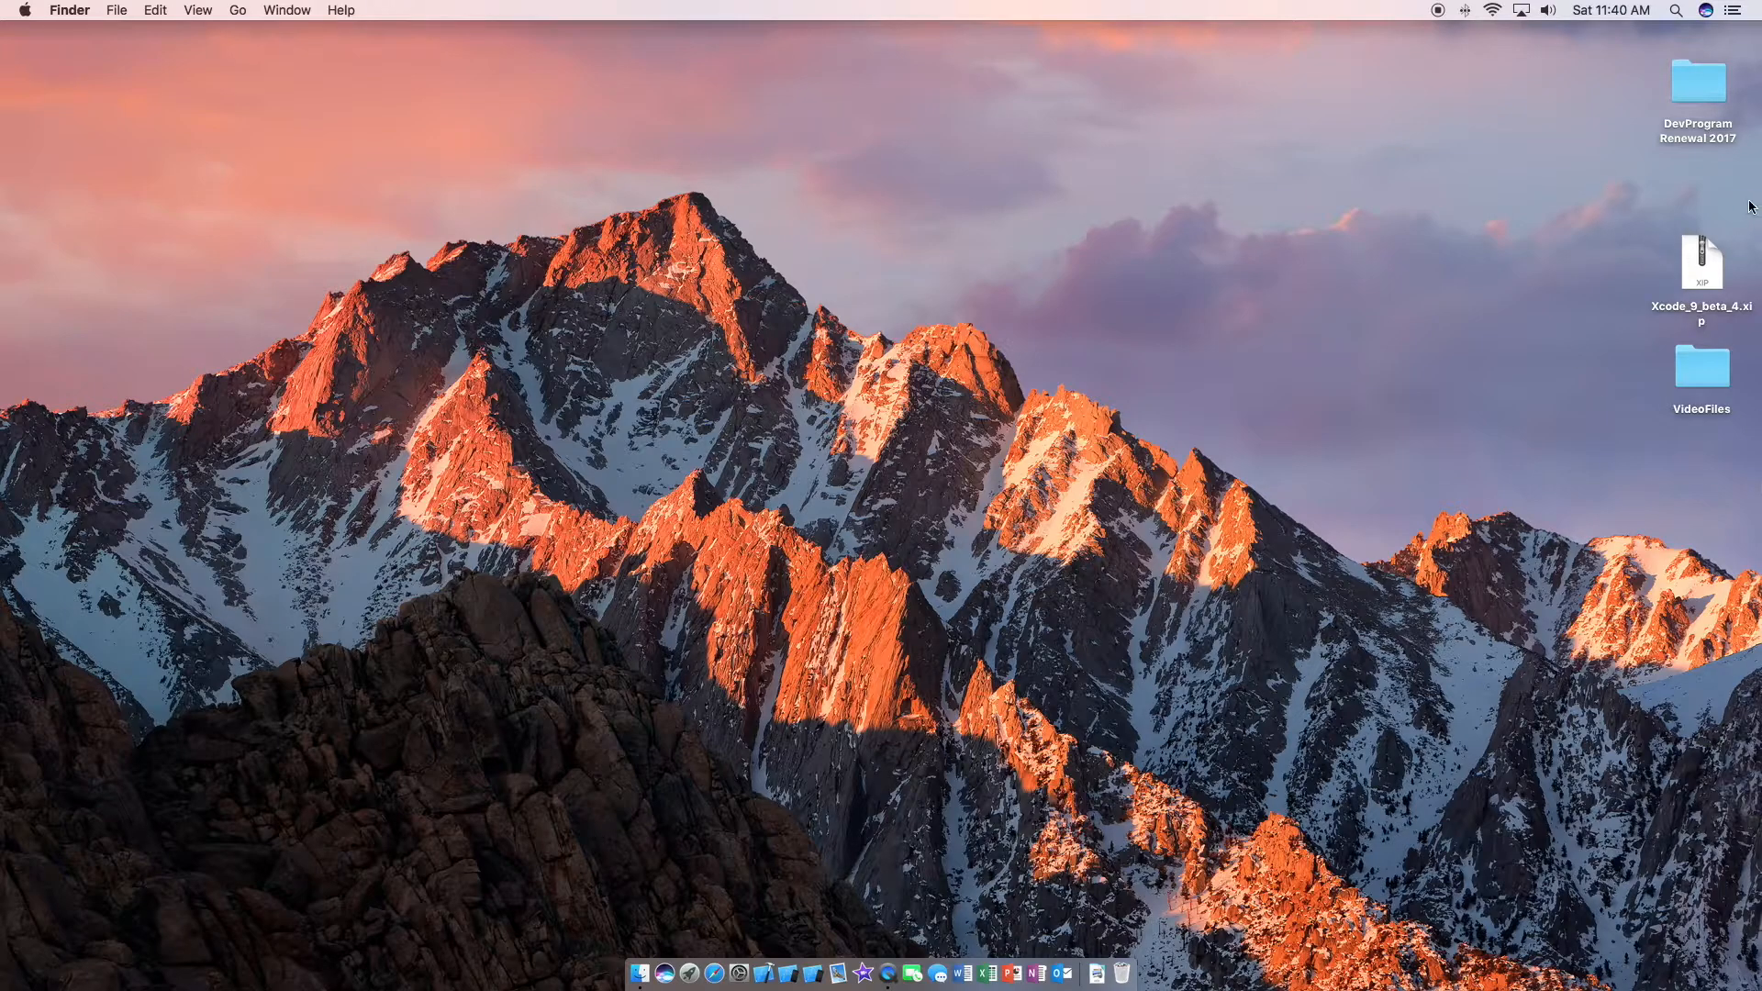
pyautogui.moveTo(1645, 222)
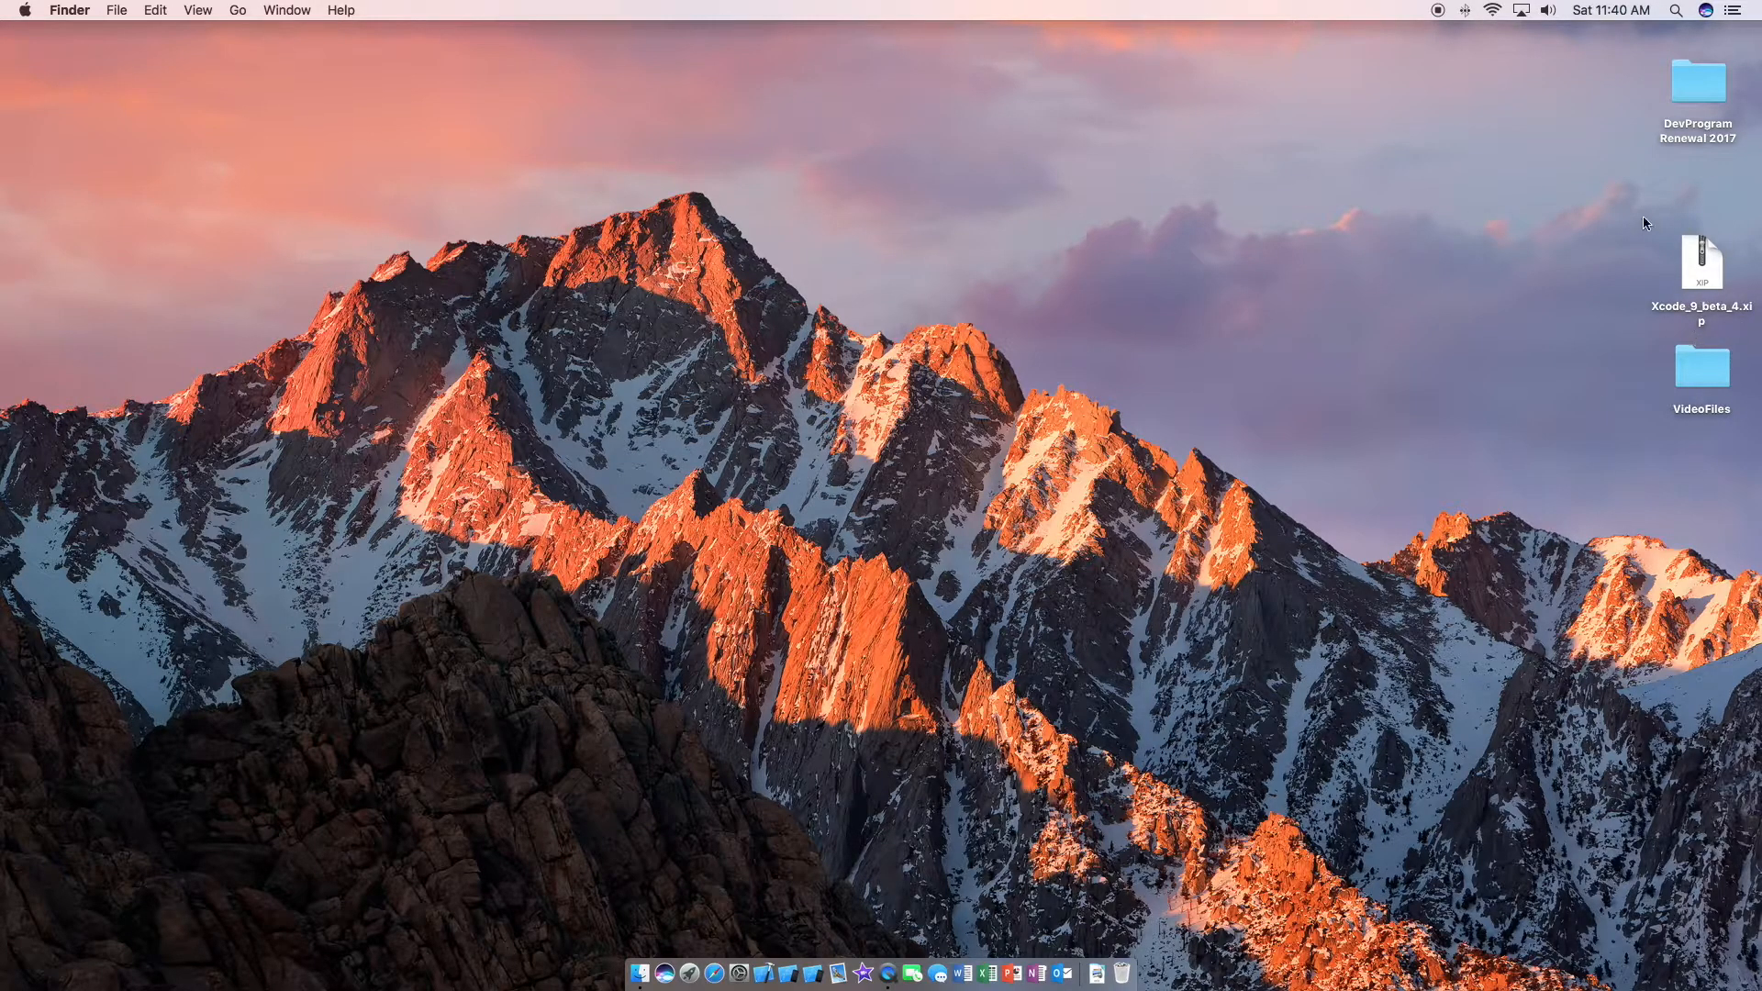
# Expand Xcode_9_beta_4.xip on the Desktop to produce the Xcode-beta app.
pyautogui.click(1699, 260)
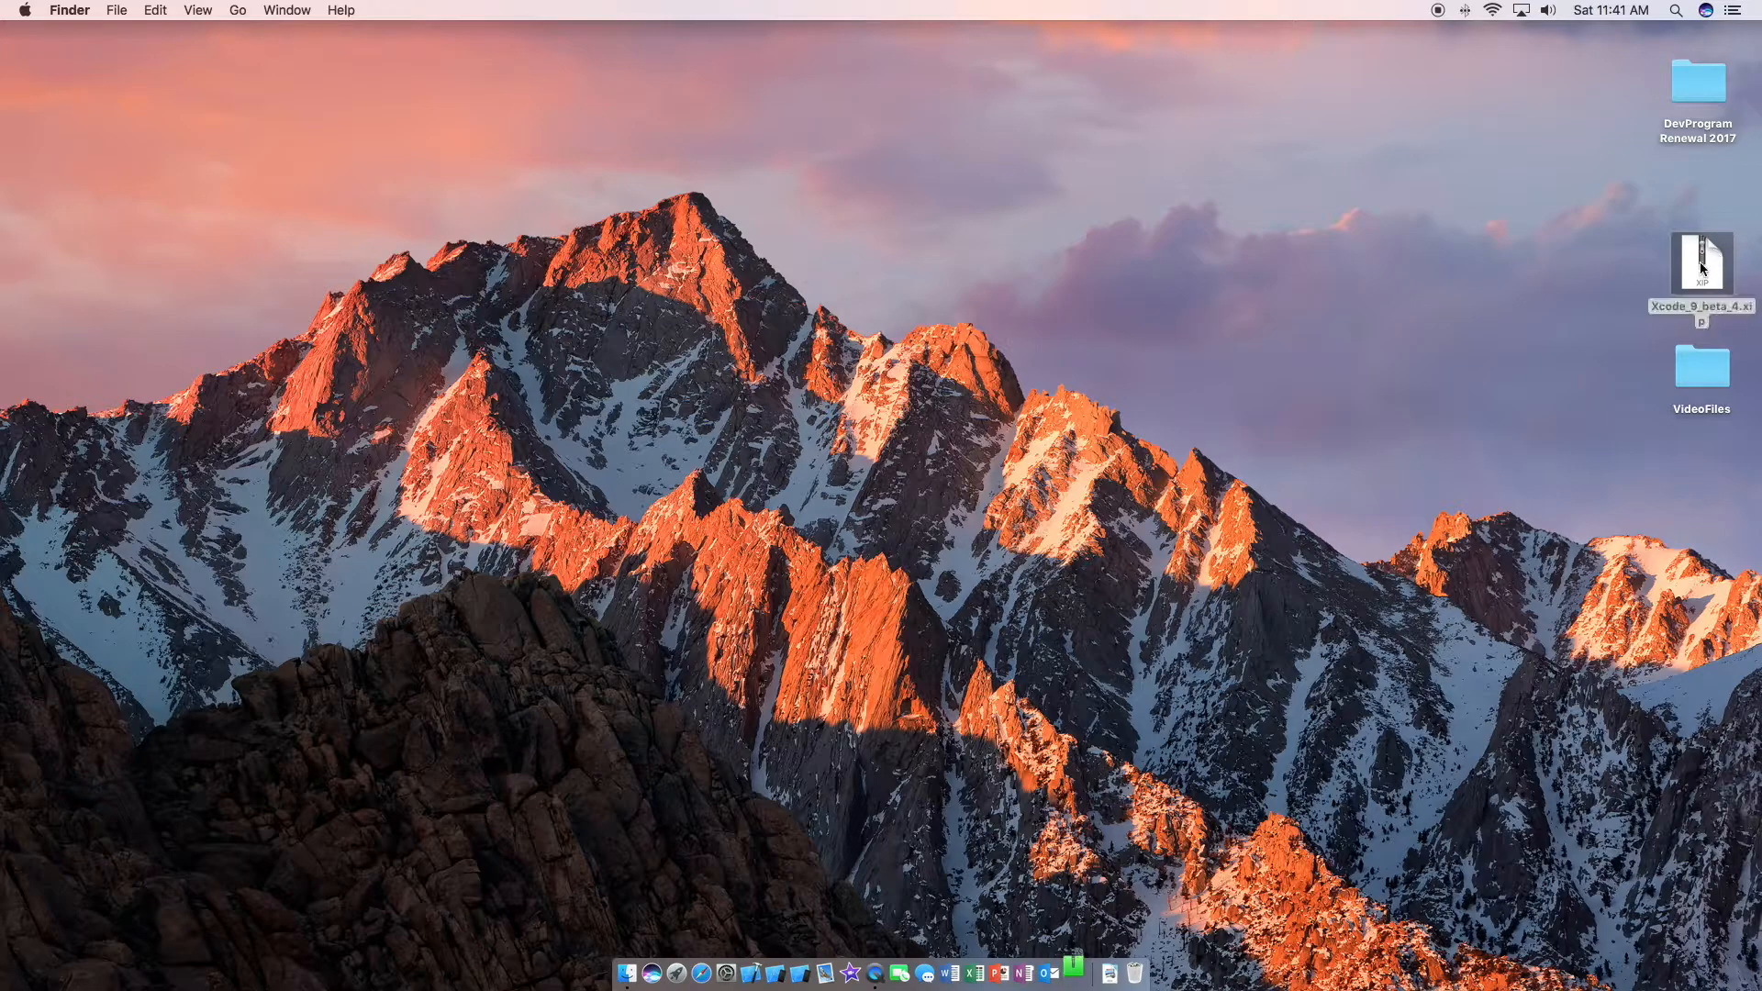
pyautogui.doubleClick(1697, 257)
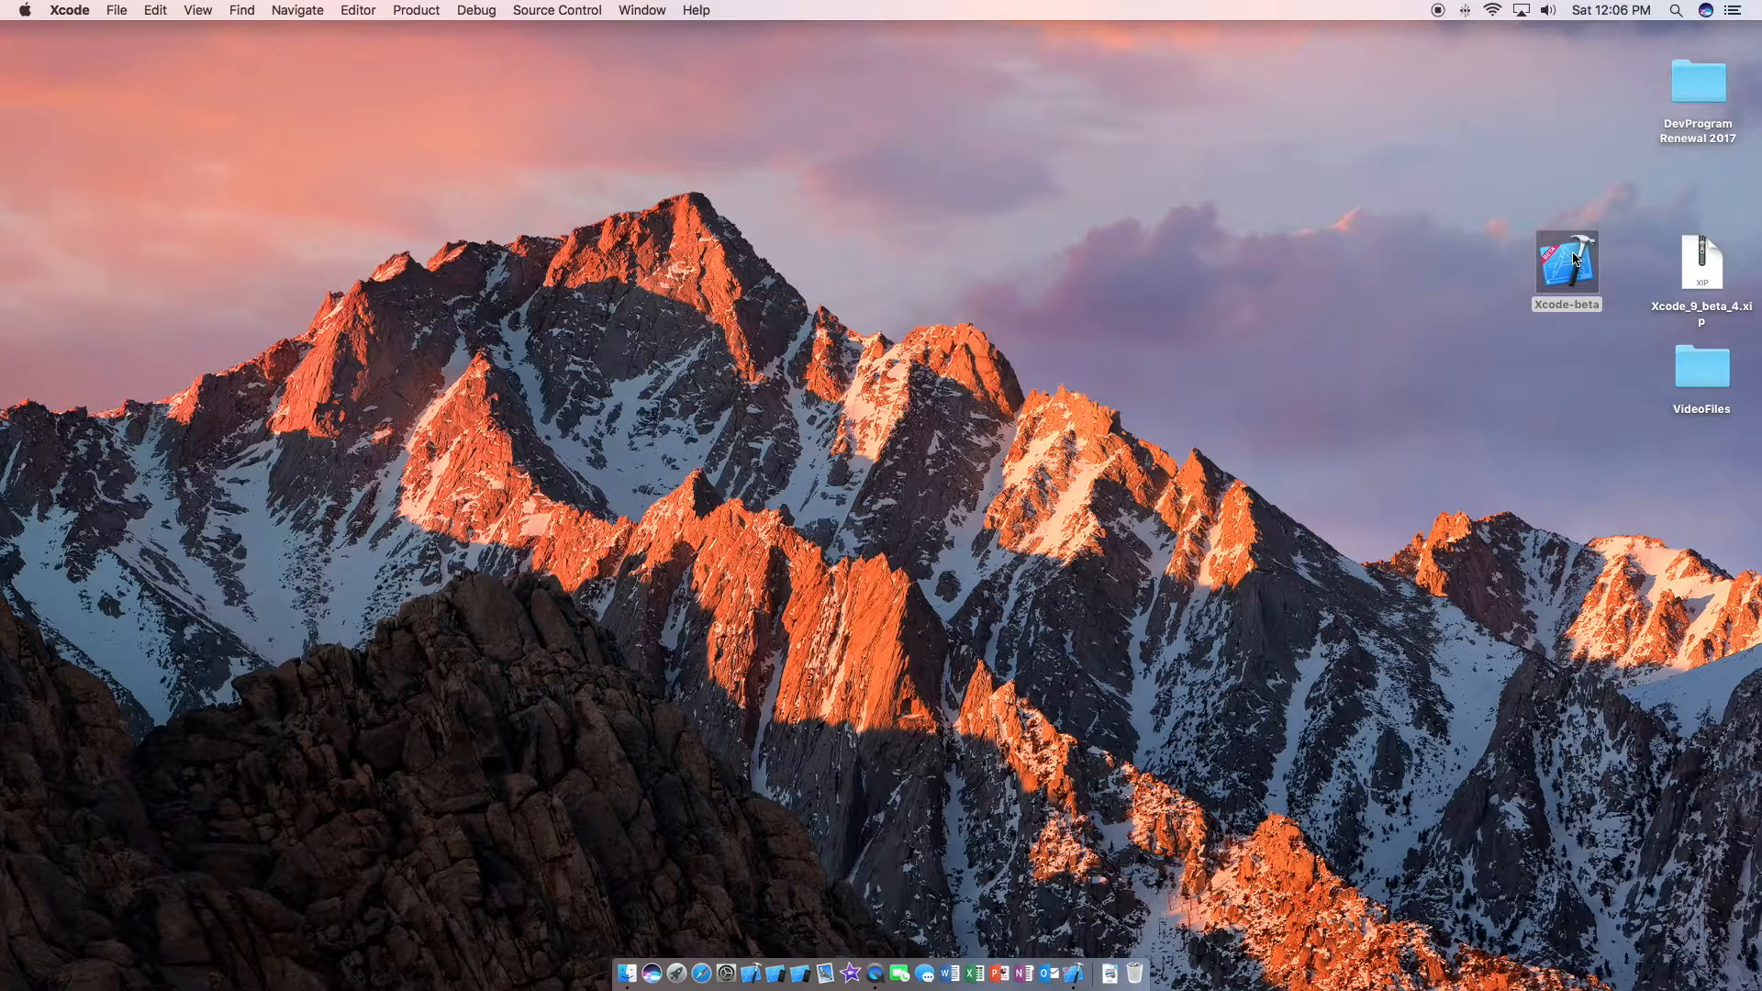
# Launch Xcode-beta and agree to the Xcode and iOS SDK license agreements.
pyautogui.doubleClick(1565, 262)
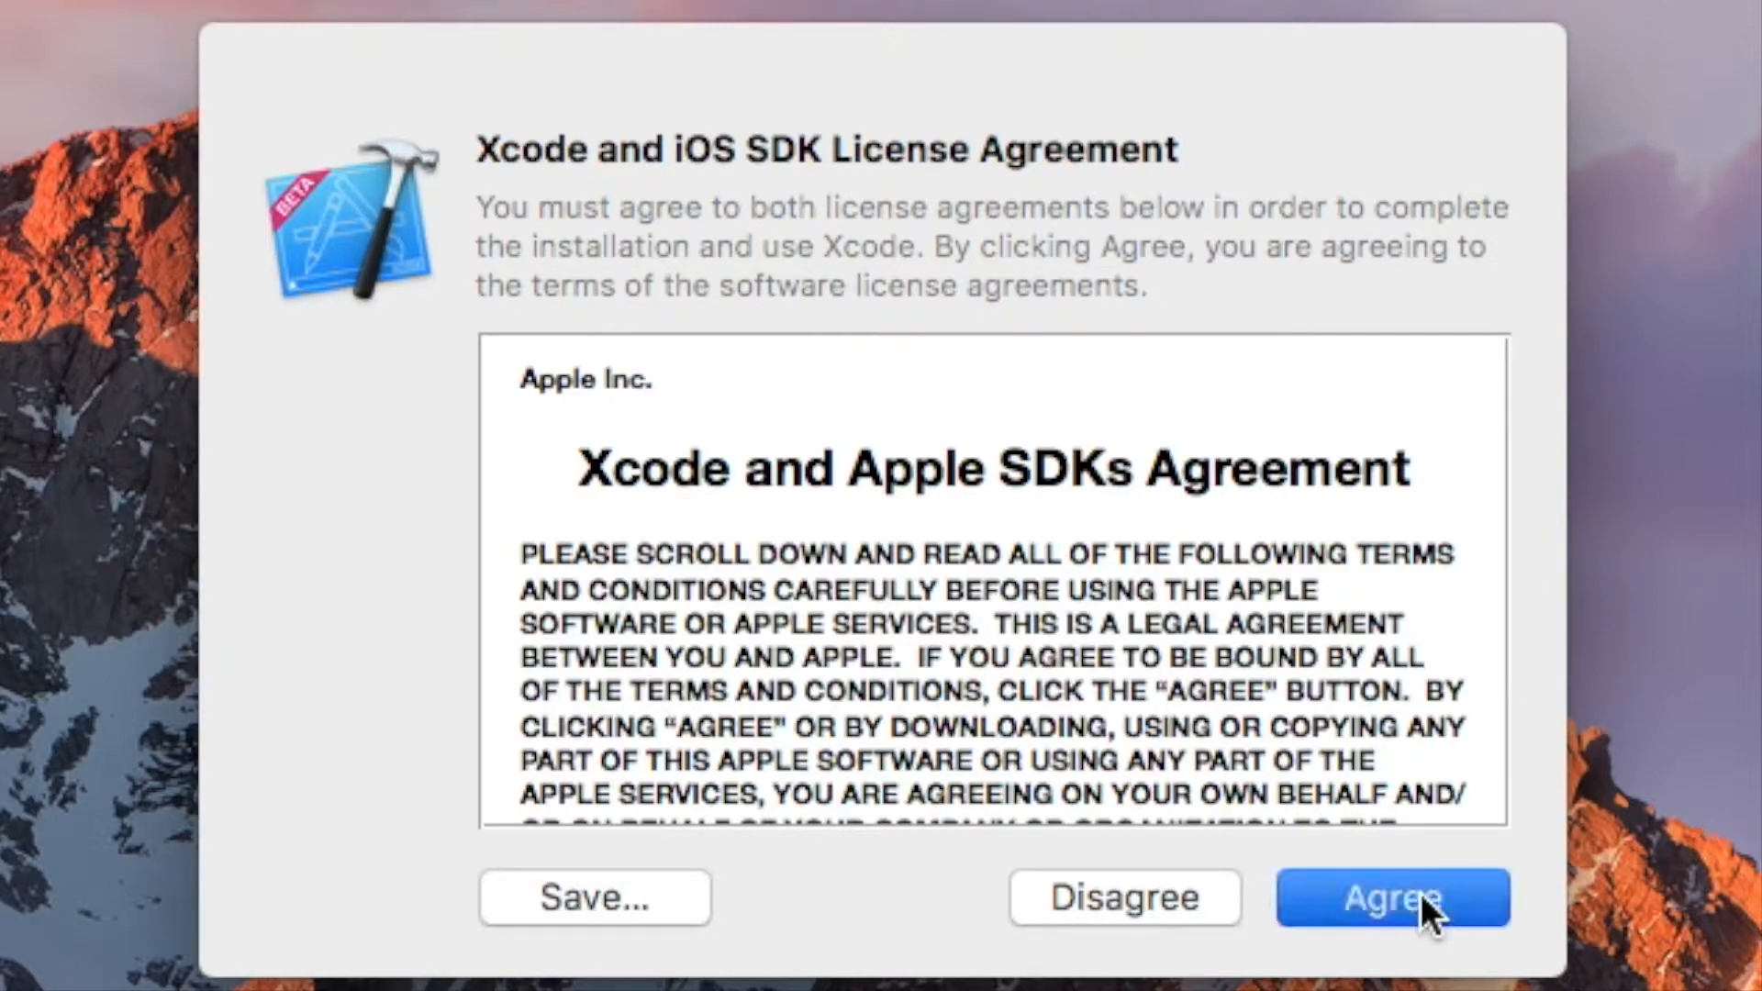
pyautogui.click(1391, 898)
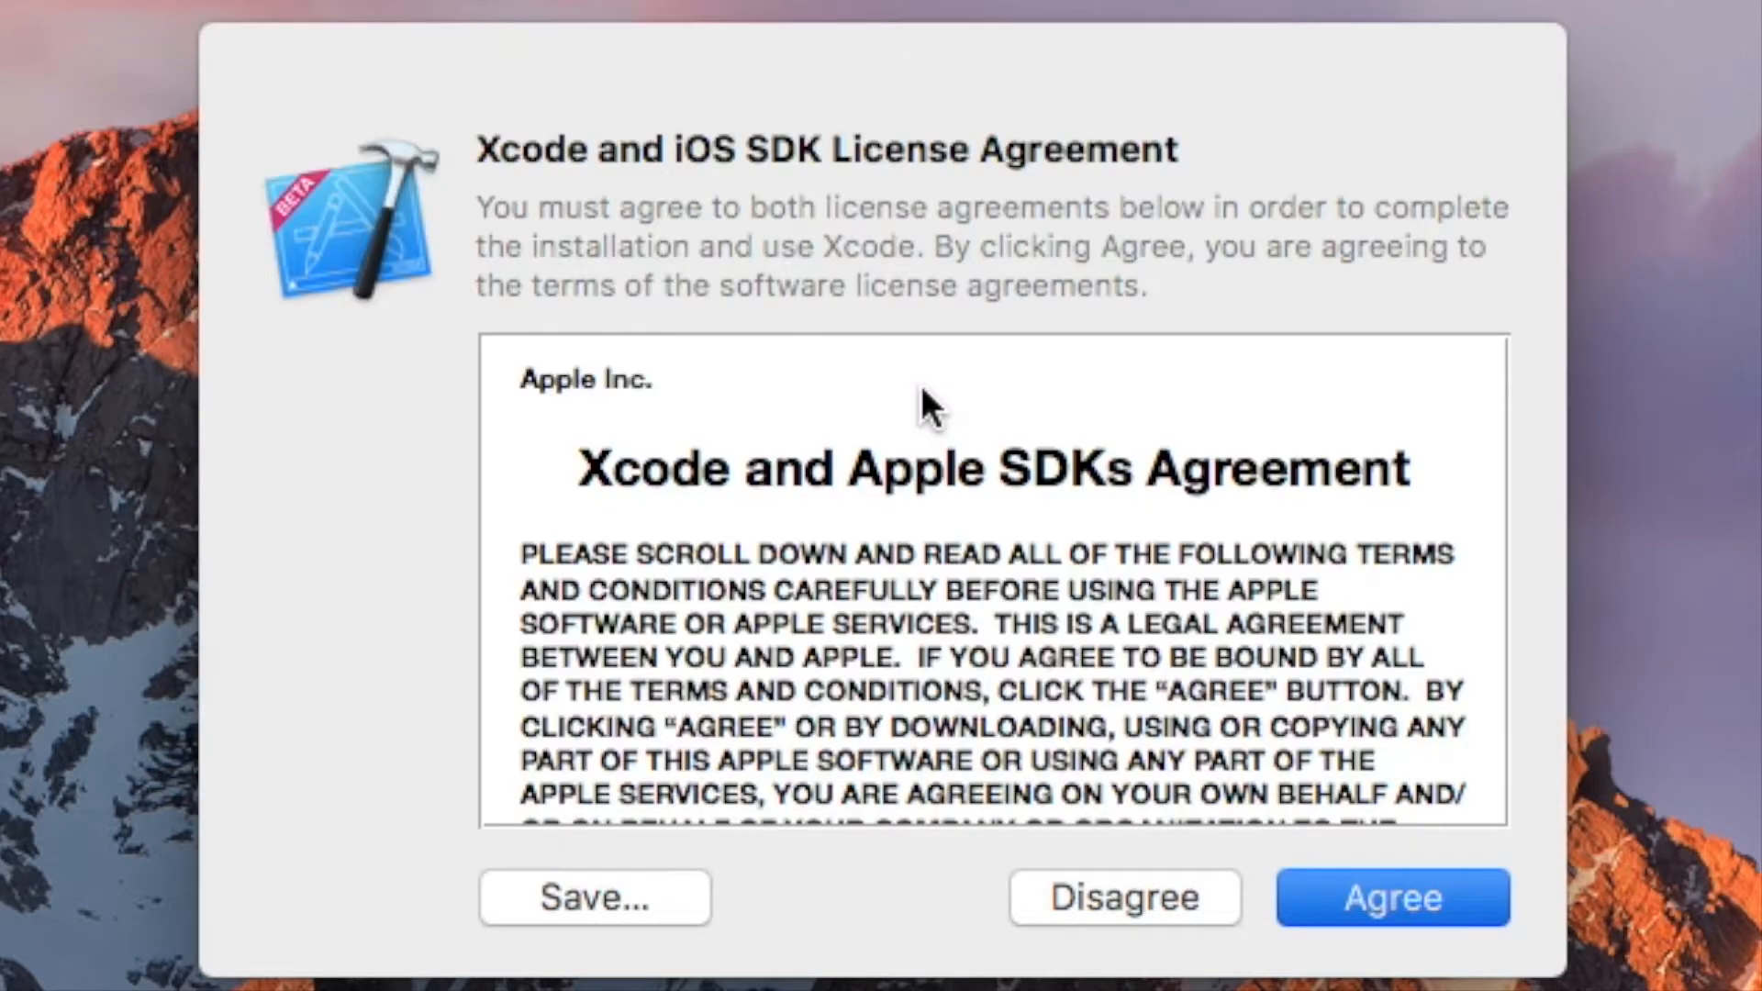
pyautogui.click(1391, 897)
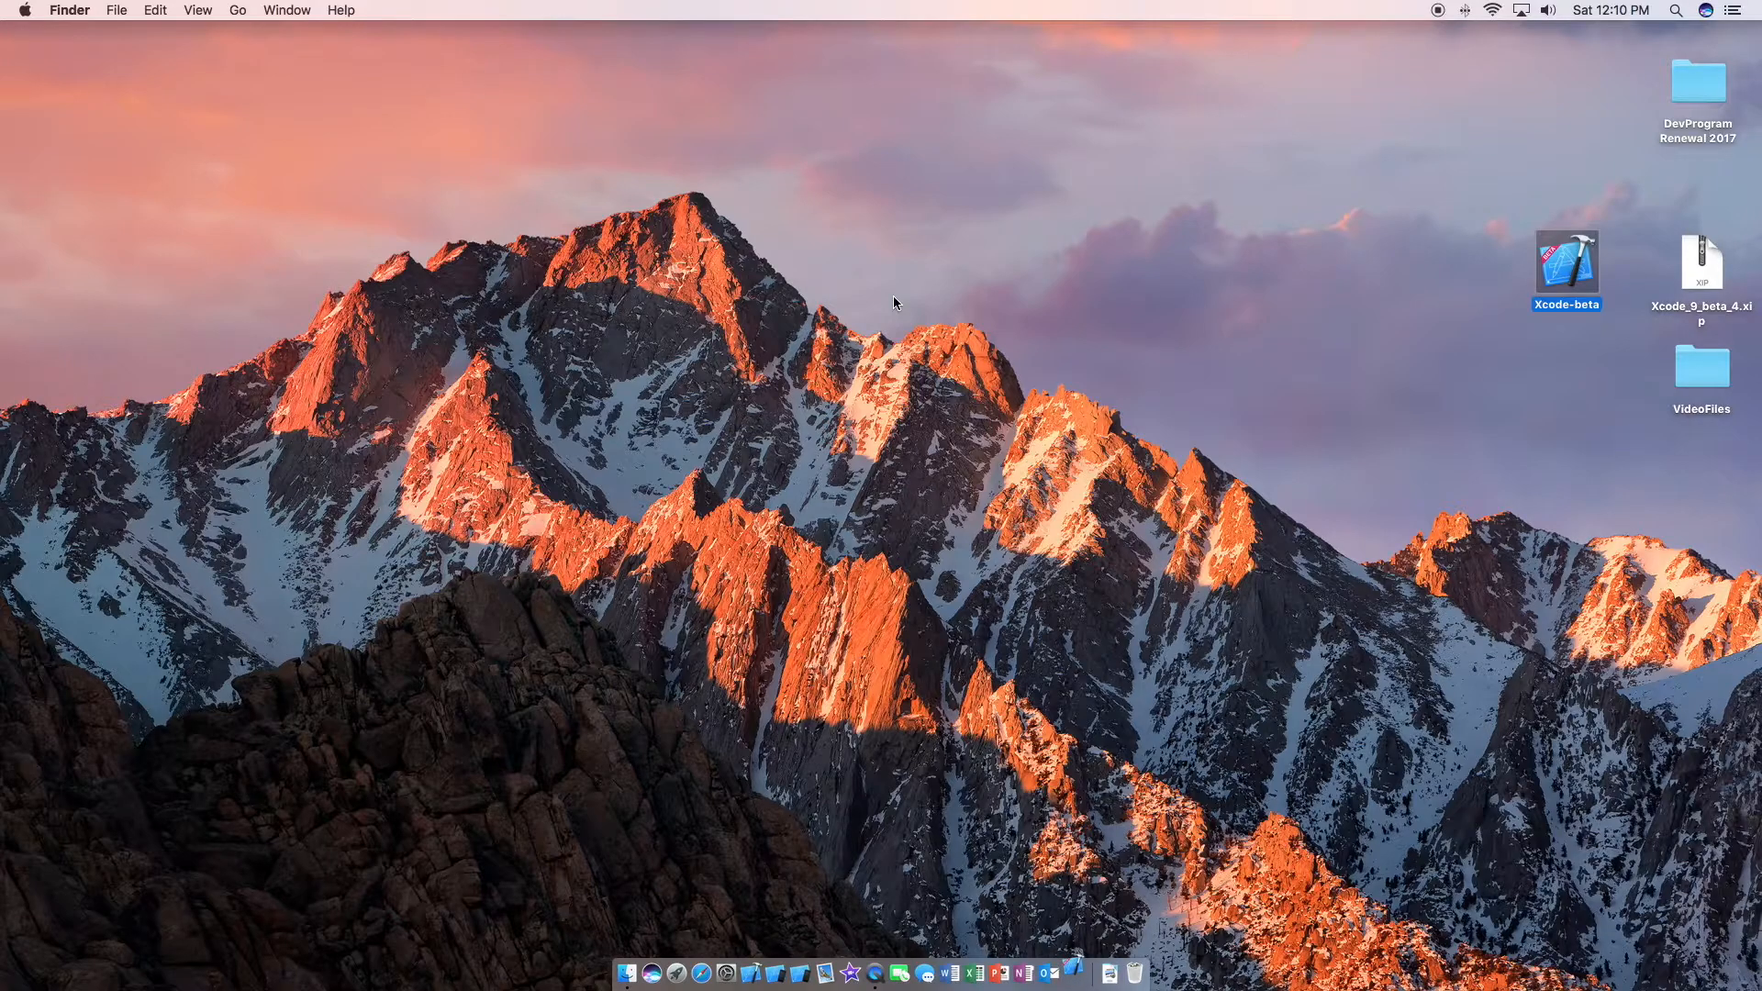
# Launch Xcode-beta to its Welcome window showing version 9.0 beta 4.
pyautogui.click(893, 303)
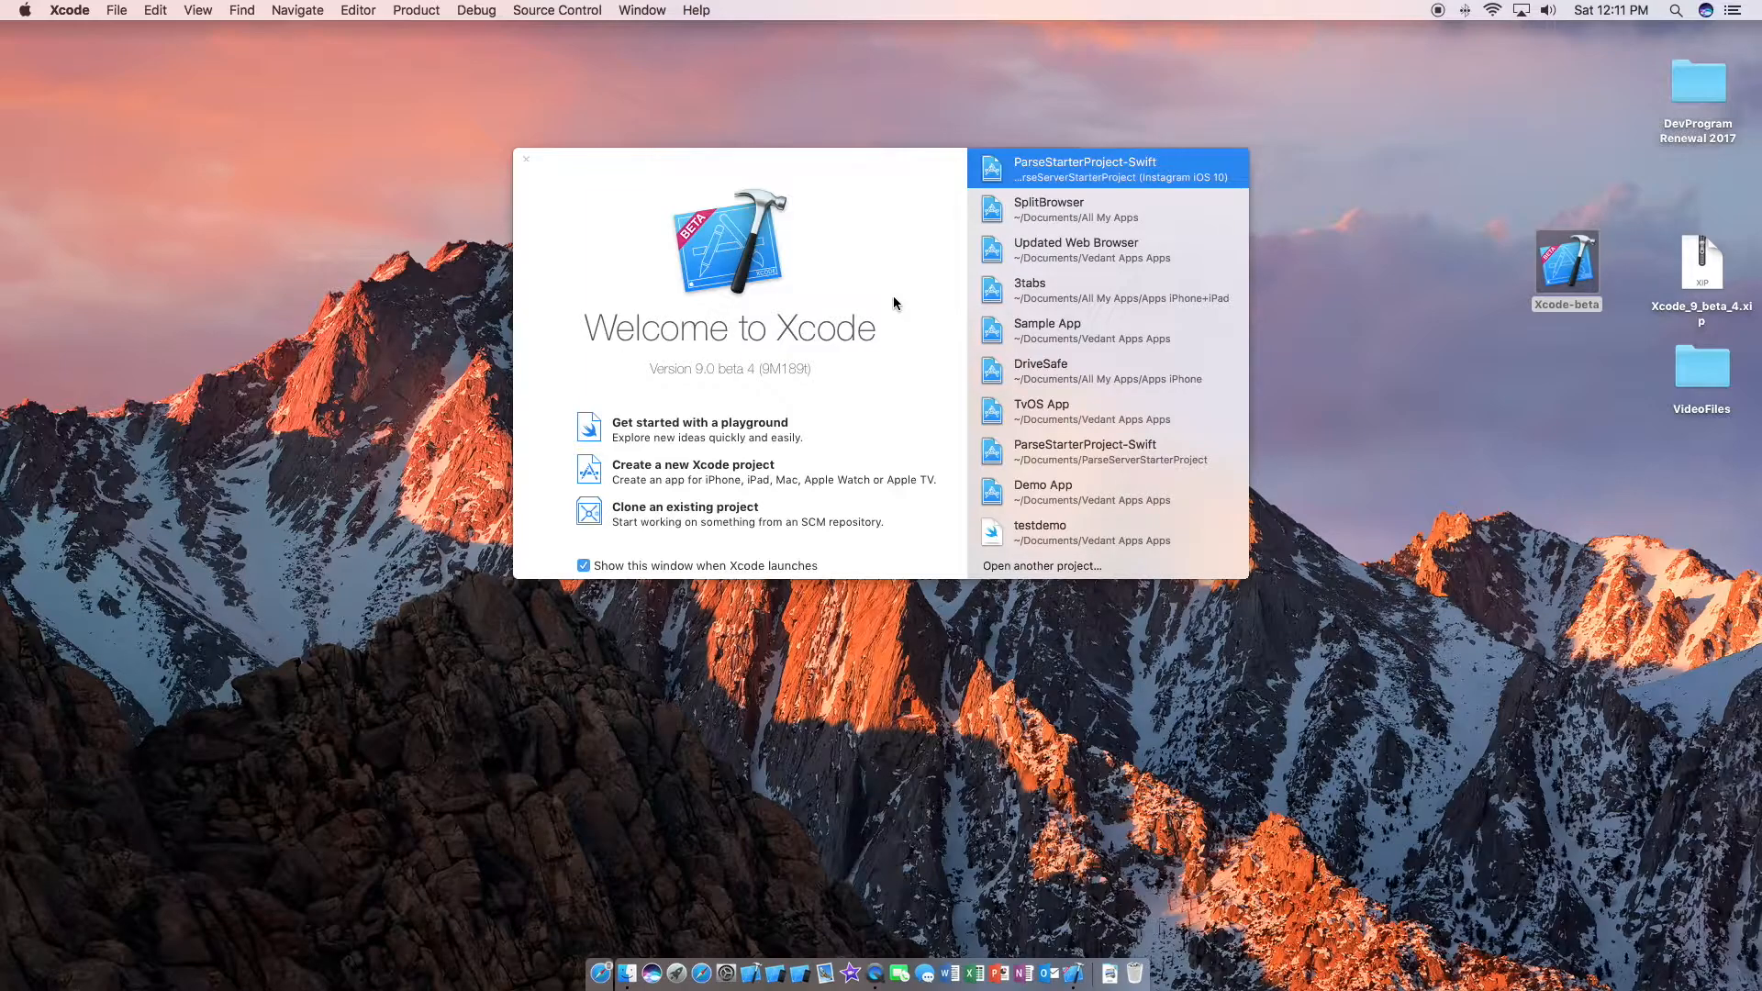
pyautogui.moveTo(697, 464)
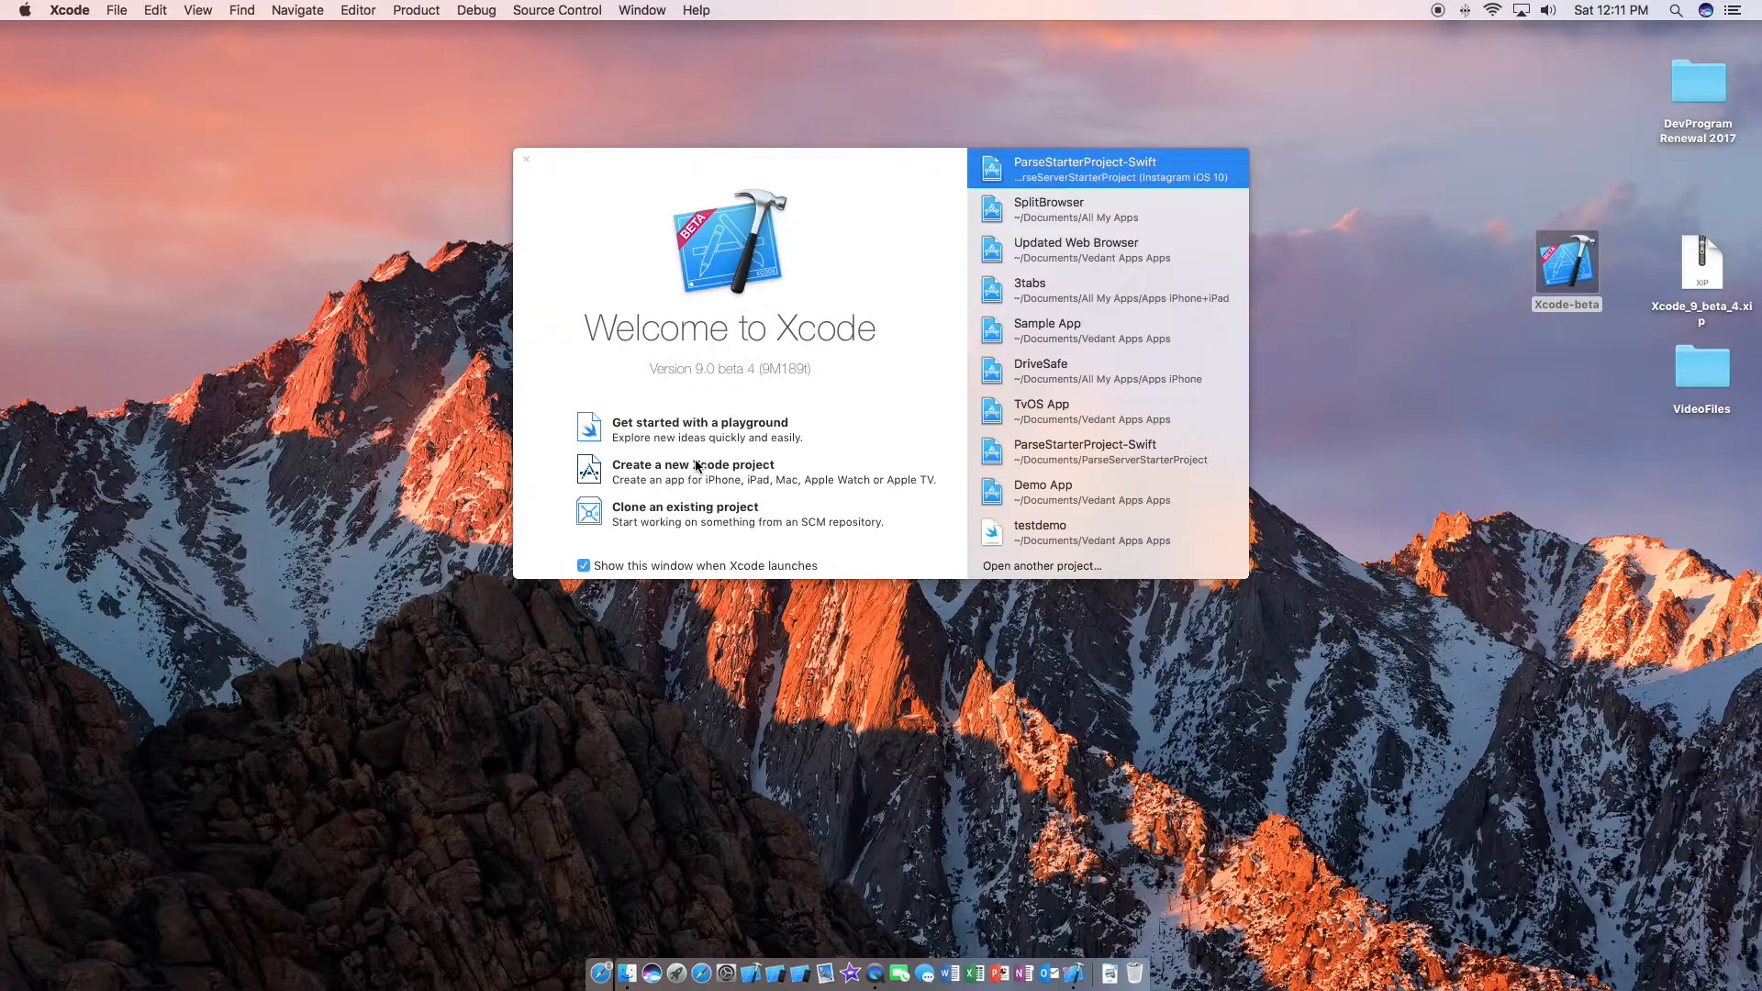
# Create a new Xcode project using the iOS Single View App template.
pyautogui.click(525, 158)
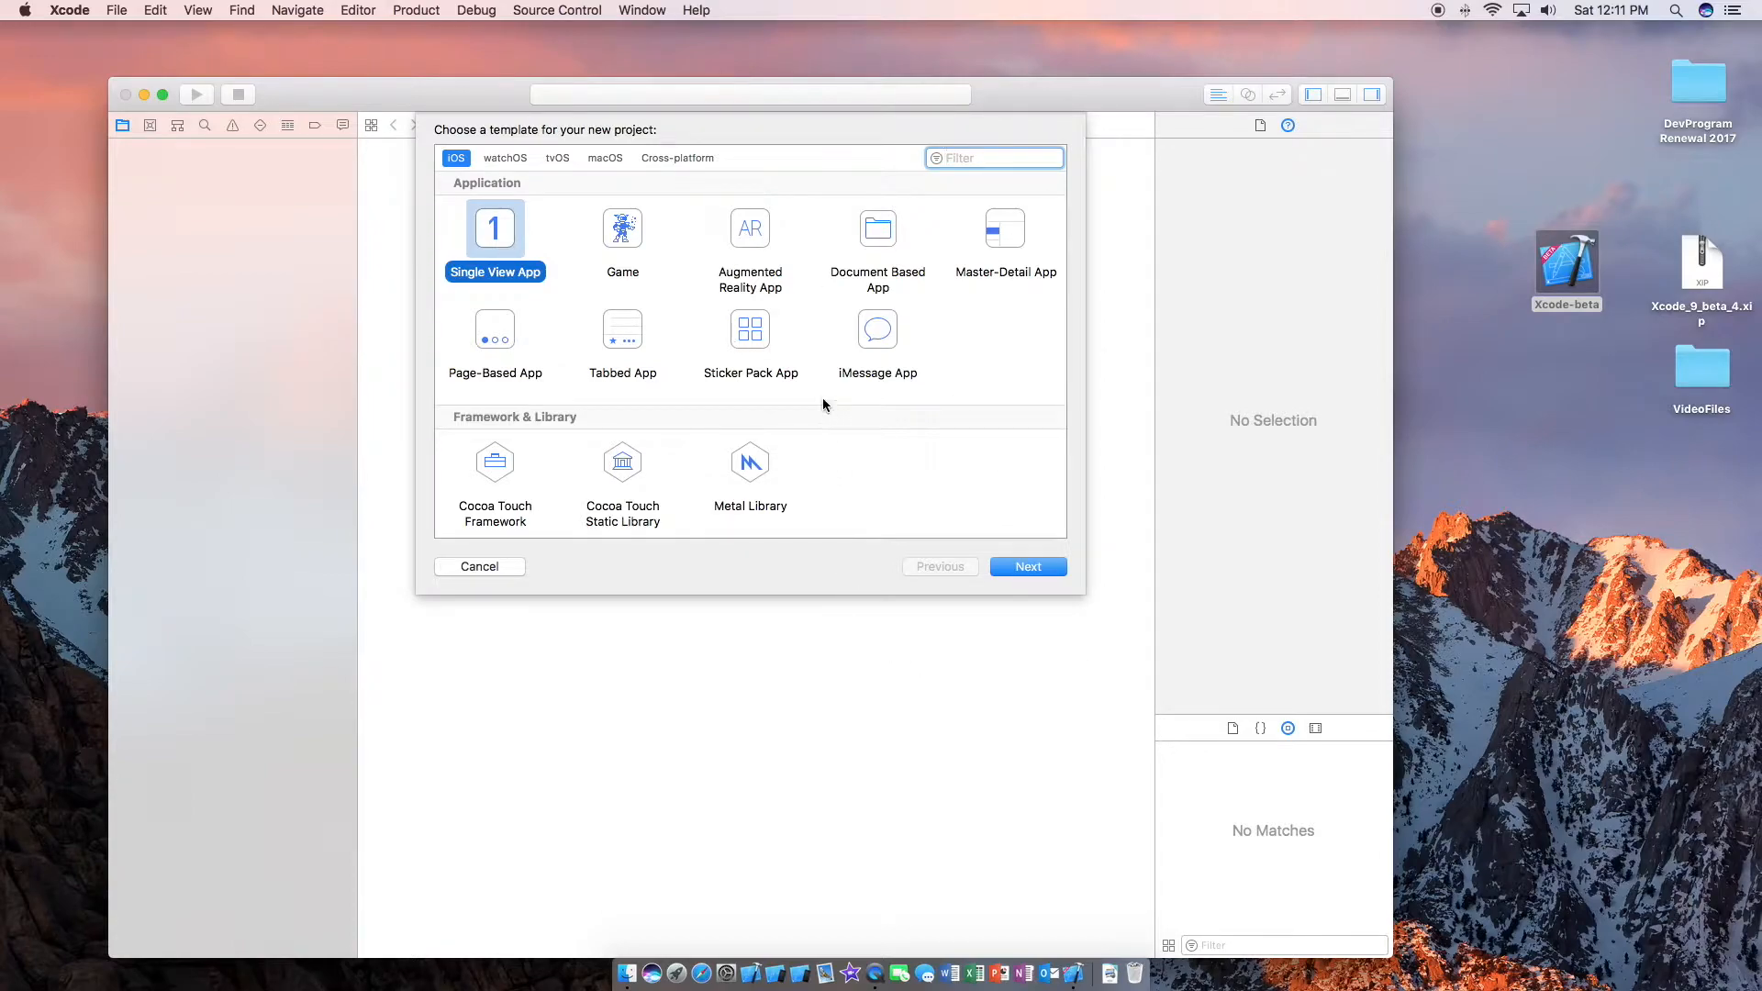
pyautogui.moveTo(571, 224)
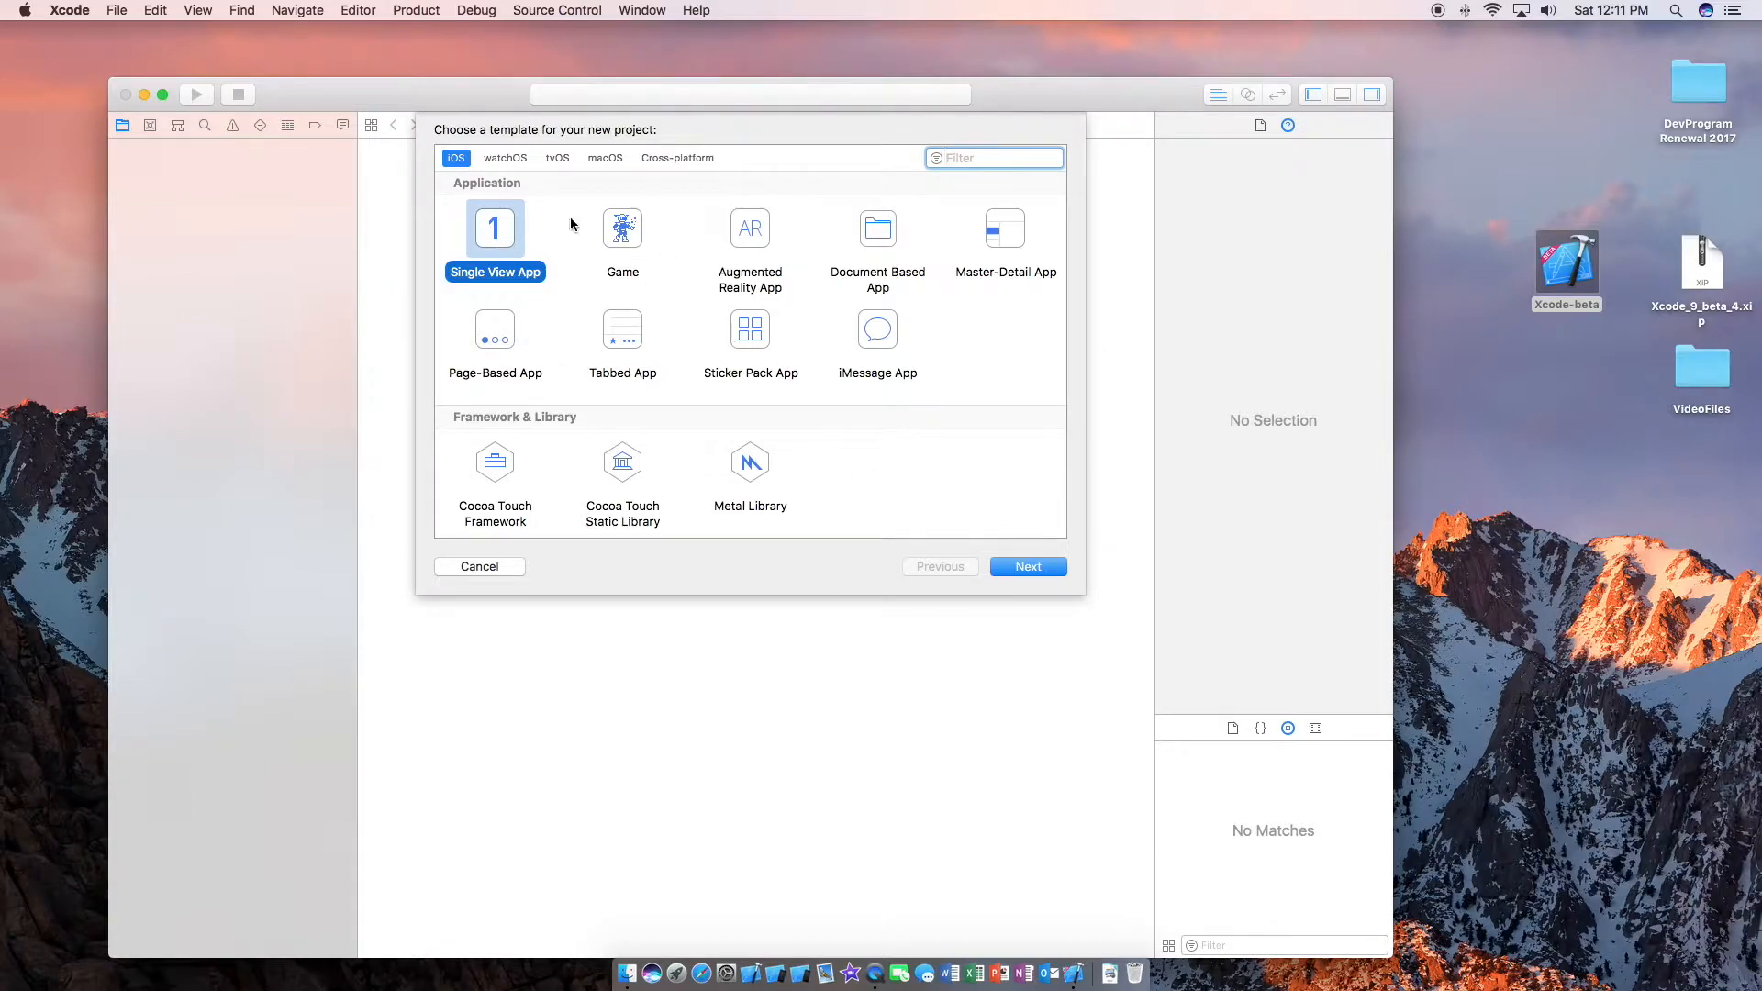
pyautogui.moveTo(499, 227)
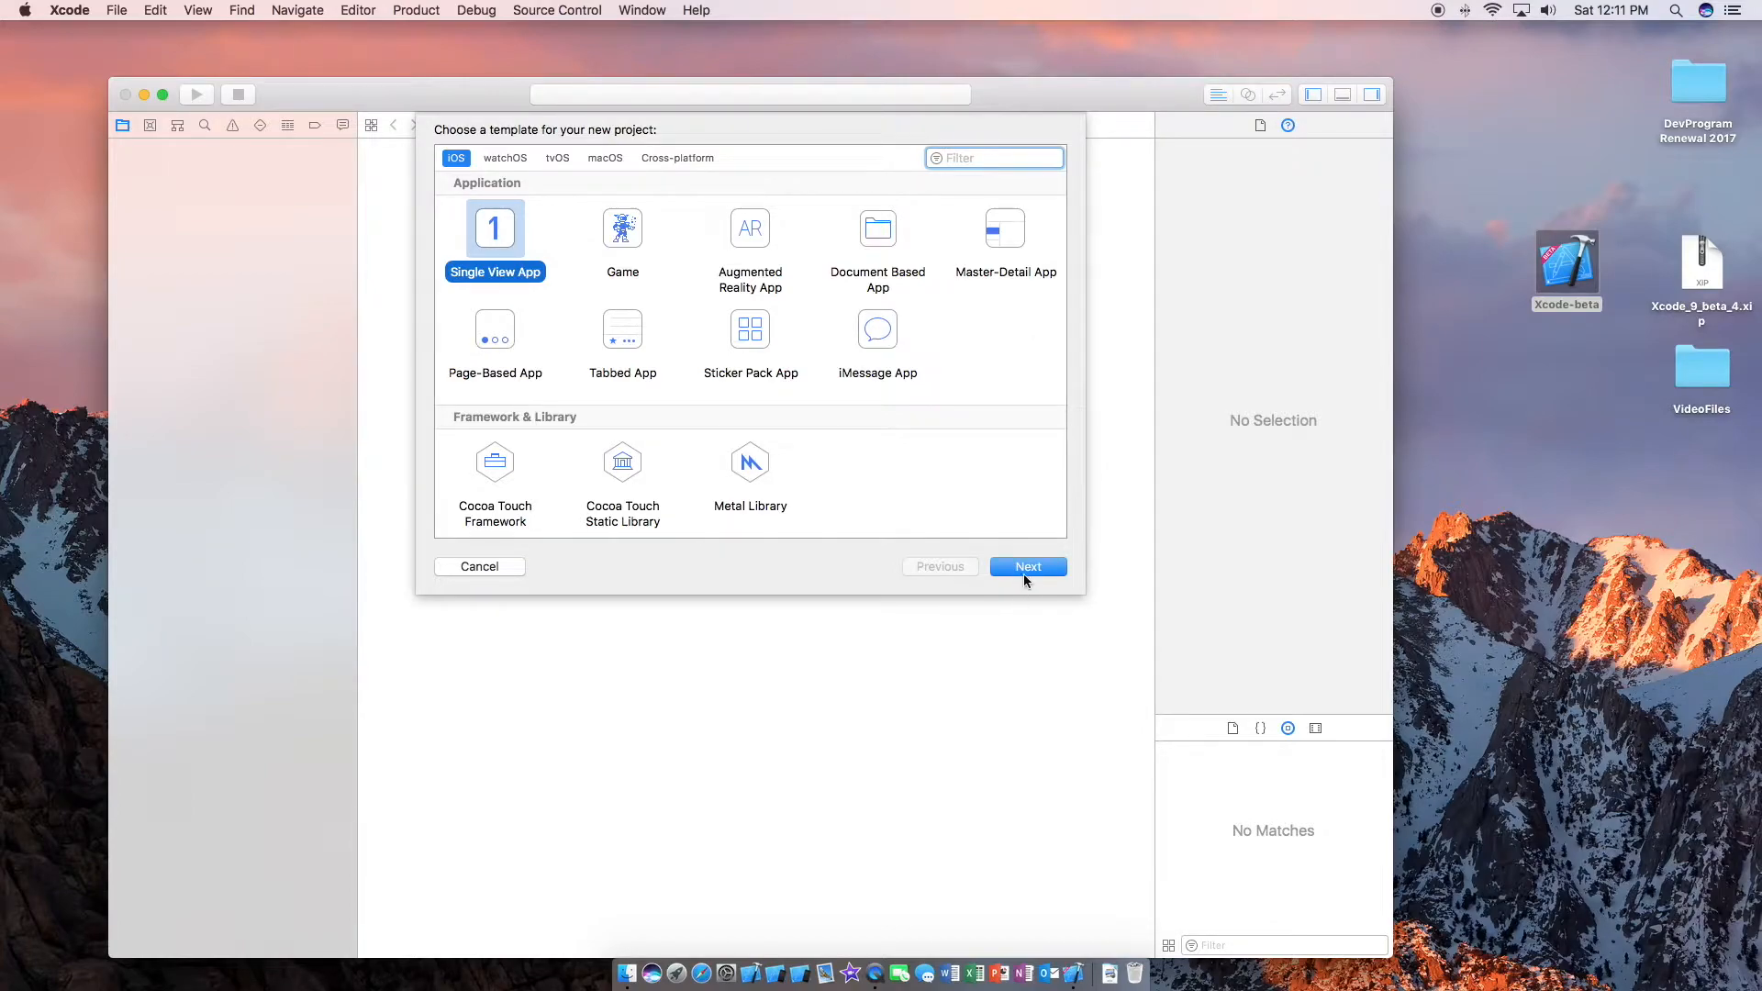
pyautogui.click(1026, 567)
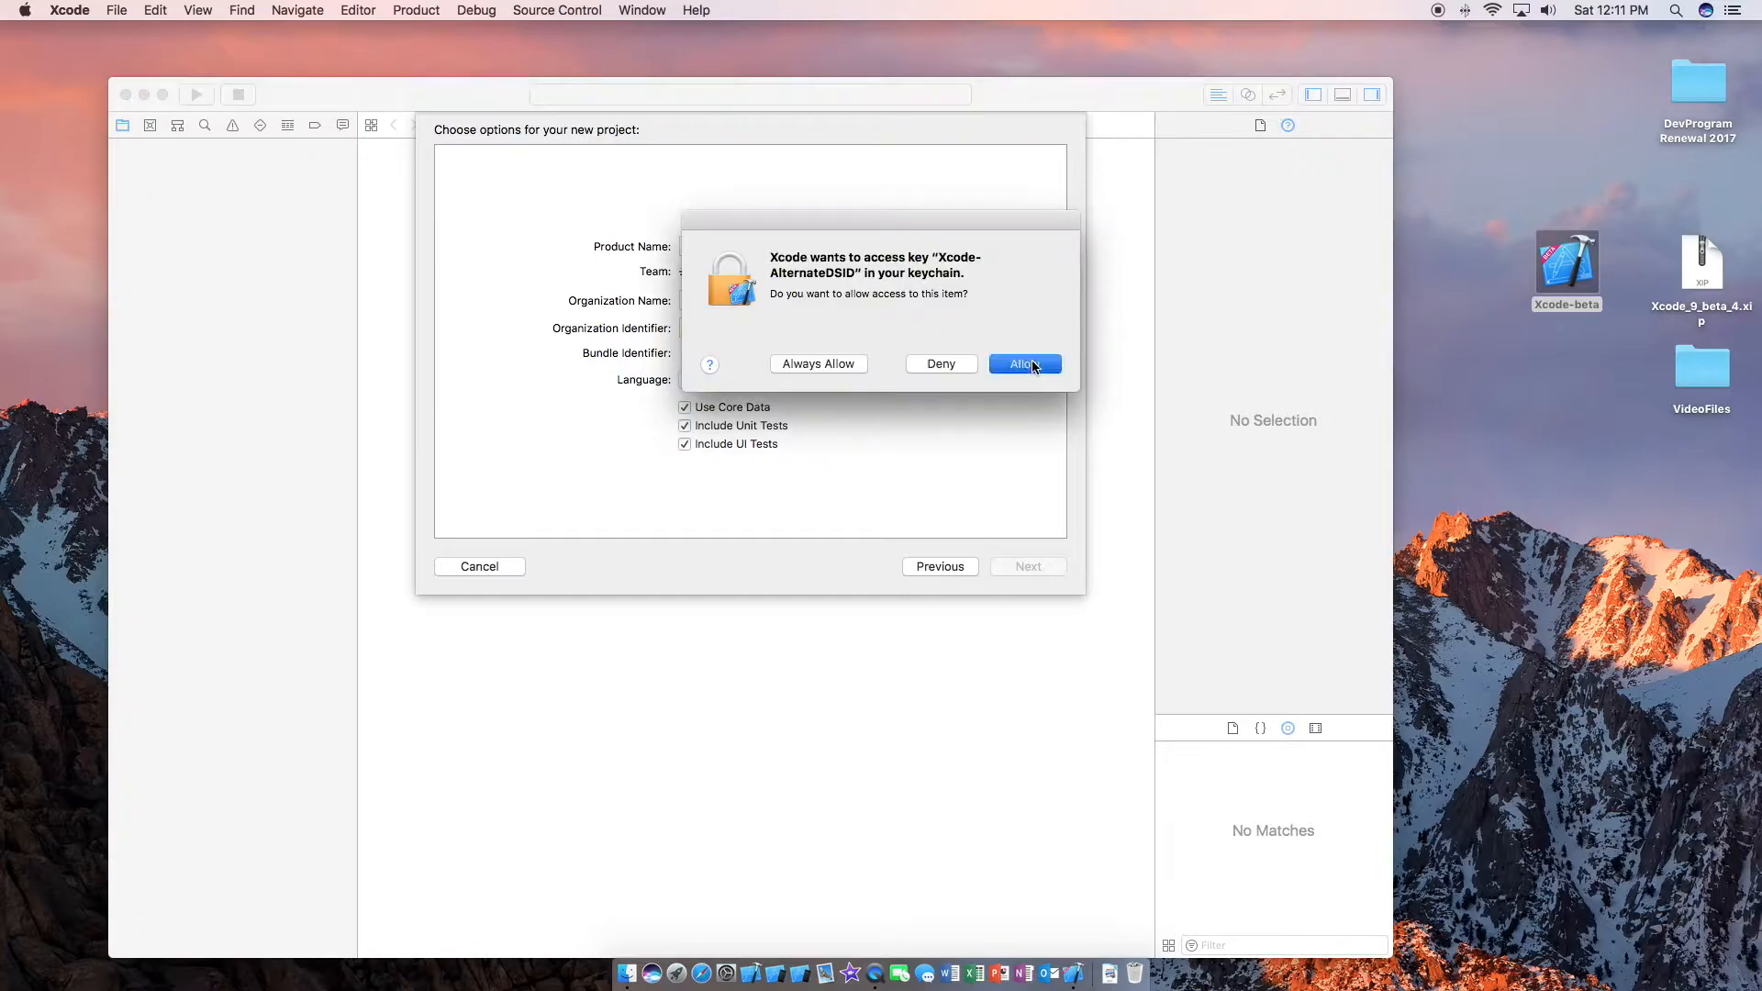
# Allow keychain access, name the product Test and create the project on the Desktop.
pyautogui.click(1020, 363)
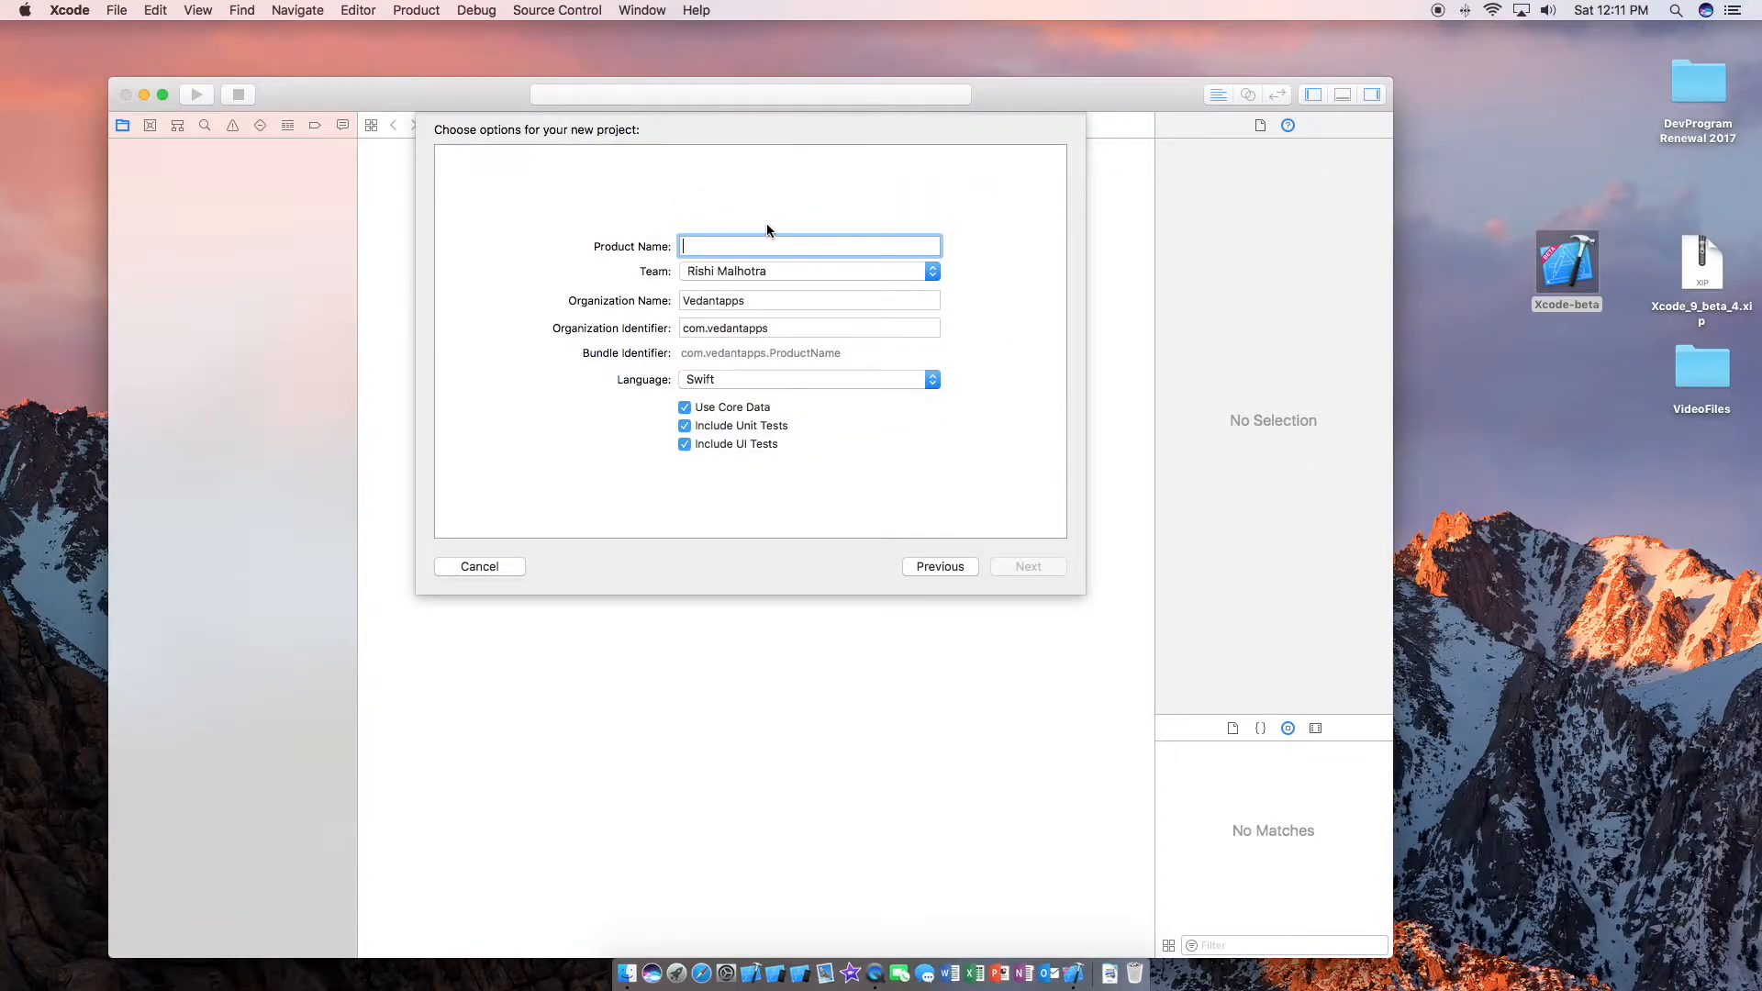
pyautogui.write('Test')
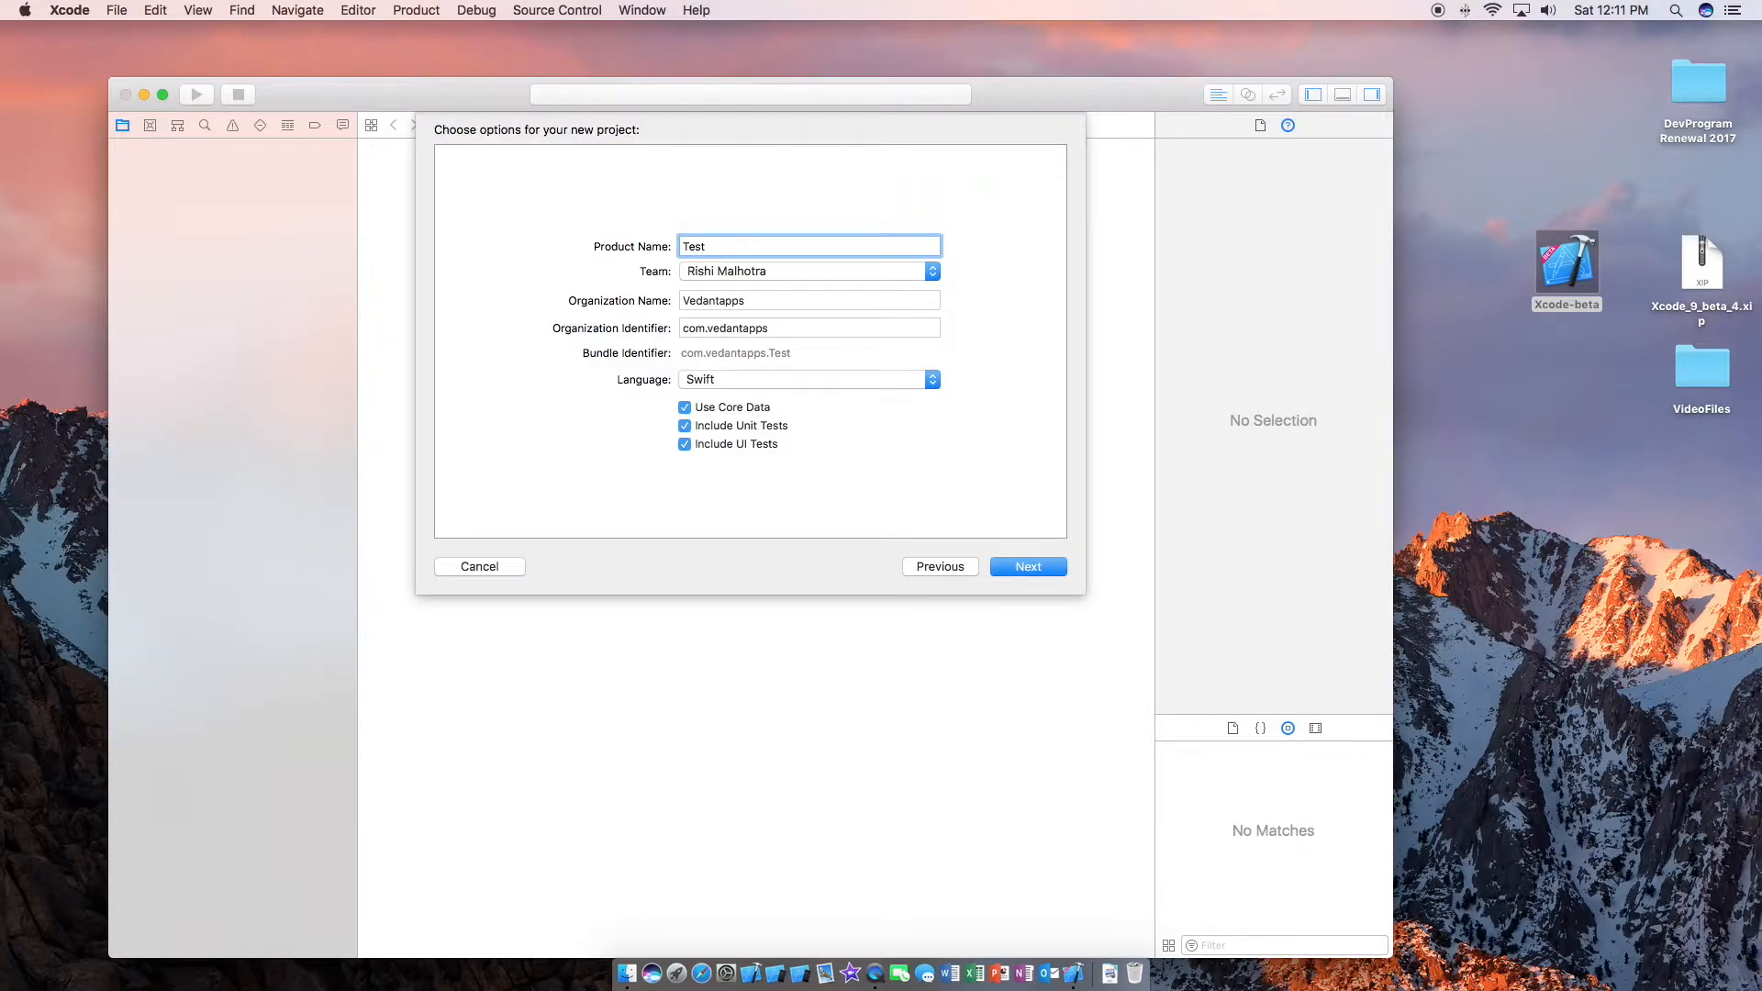
pyautogui.click(1026, 565)
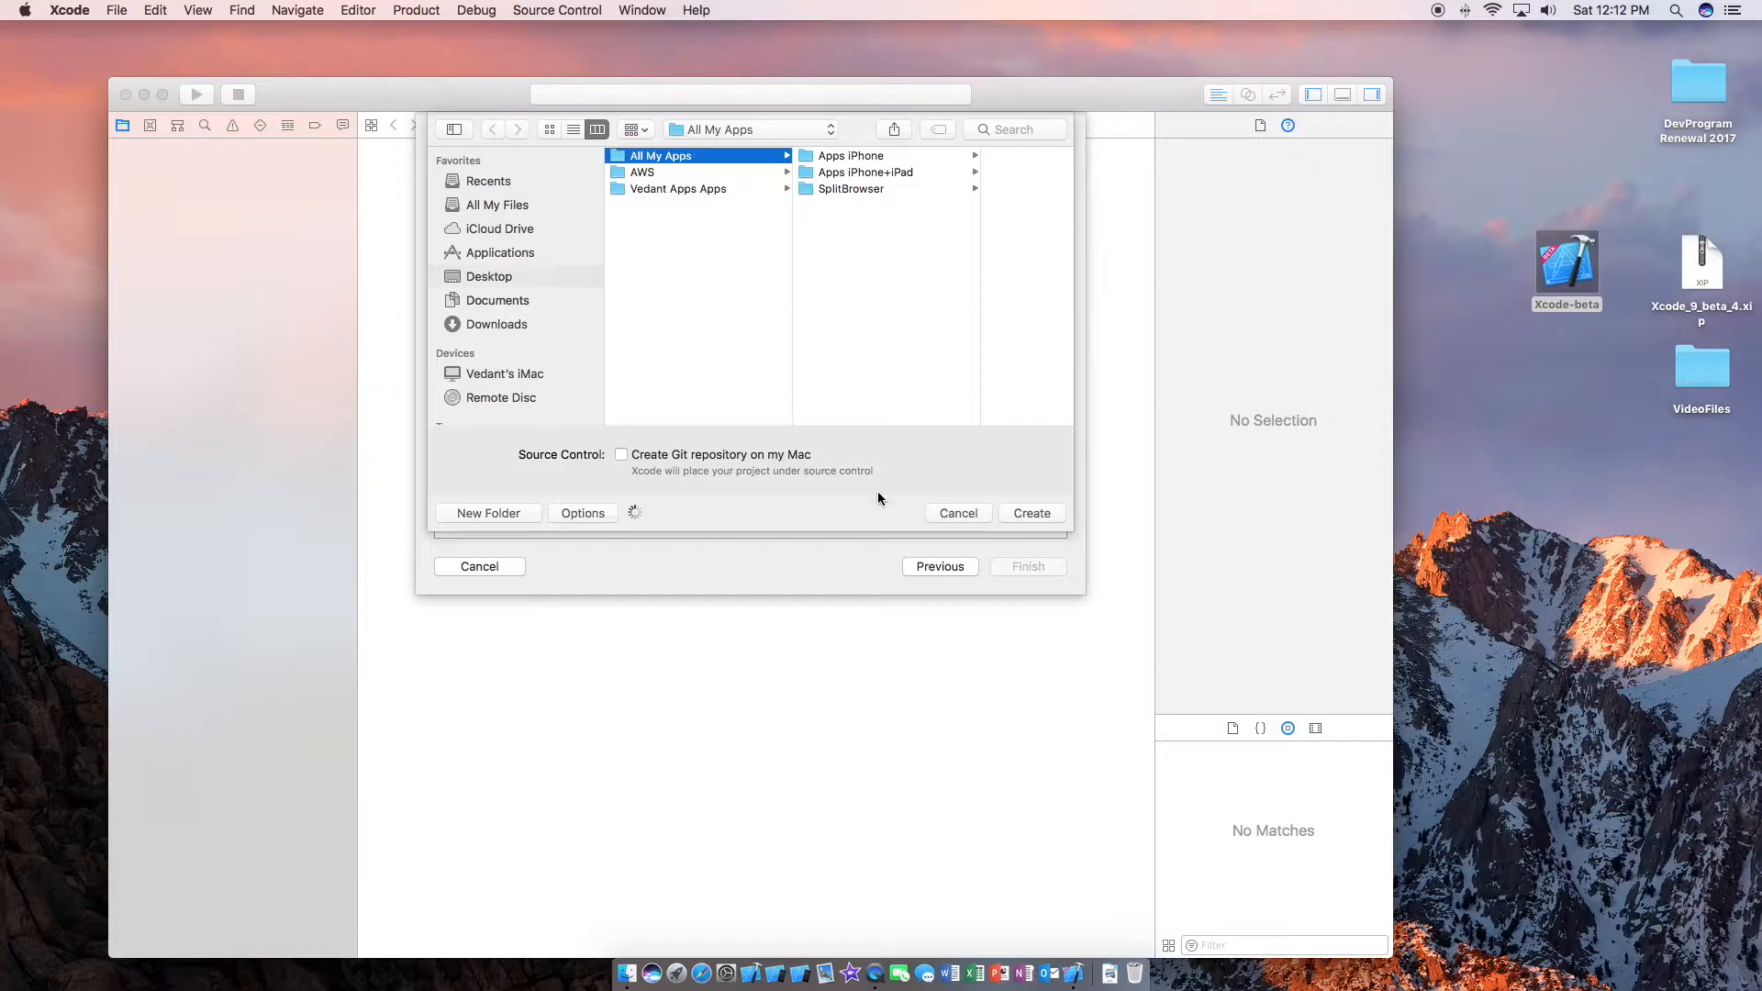
pyautogui.moveTo(973, 554)
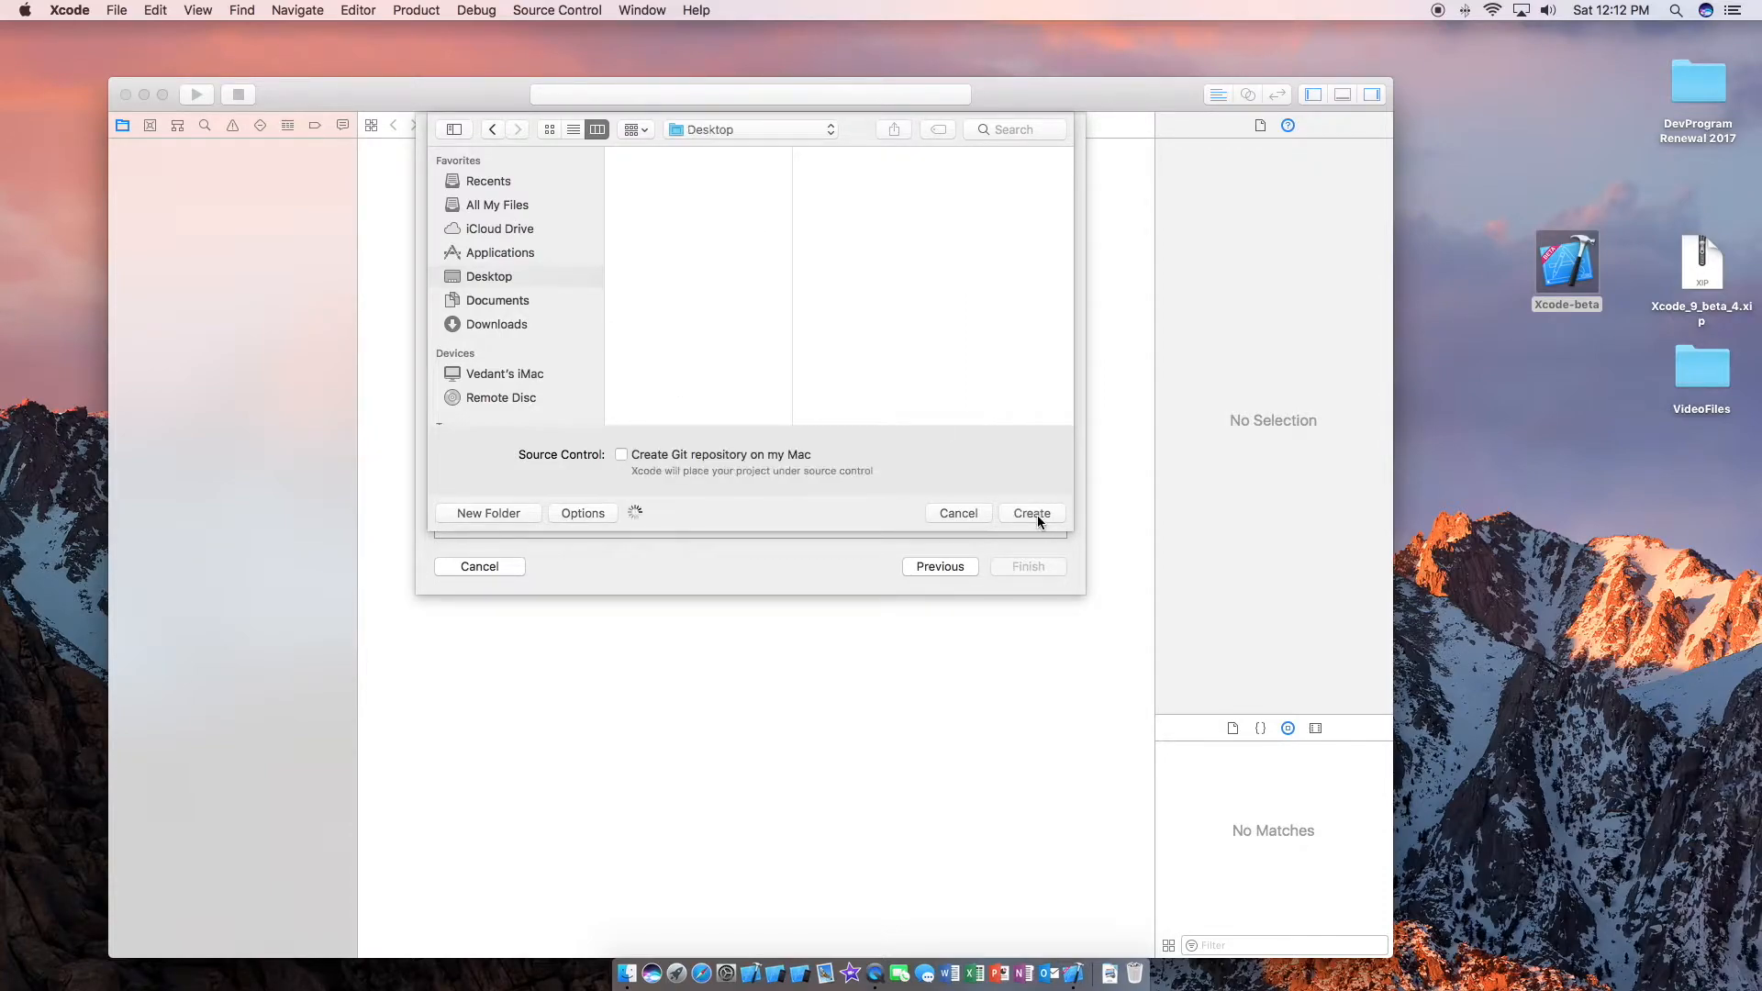
pyautogui.click(1030, 512)
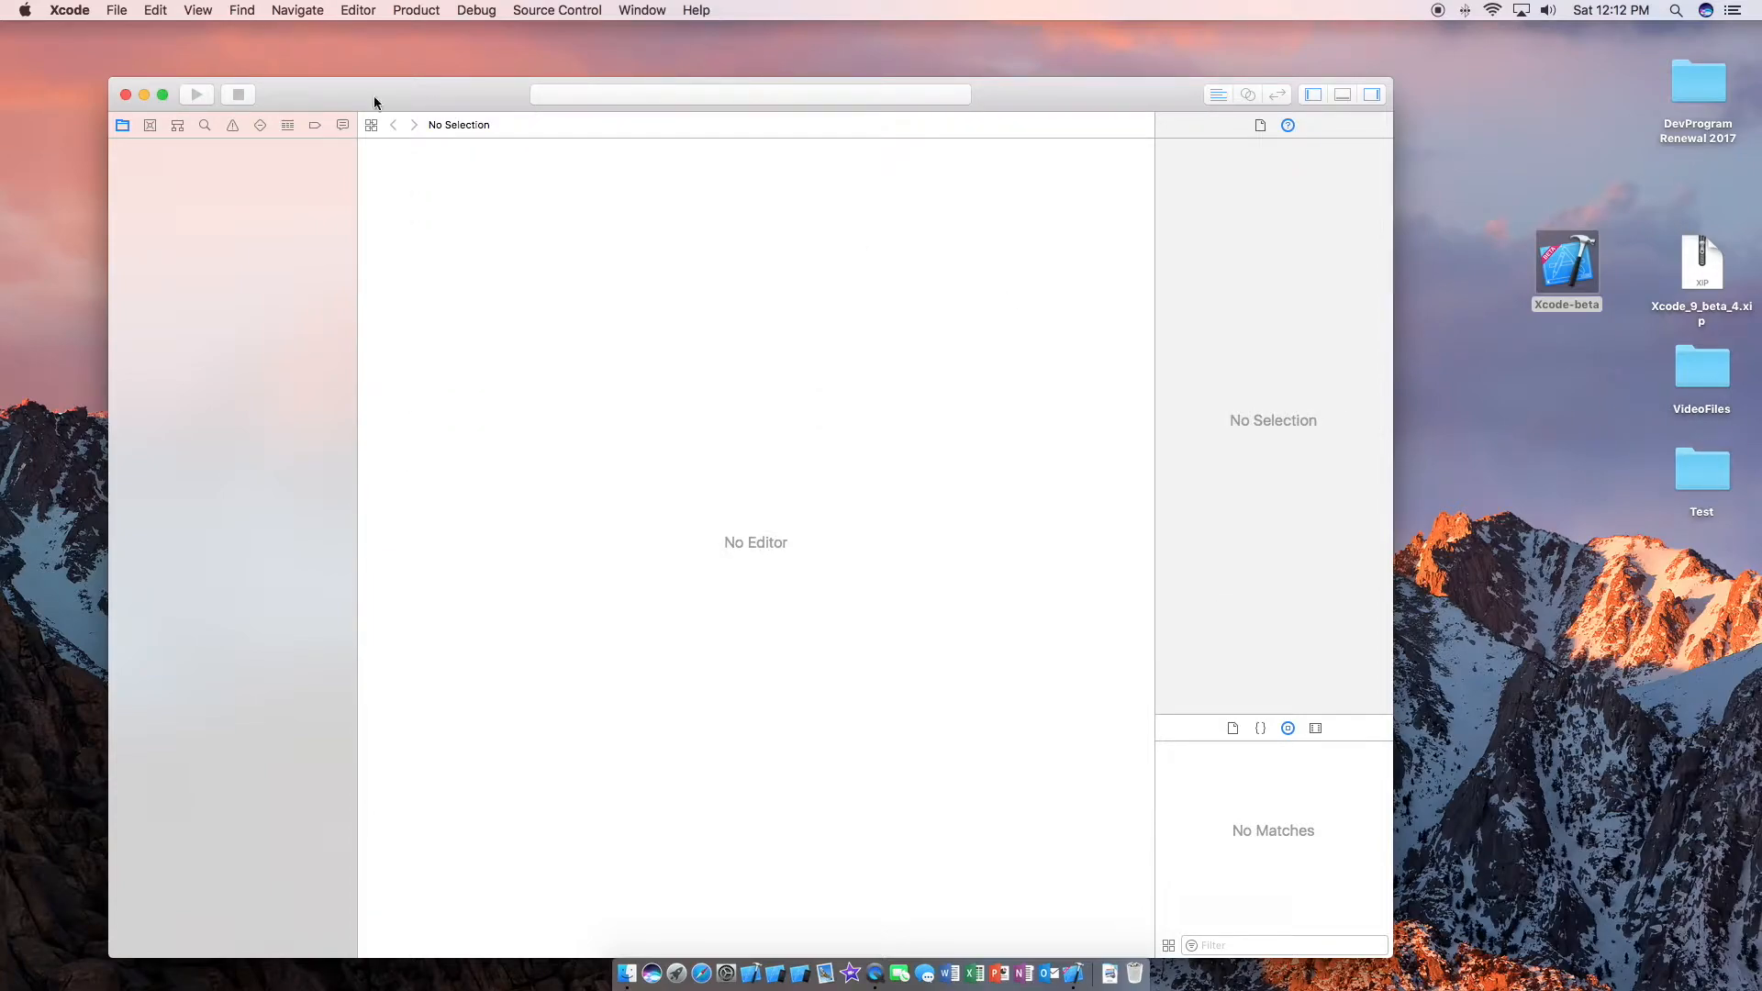
# Choose the iPhone 7 Plus simulator as the Test scheme's run destination.
pyautogui.moveTo(375, 103); pyautogui.dragTo(402, 71)
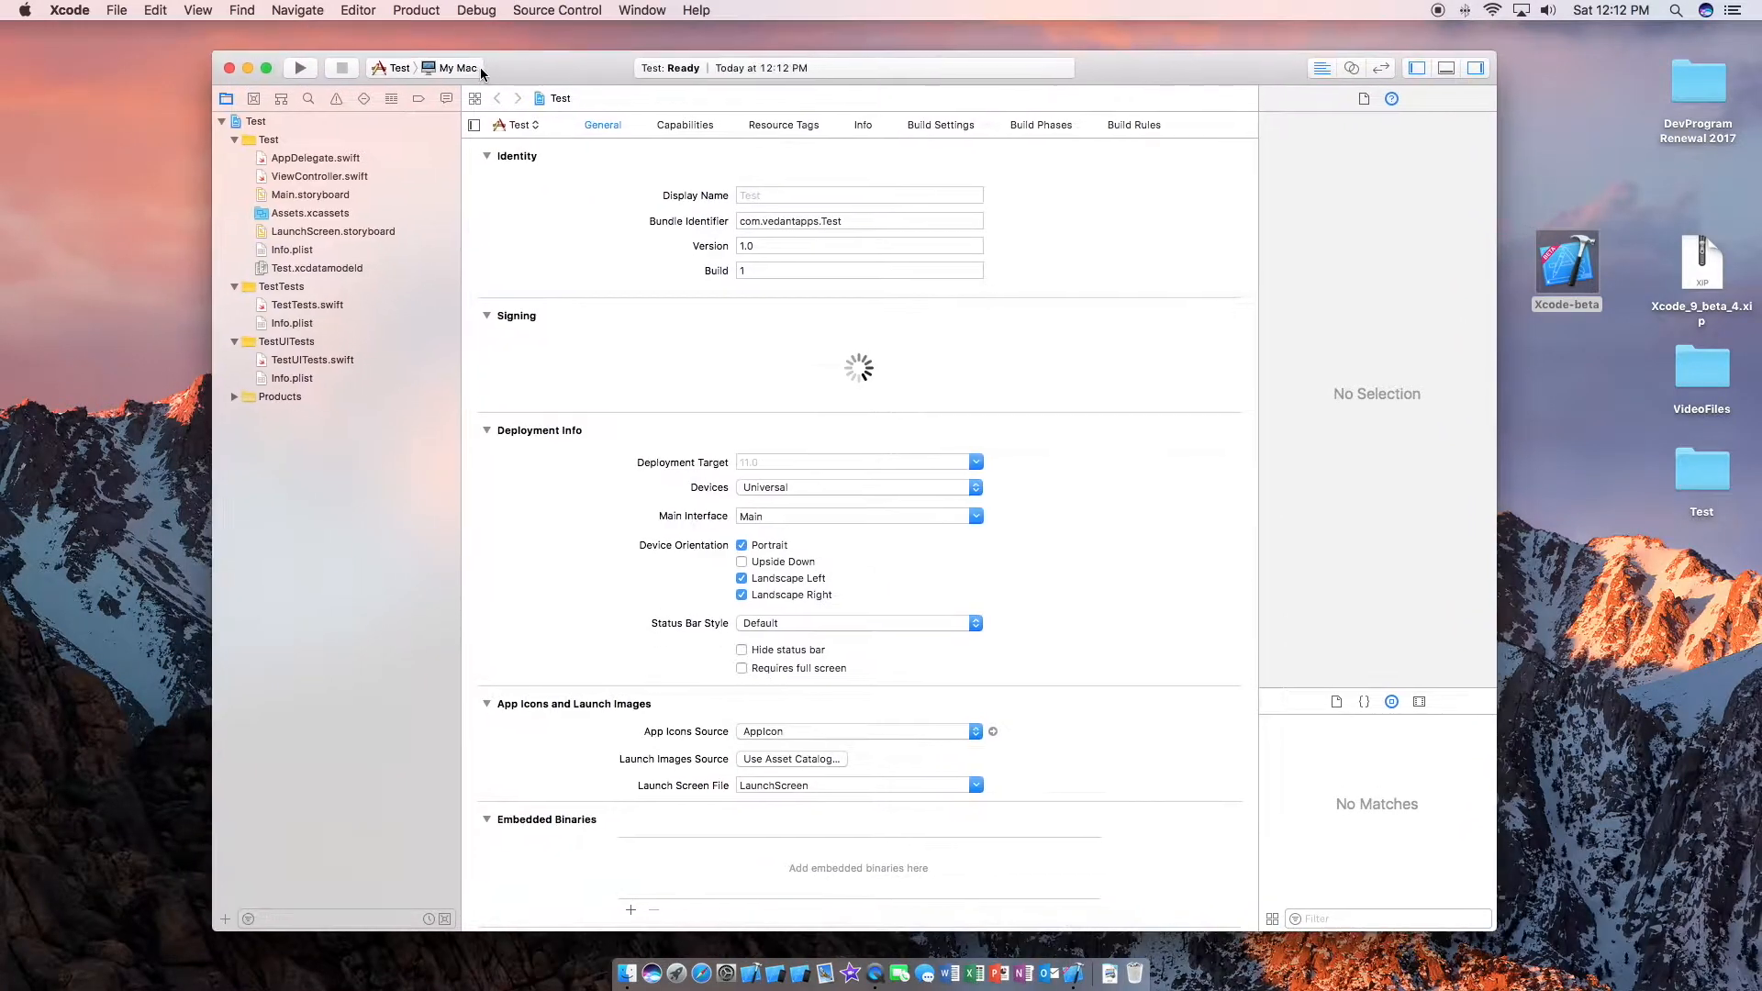
pyautogui.click(1389, 98)
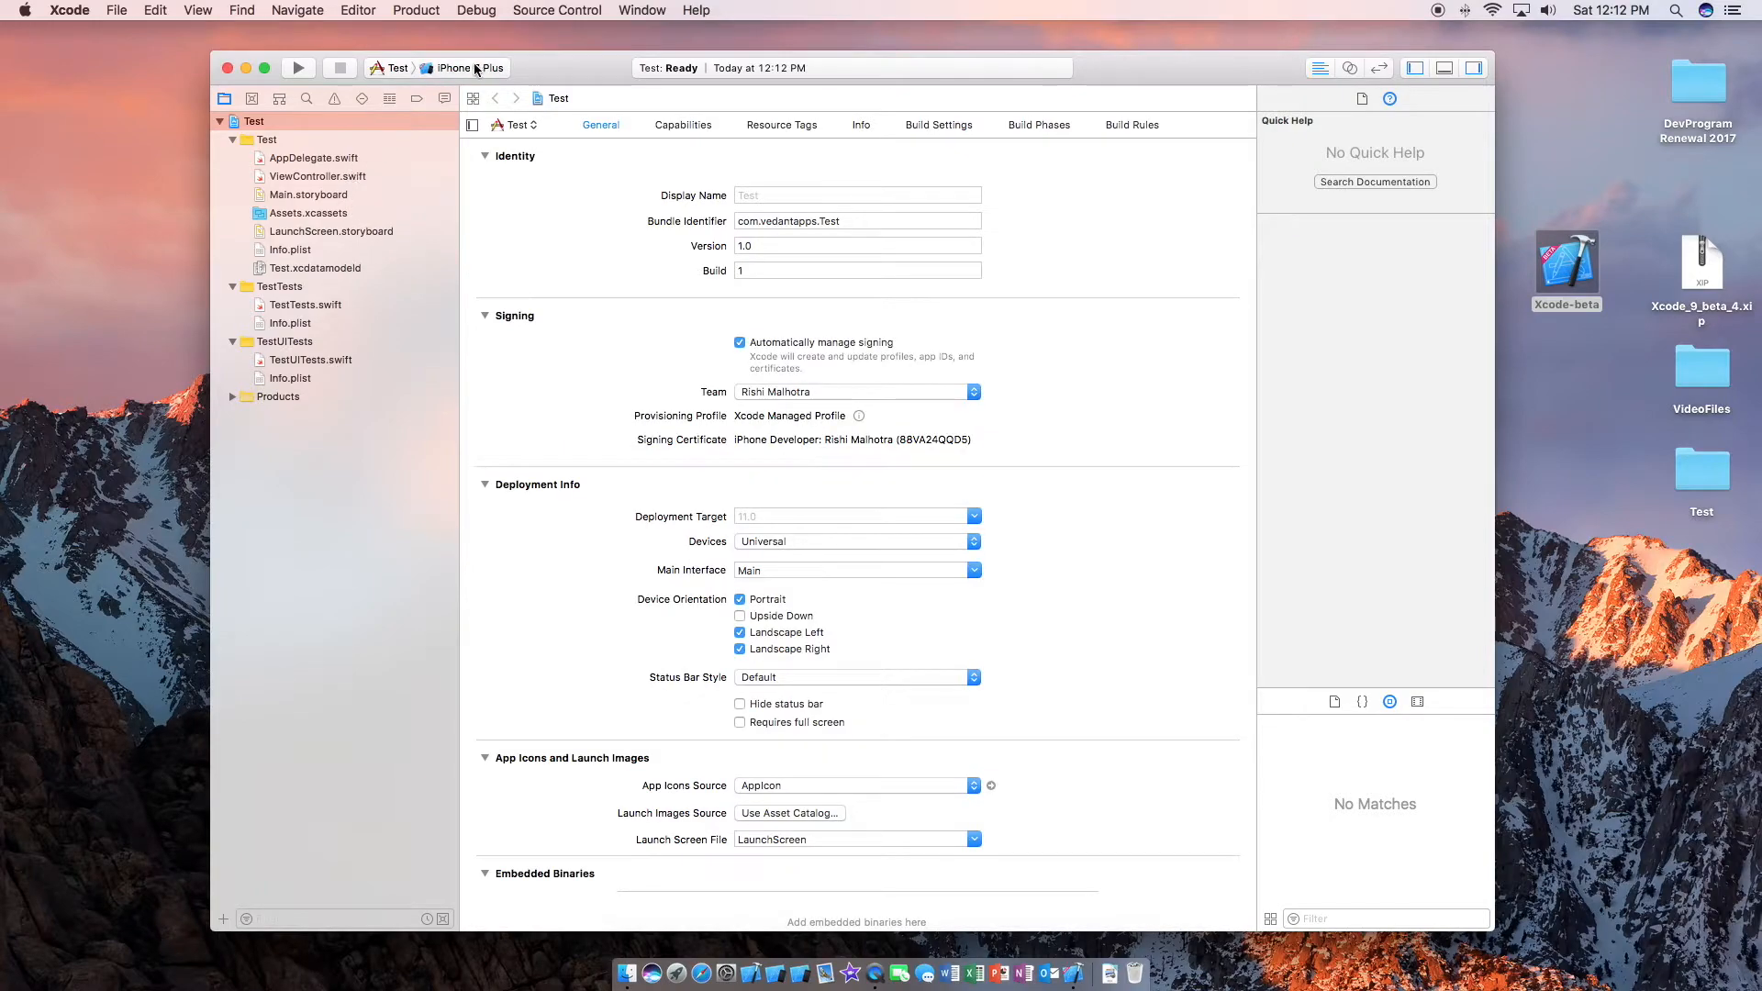
pyautogui.click(455, 67)
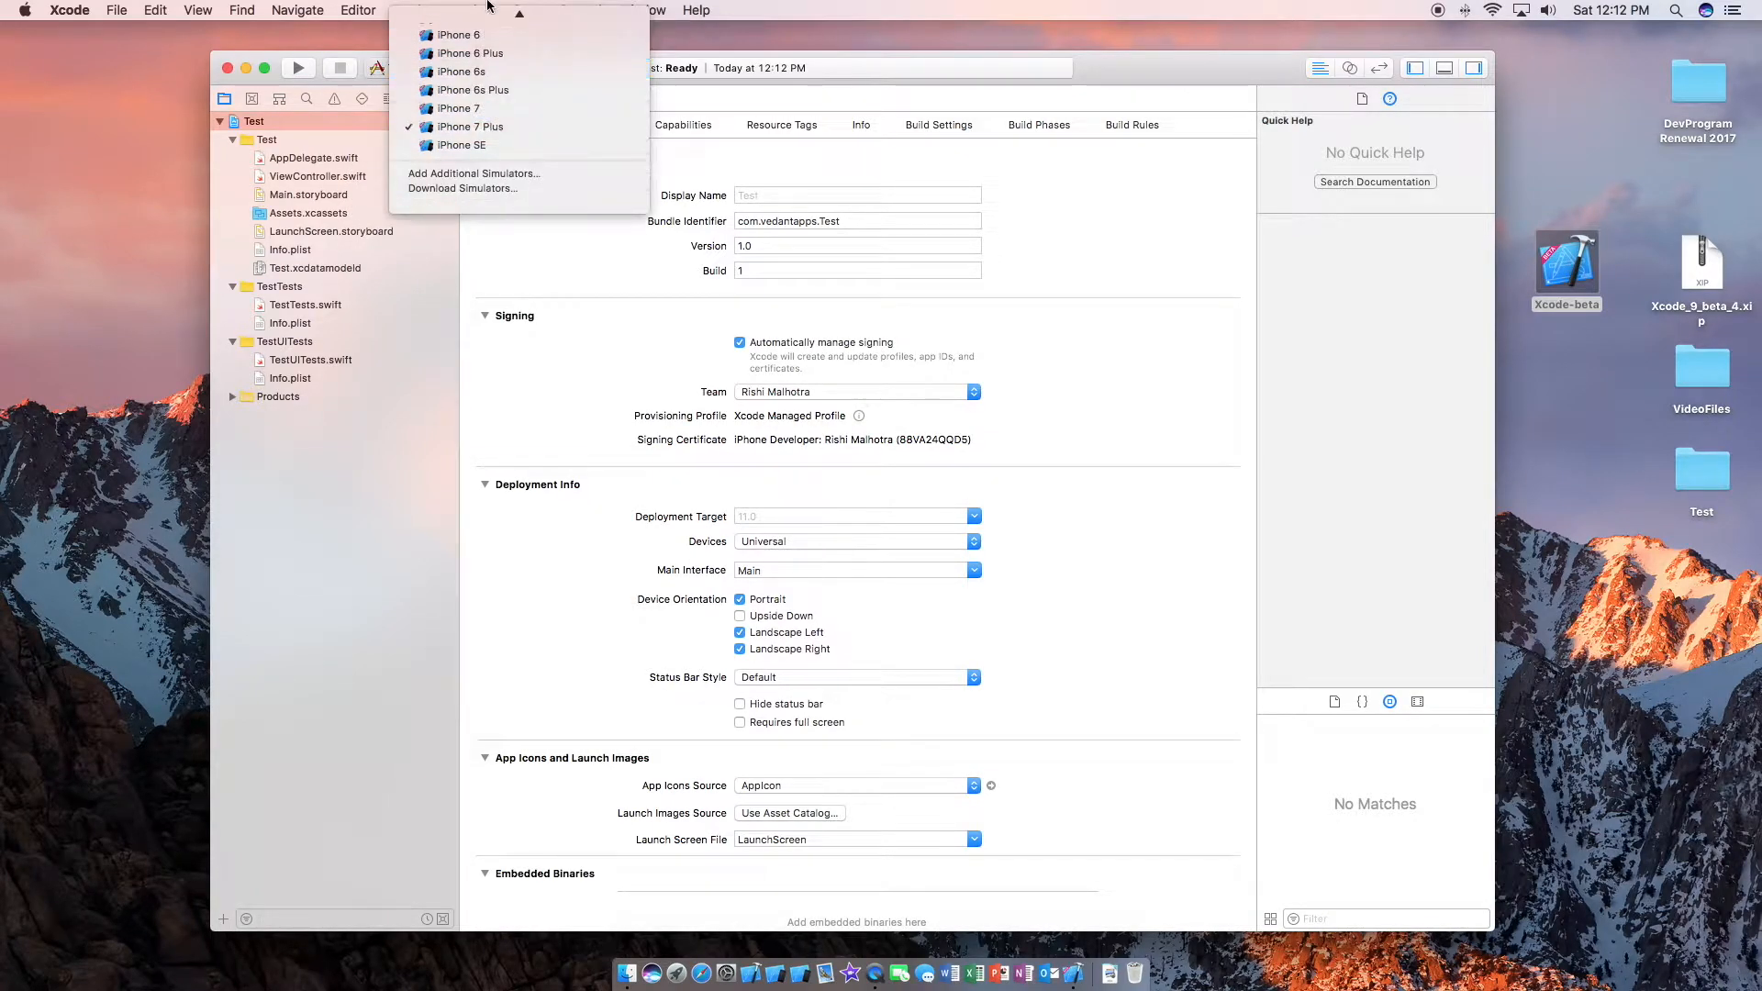
pyautogui.click(470, 127)
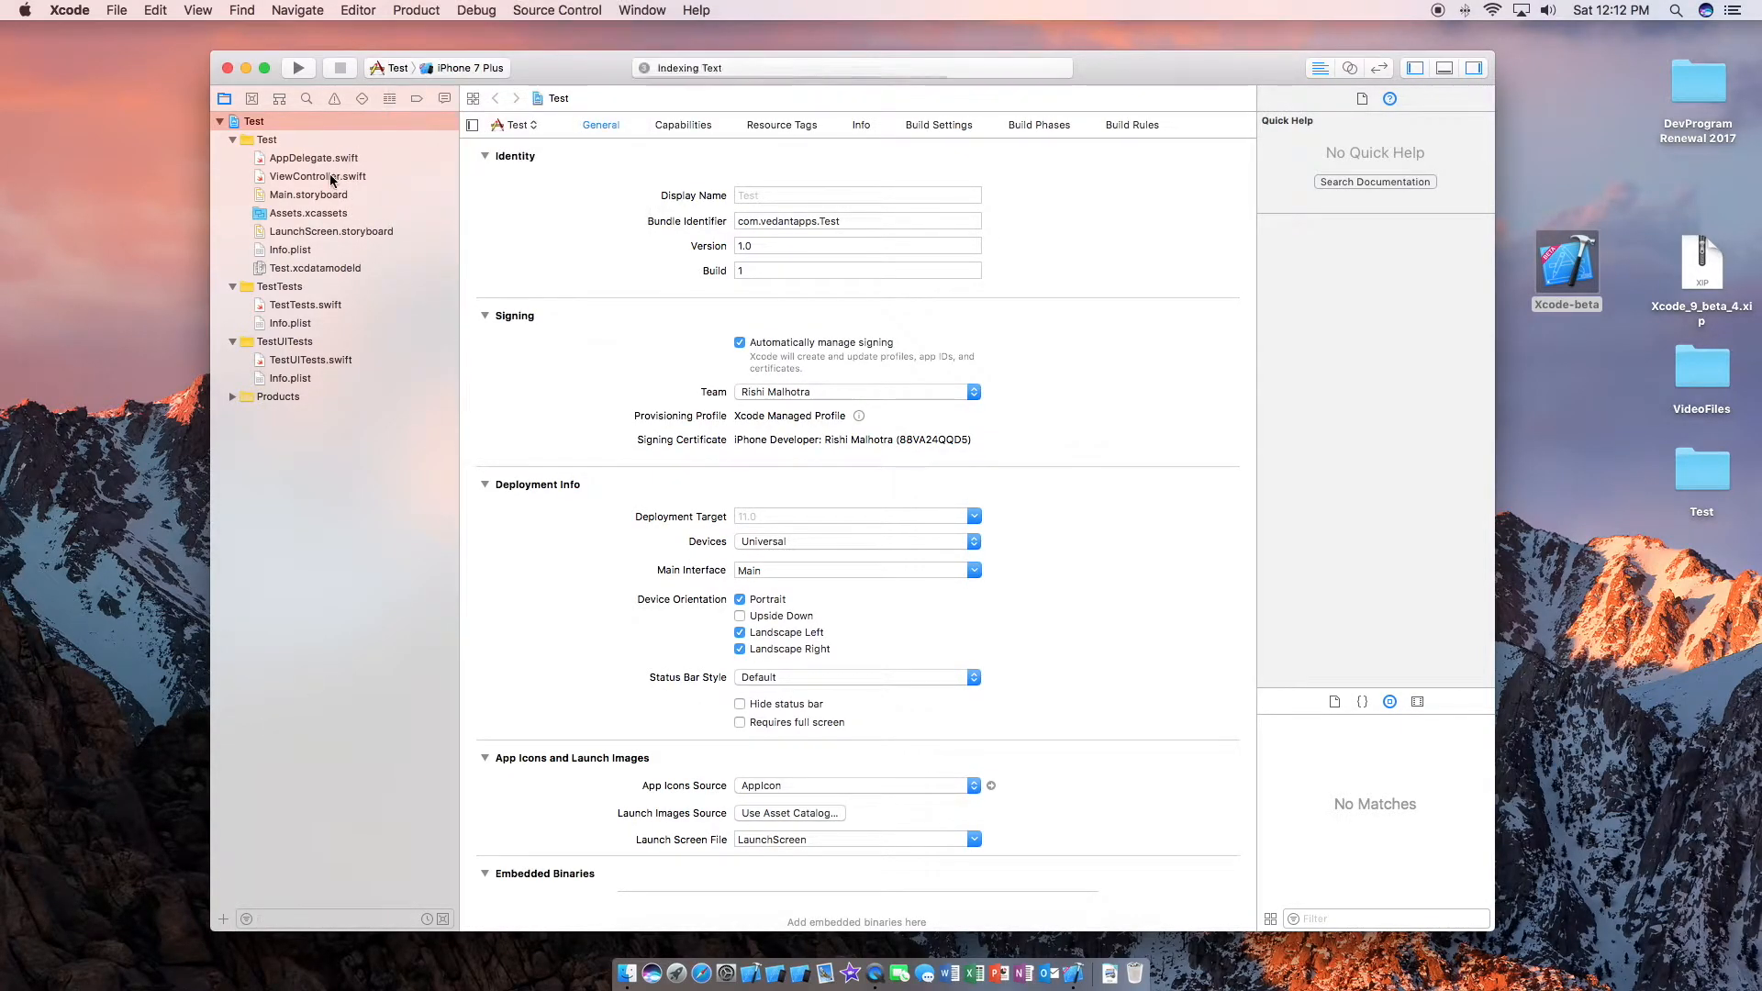
pyautogui.click(318, 176)
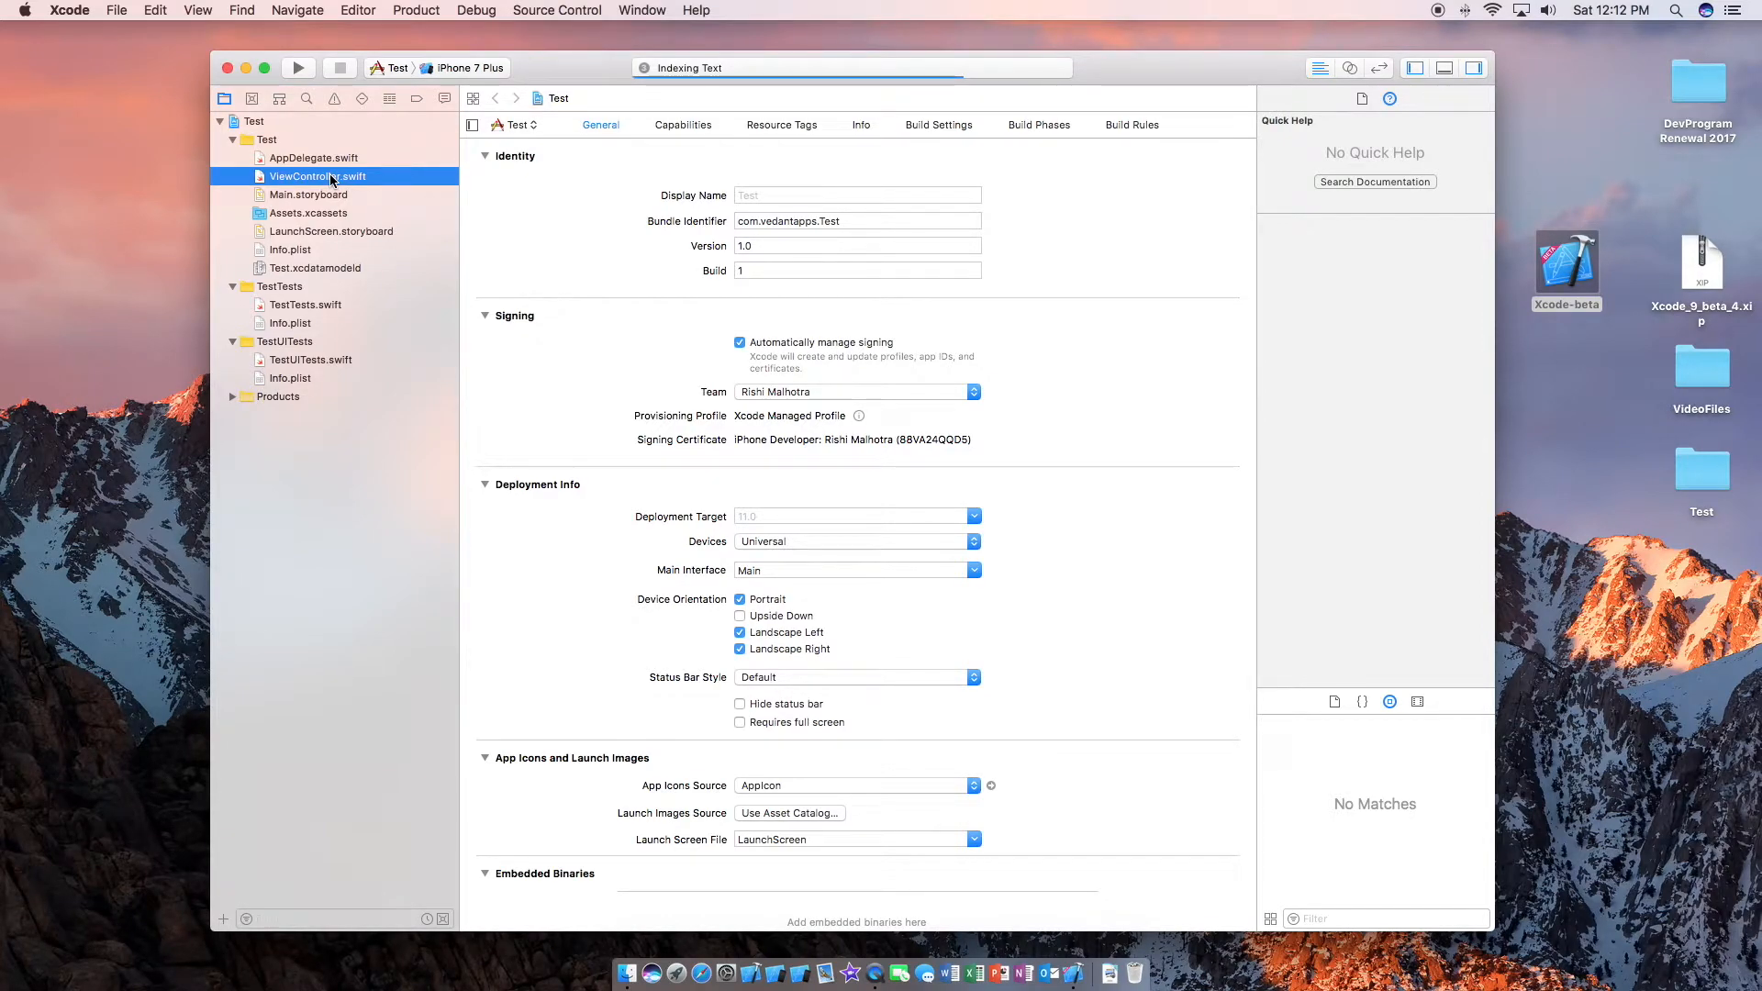
# Add print("Hello World") inside viewDidLoad in ViewController.swift.
pyautogui.click(318, 176)
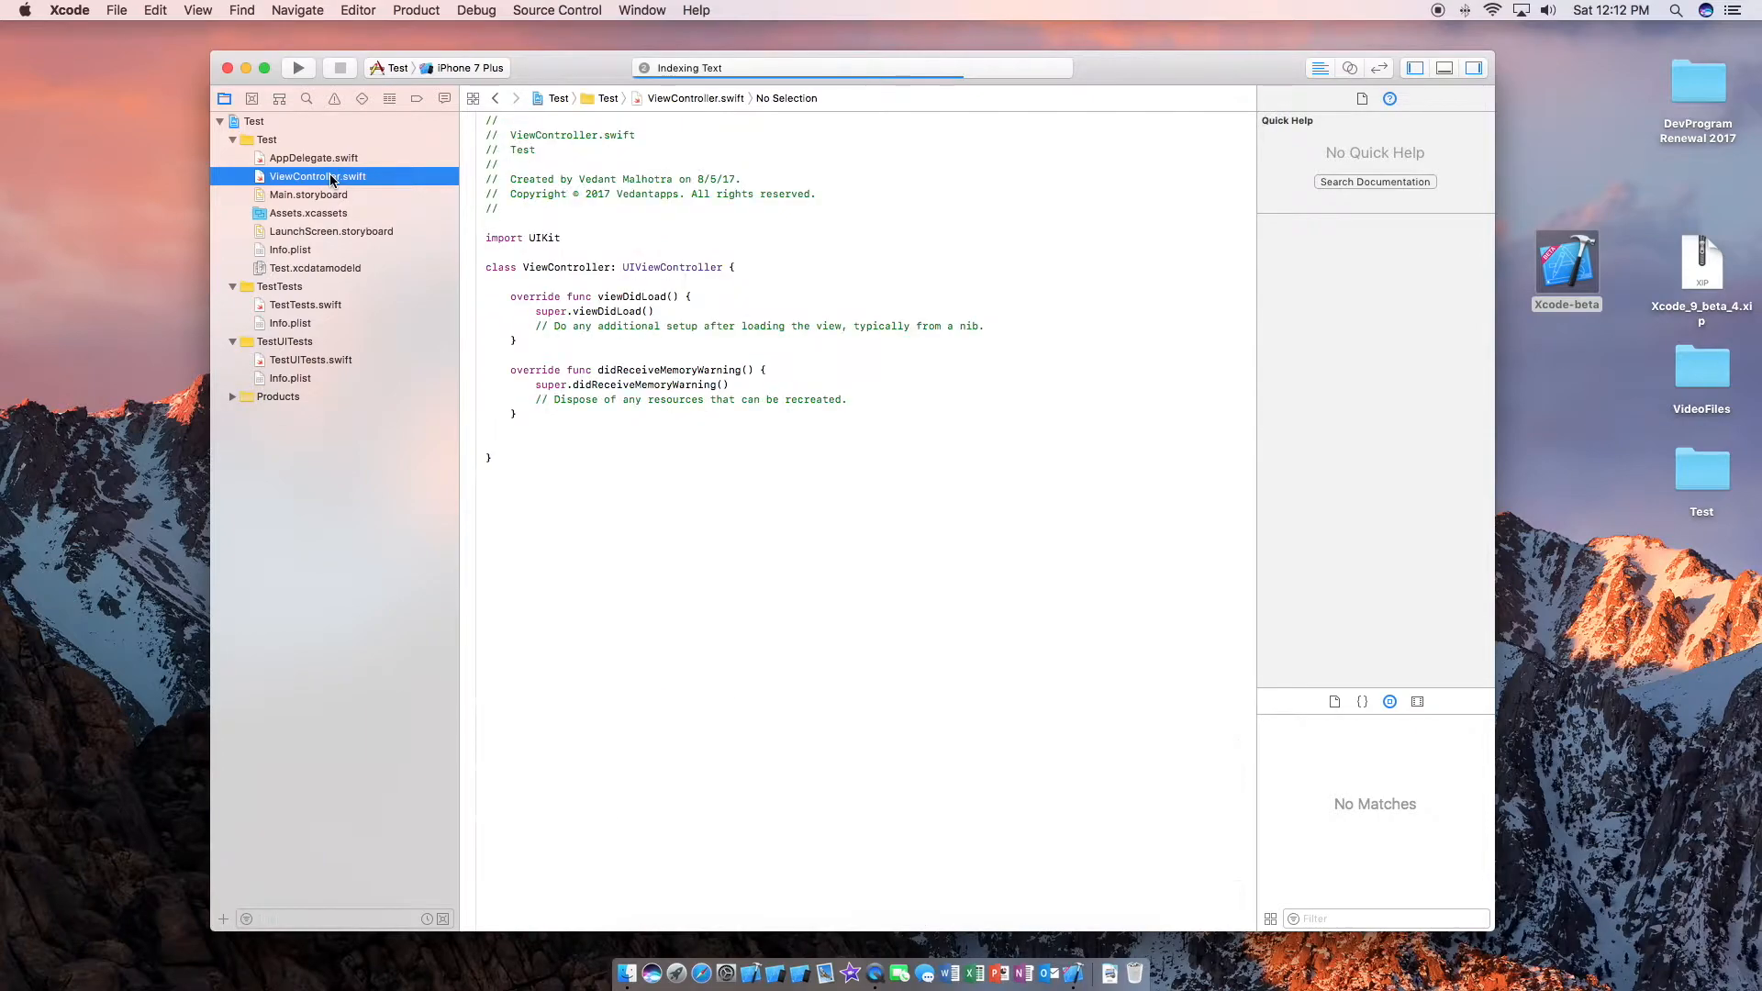
pyautogui.click(691, 296)
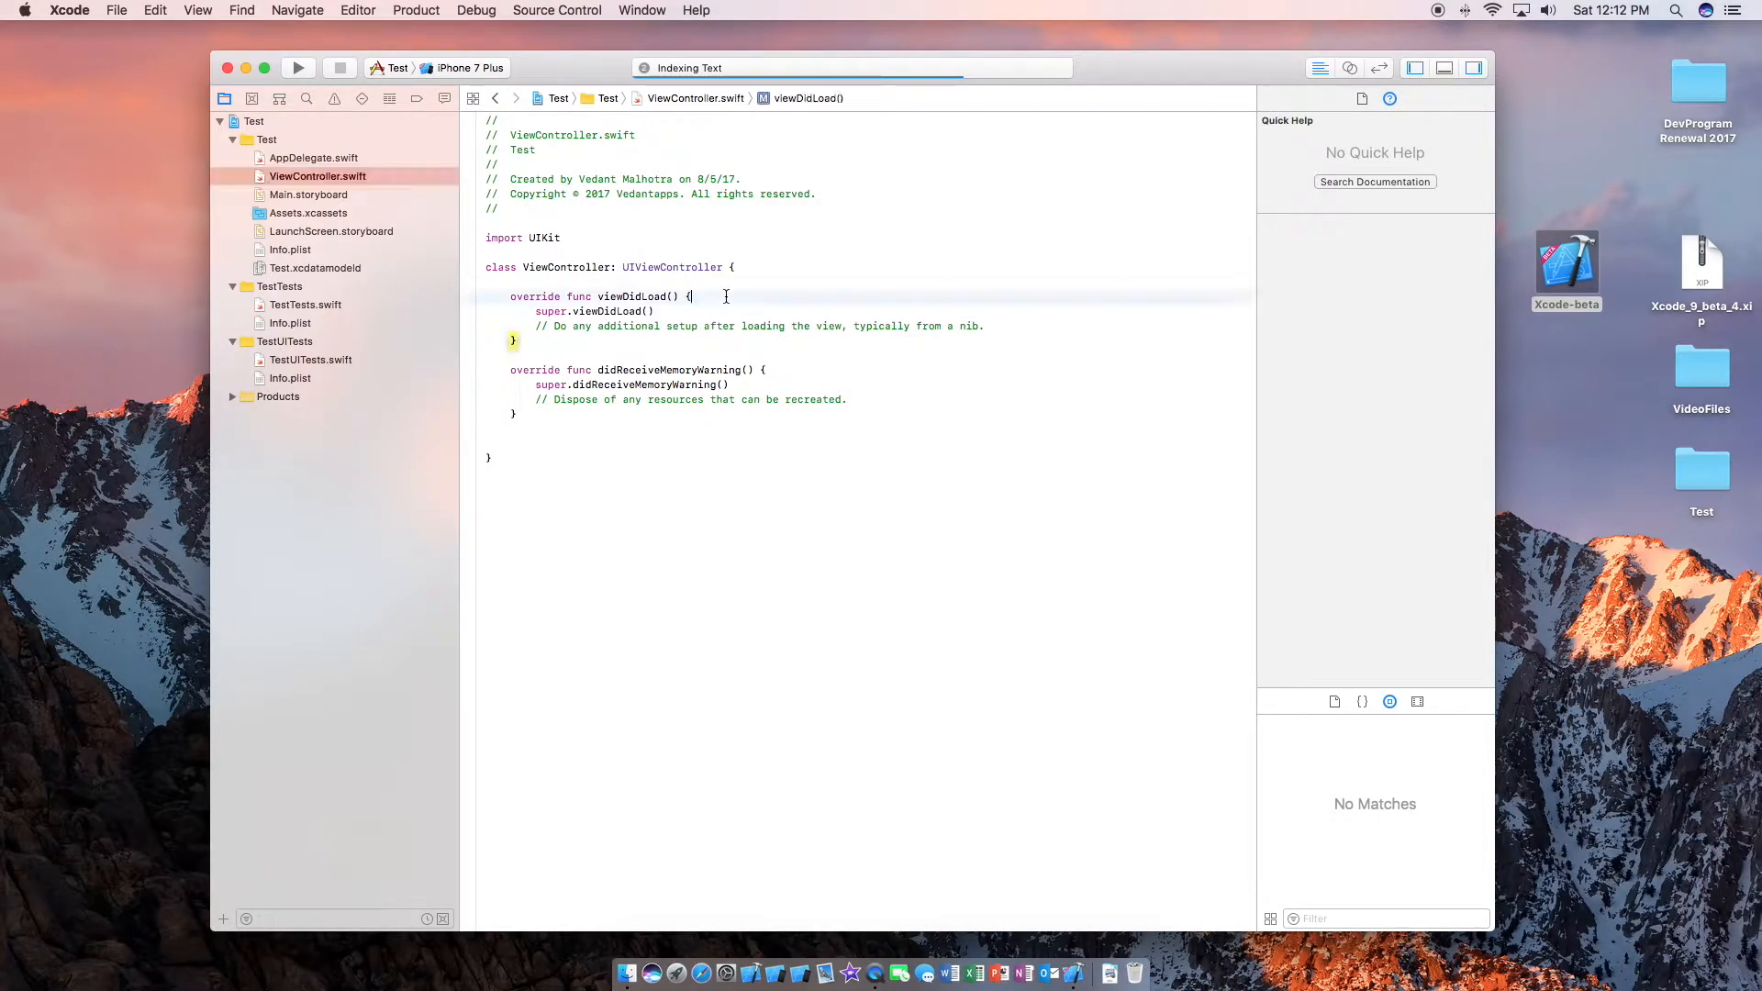
pyautogui.write('print')
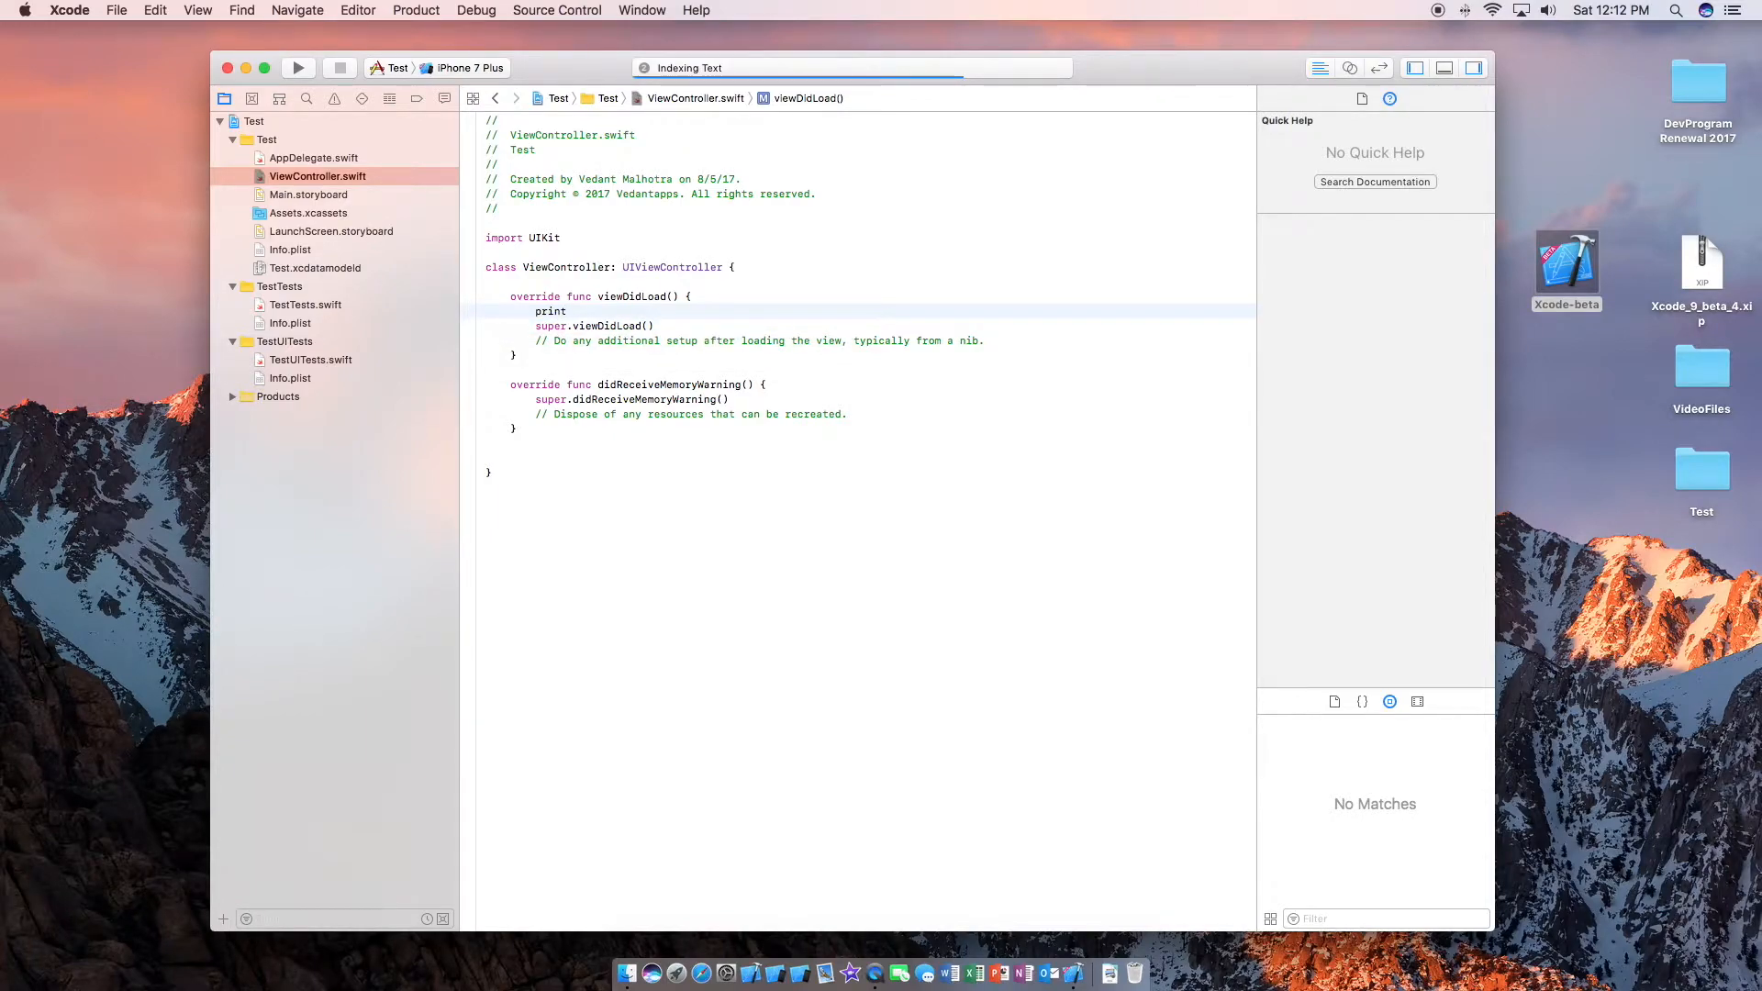
pyautogui.write('("')
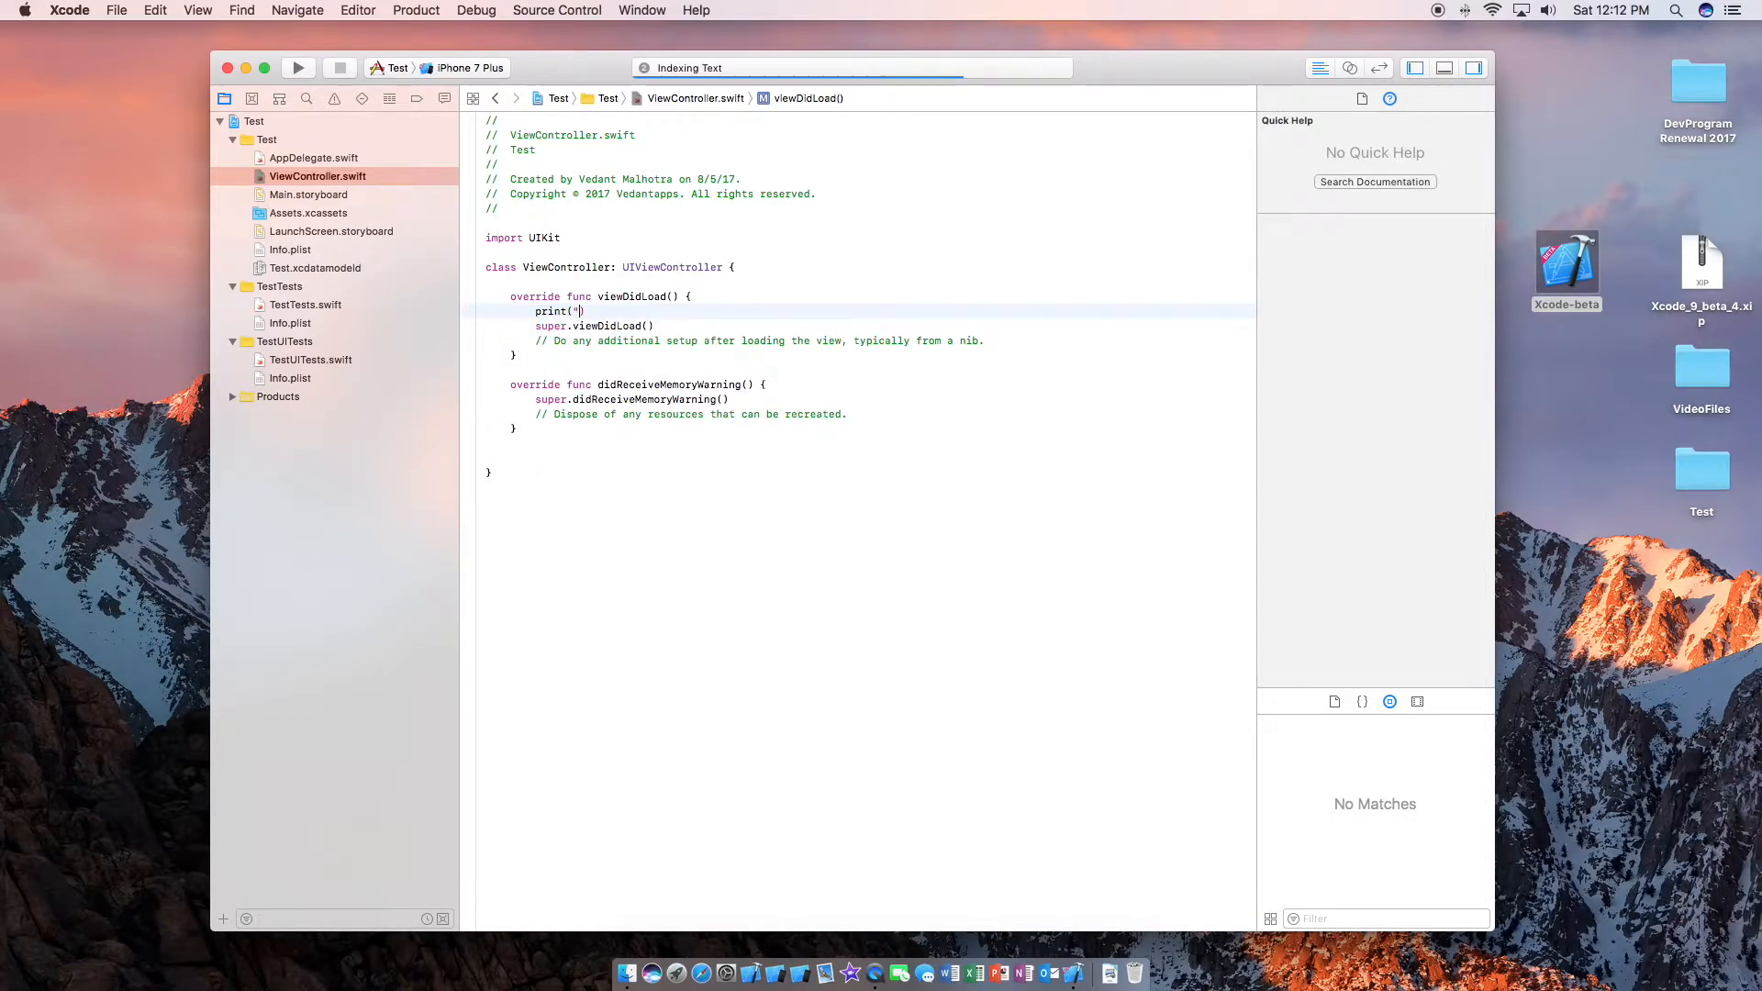
pyautogui.write('Hekk')
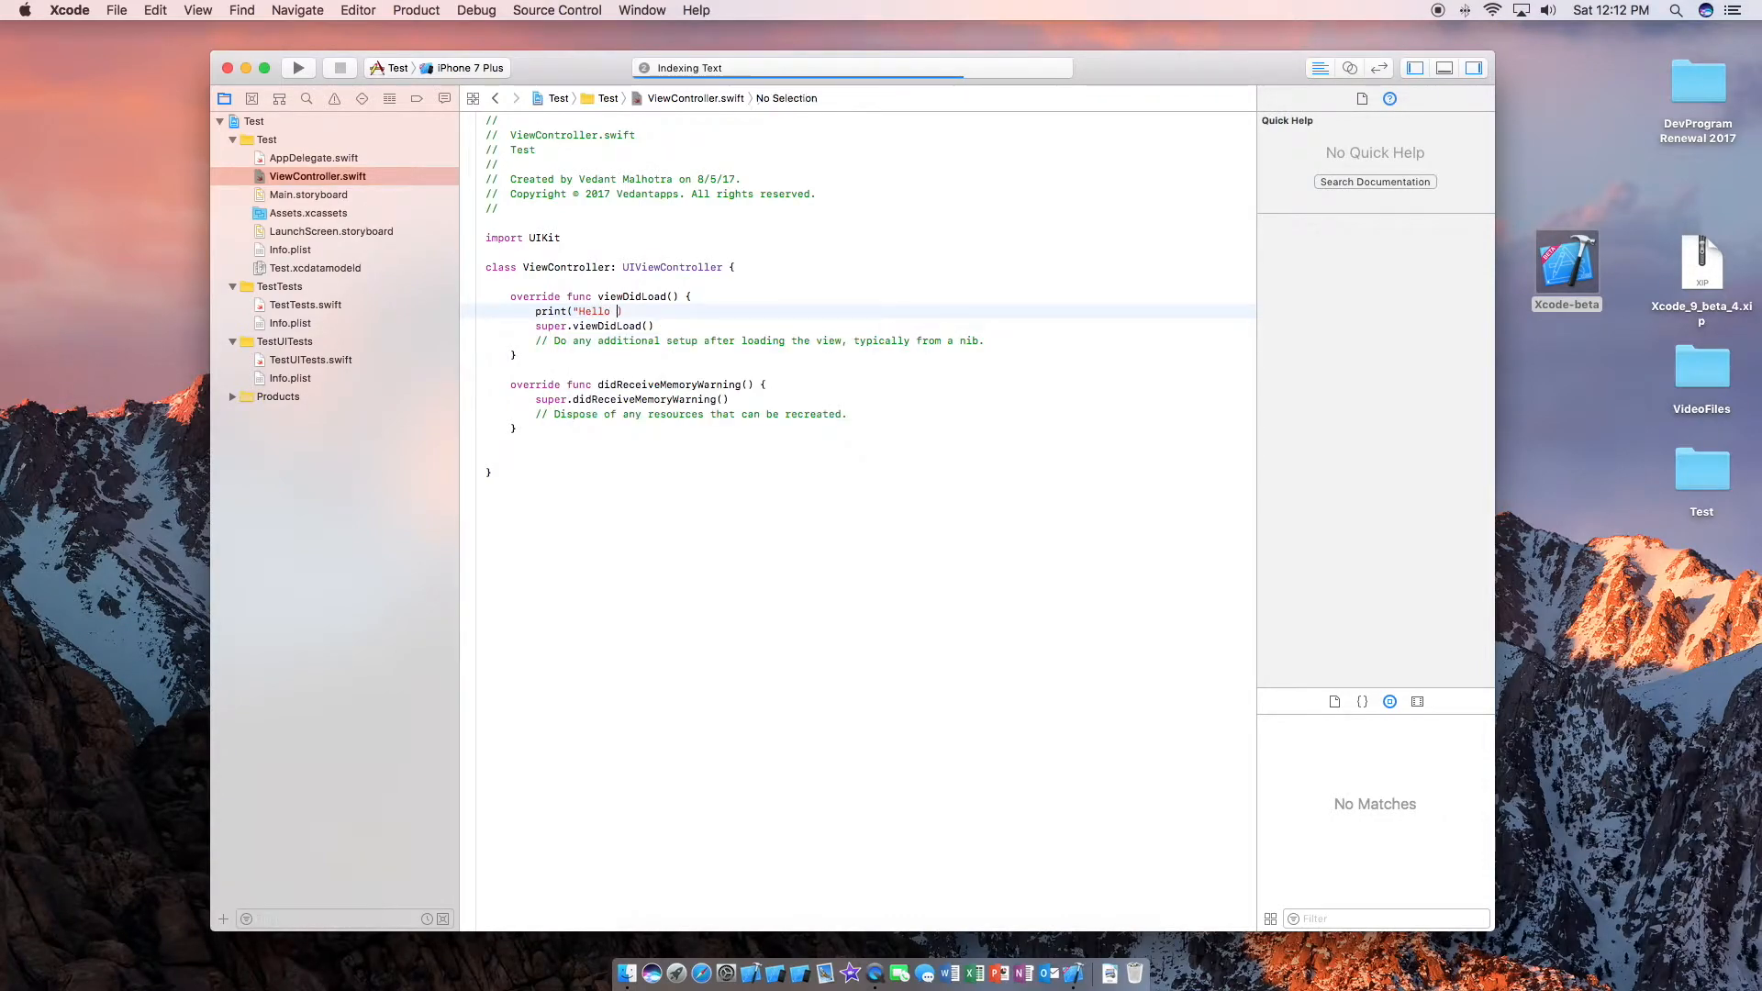
pyautogui.write('World')
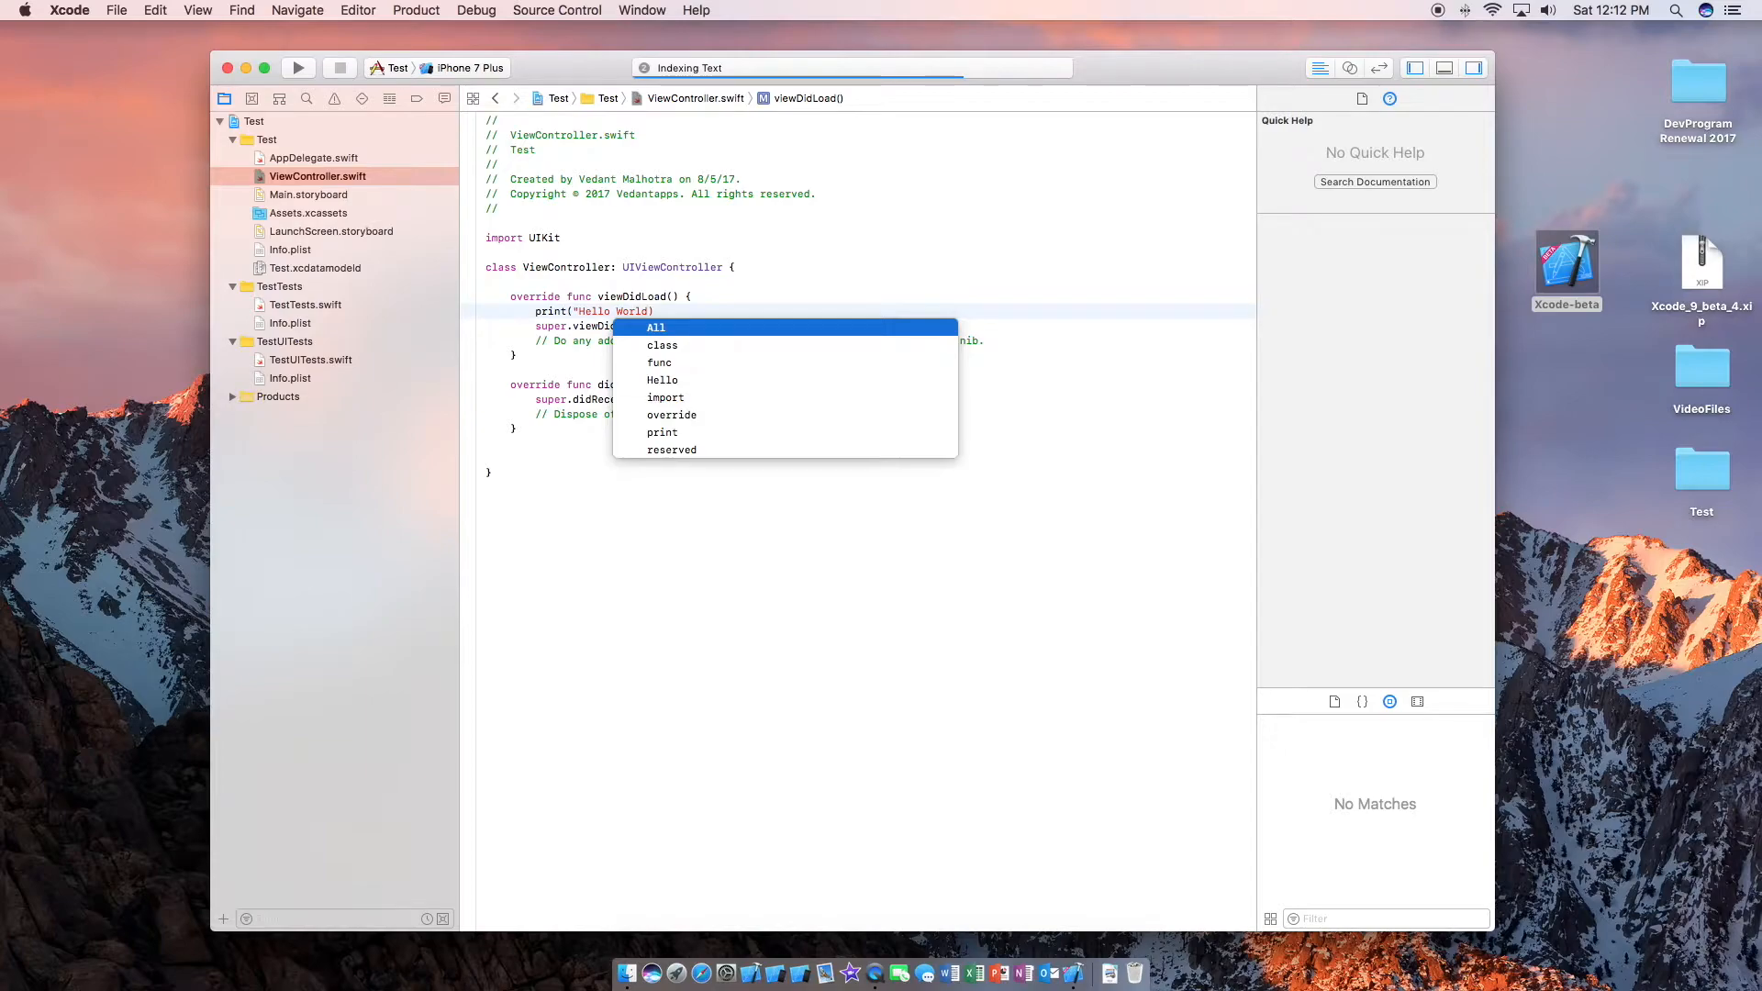
pyautogui.press('Escape')
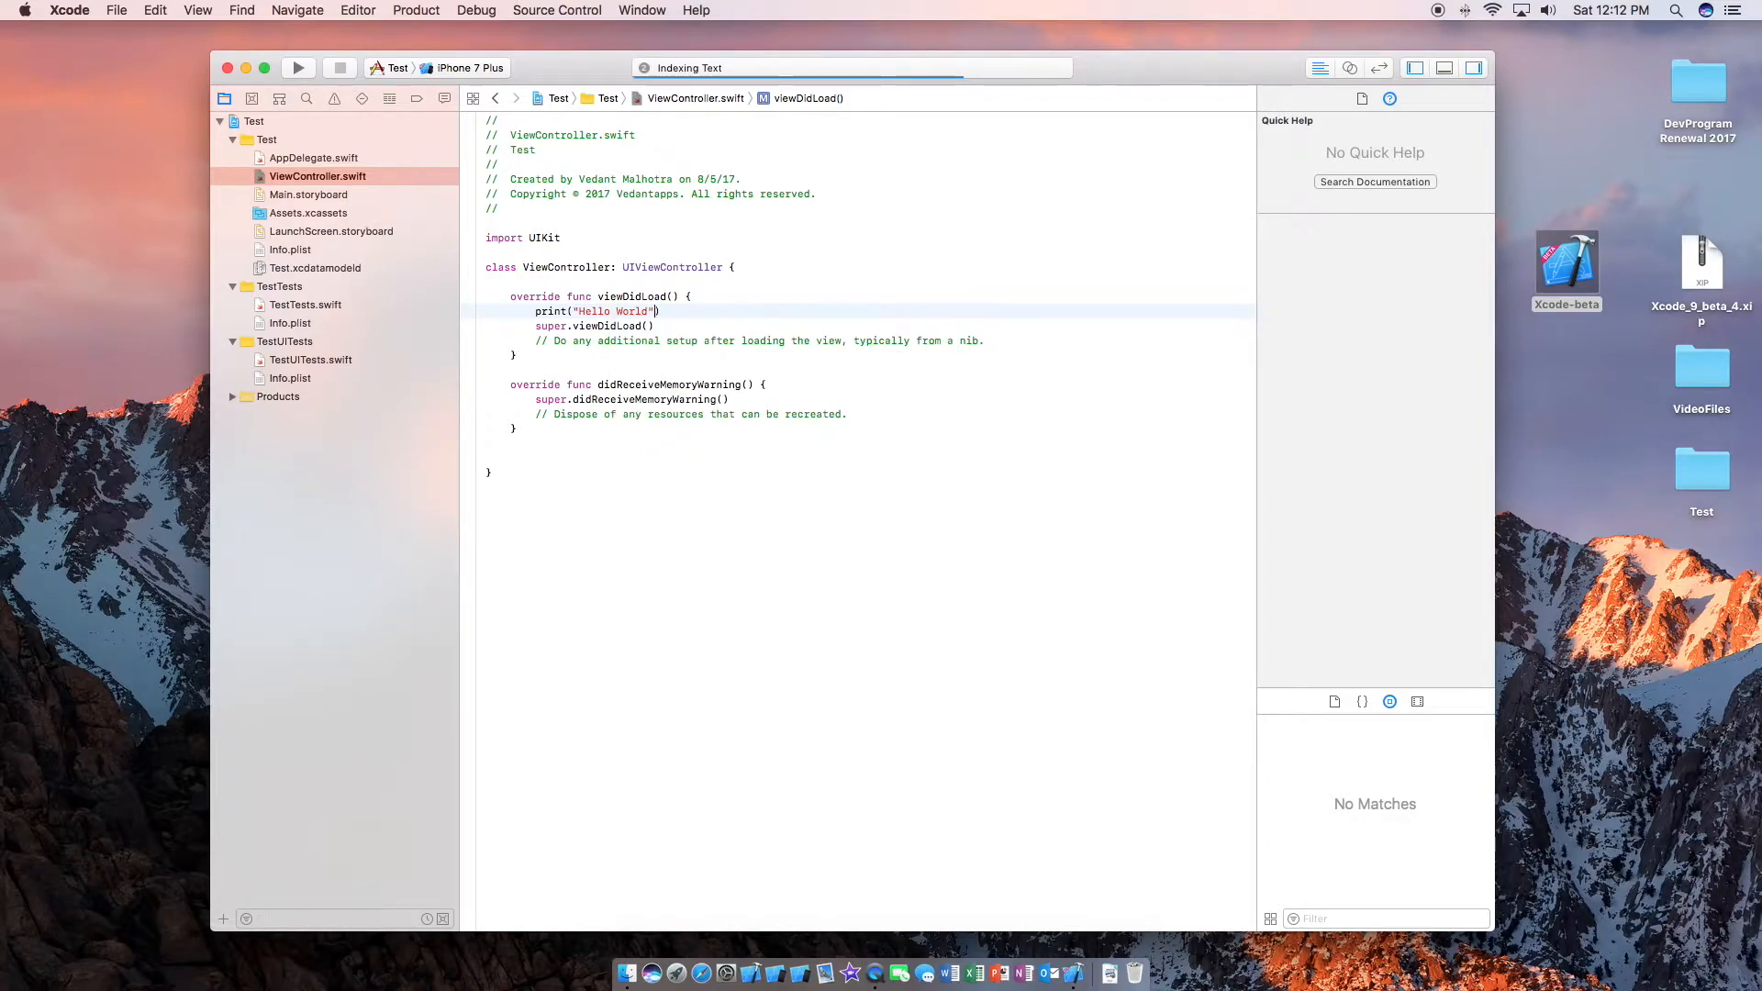
pyautogui.moveTo(993, 609)
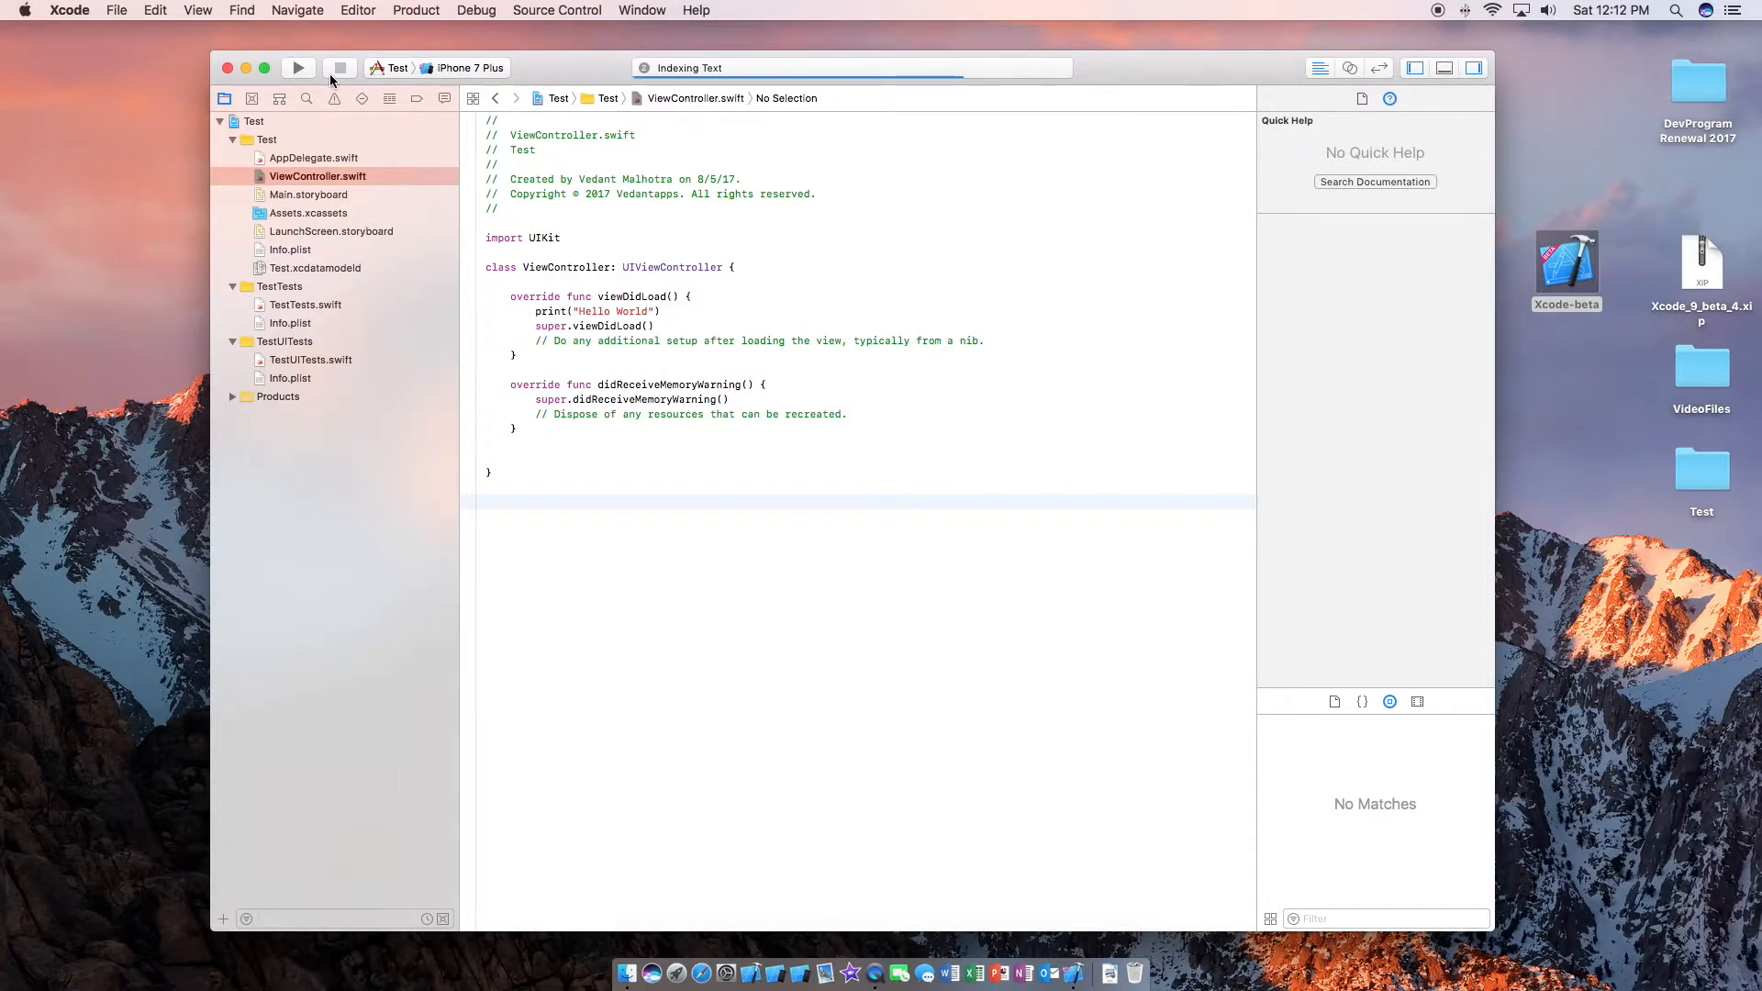
pyautogui.moveTo(299, 73)
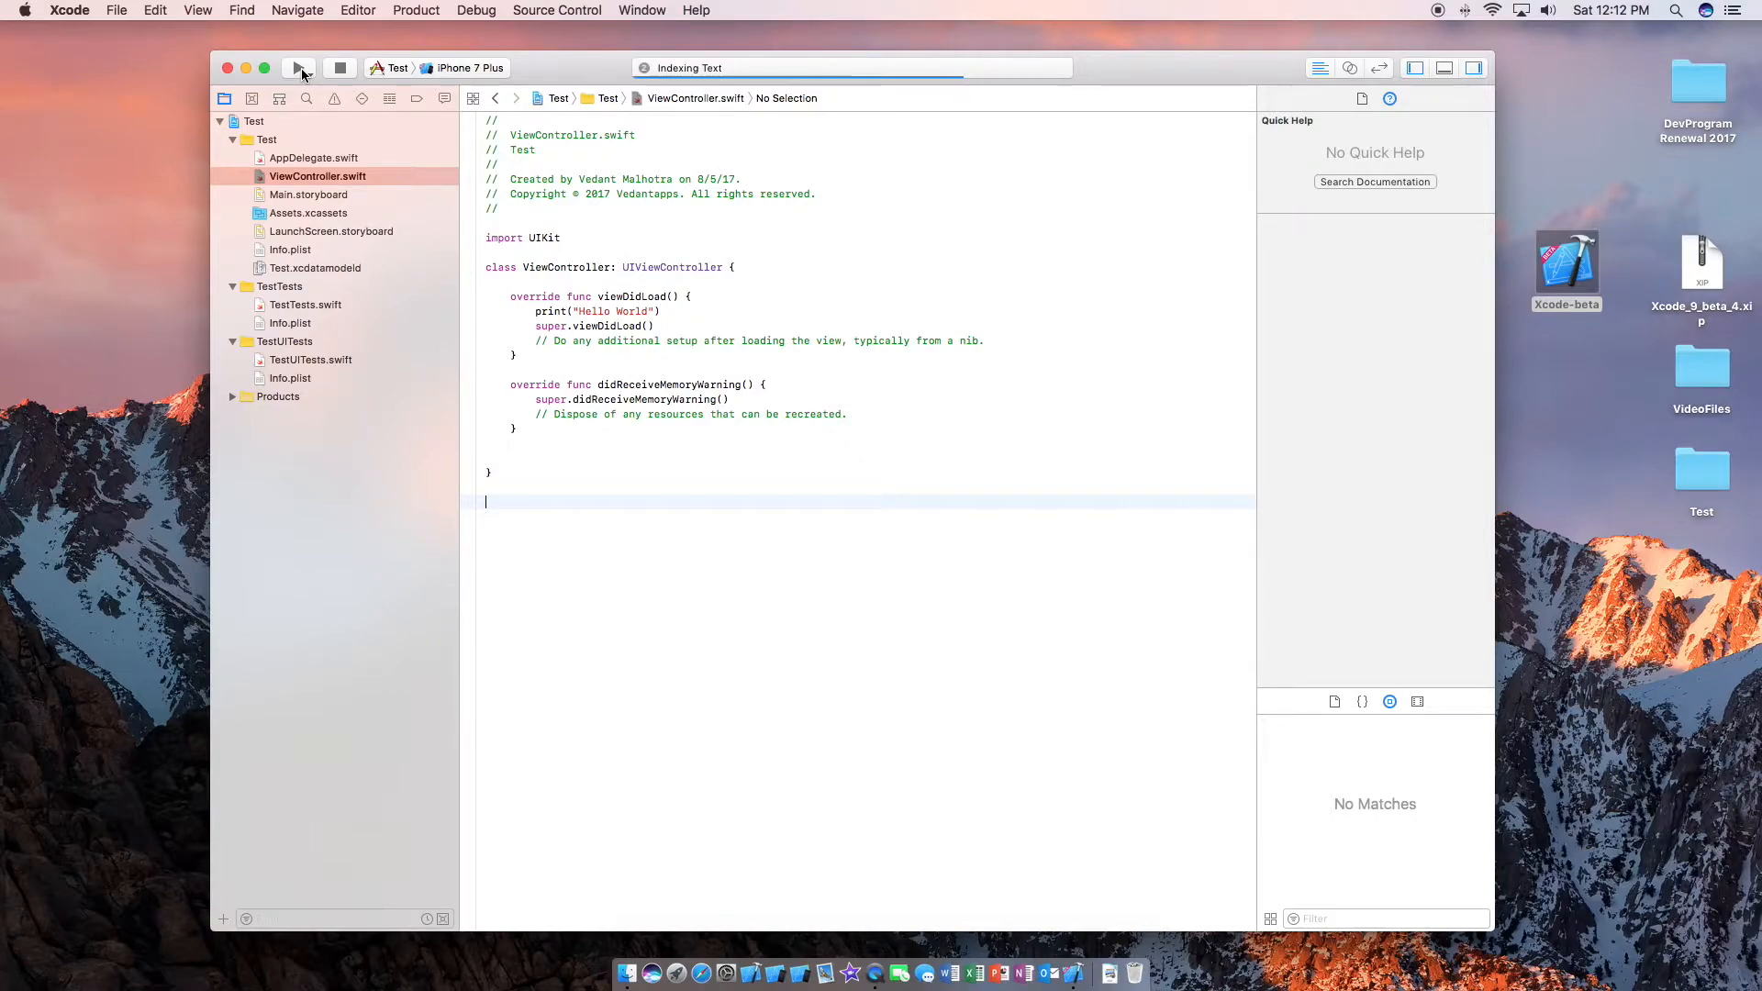
# Run the Test app on the iPhone 7 Plus simulator so Hello World prints in the console.
pyautogui.click(299, 68)
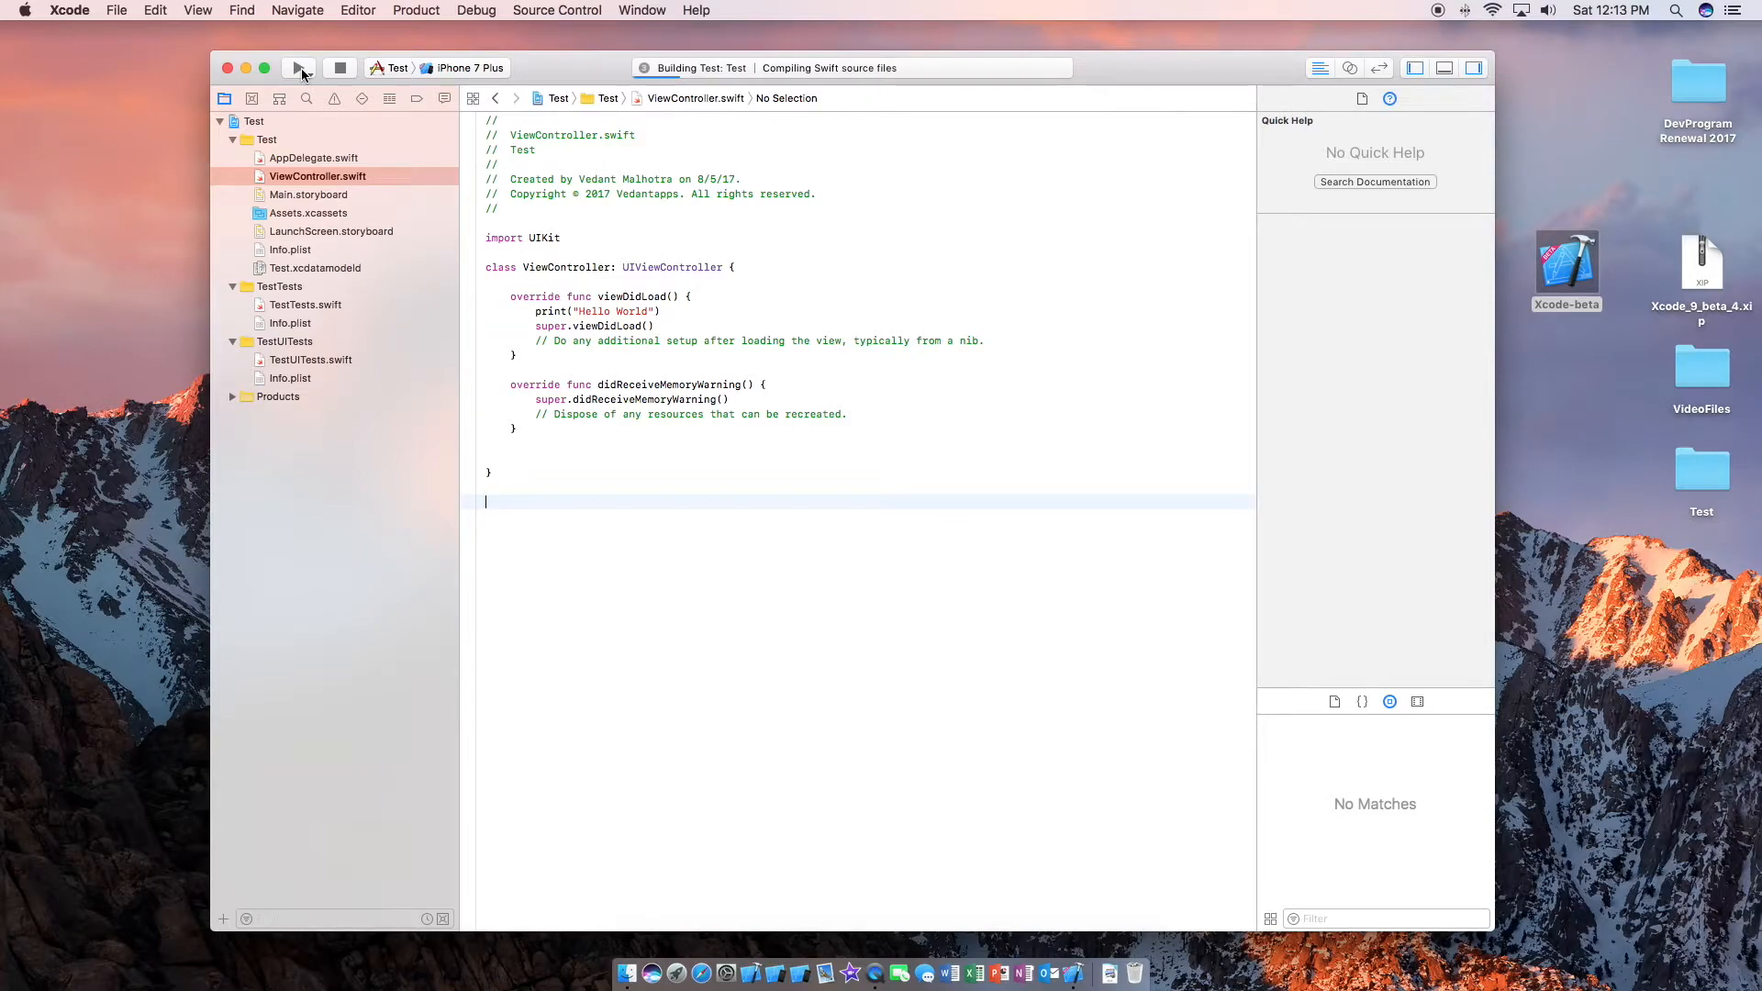
pyautogui.click(299, 68)
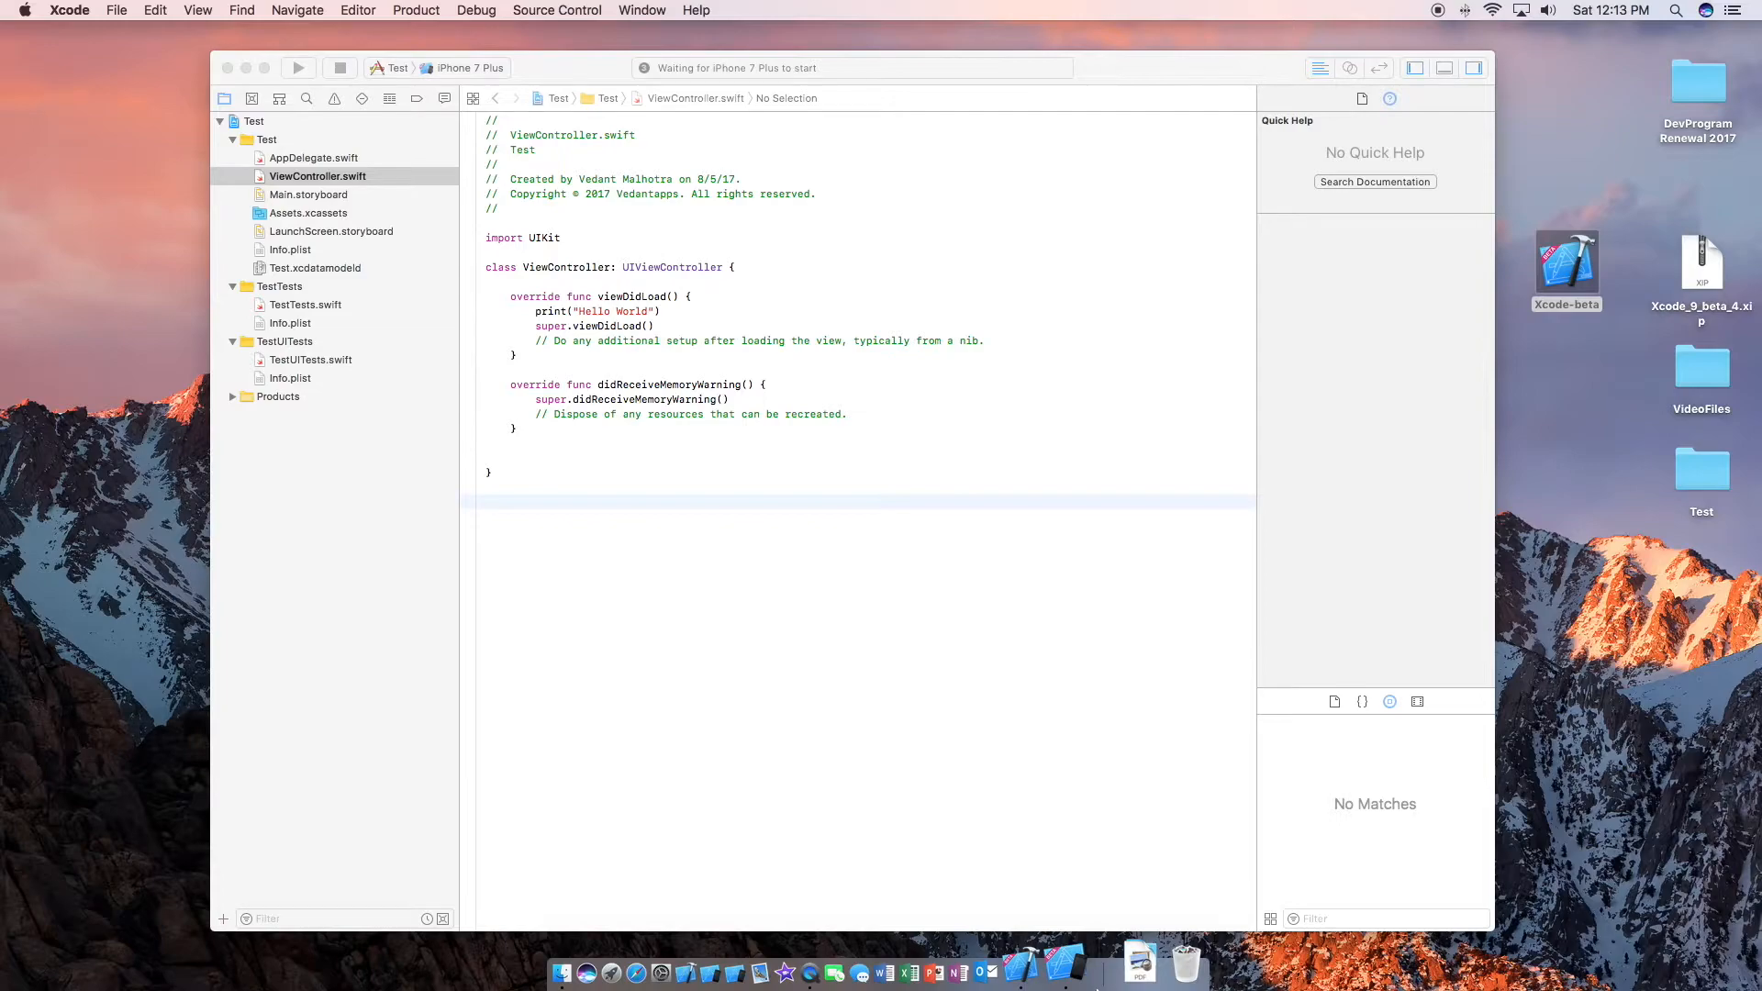
pyautogui.moveTo(1097, 960)
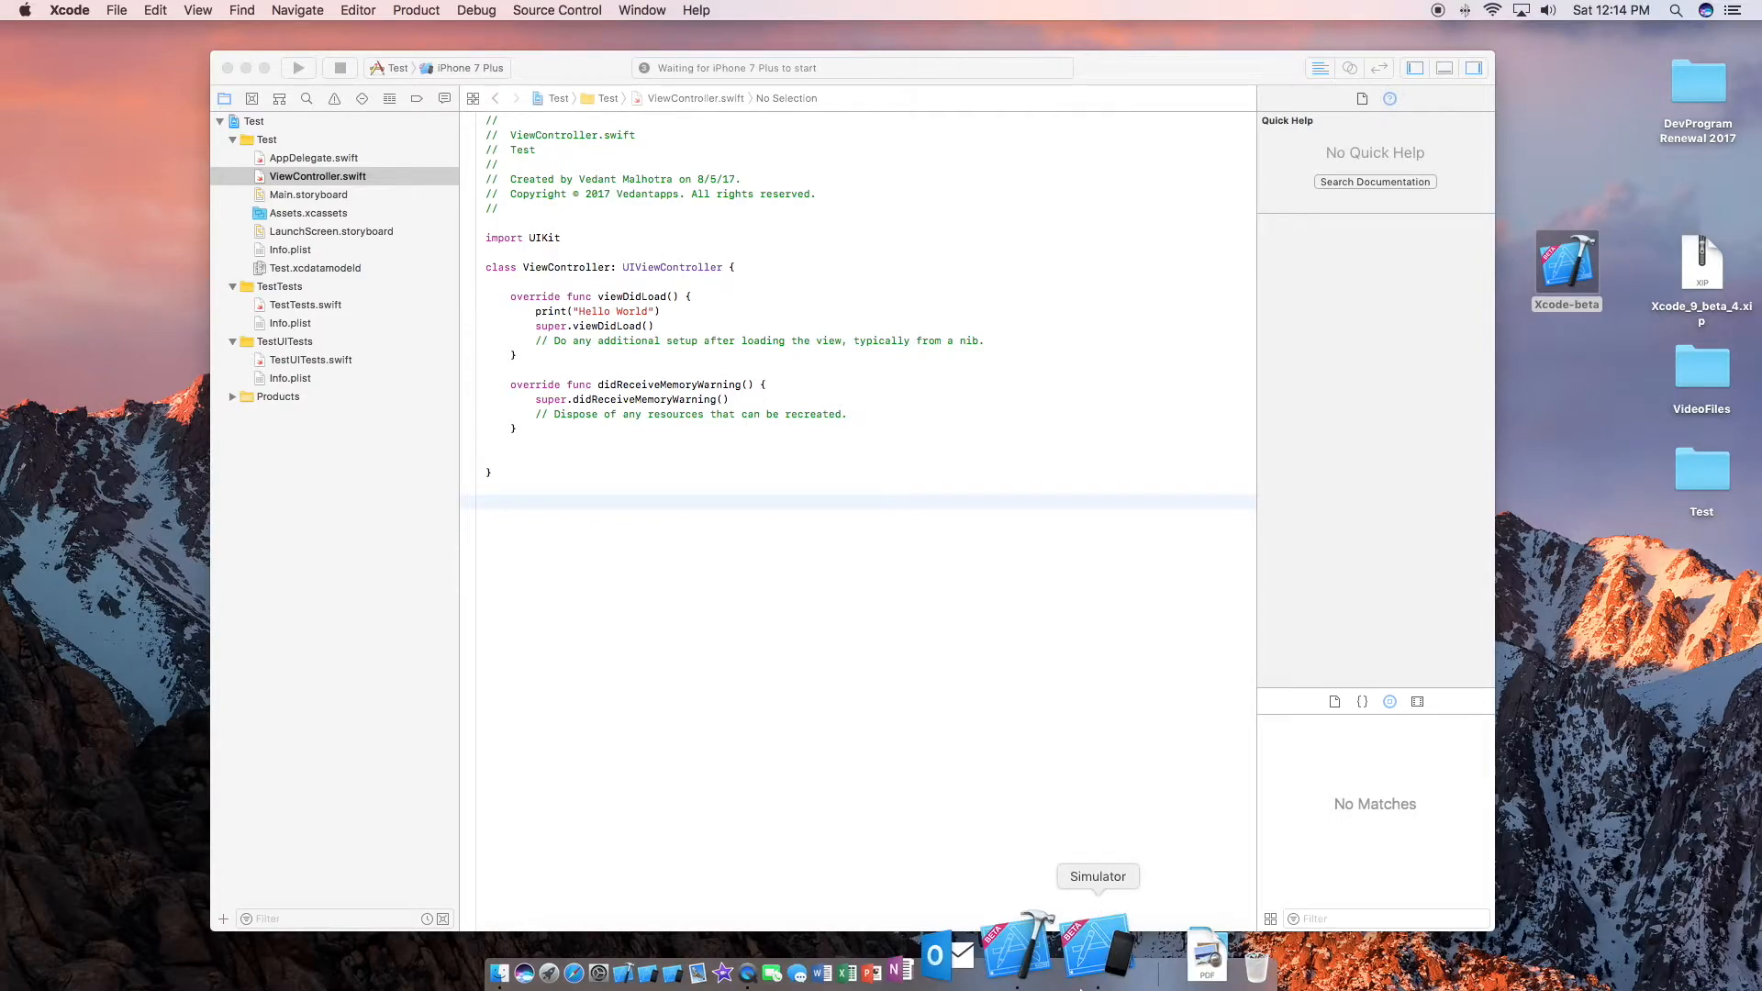
pyautogui.click(297, 68)
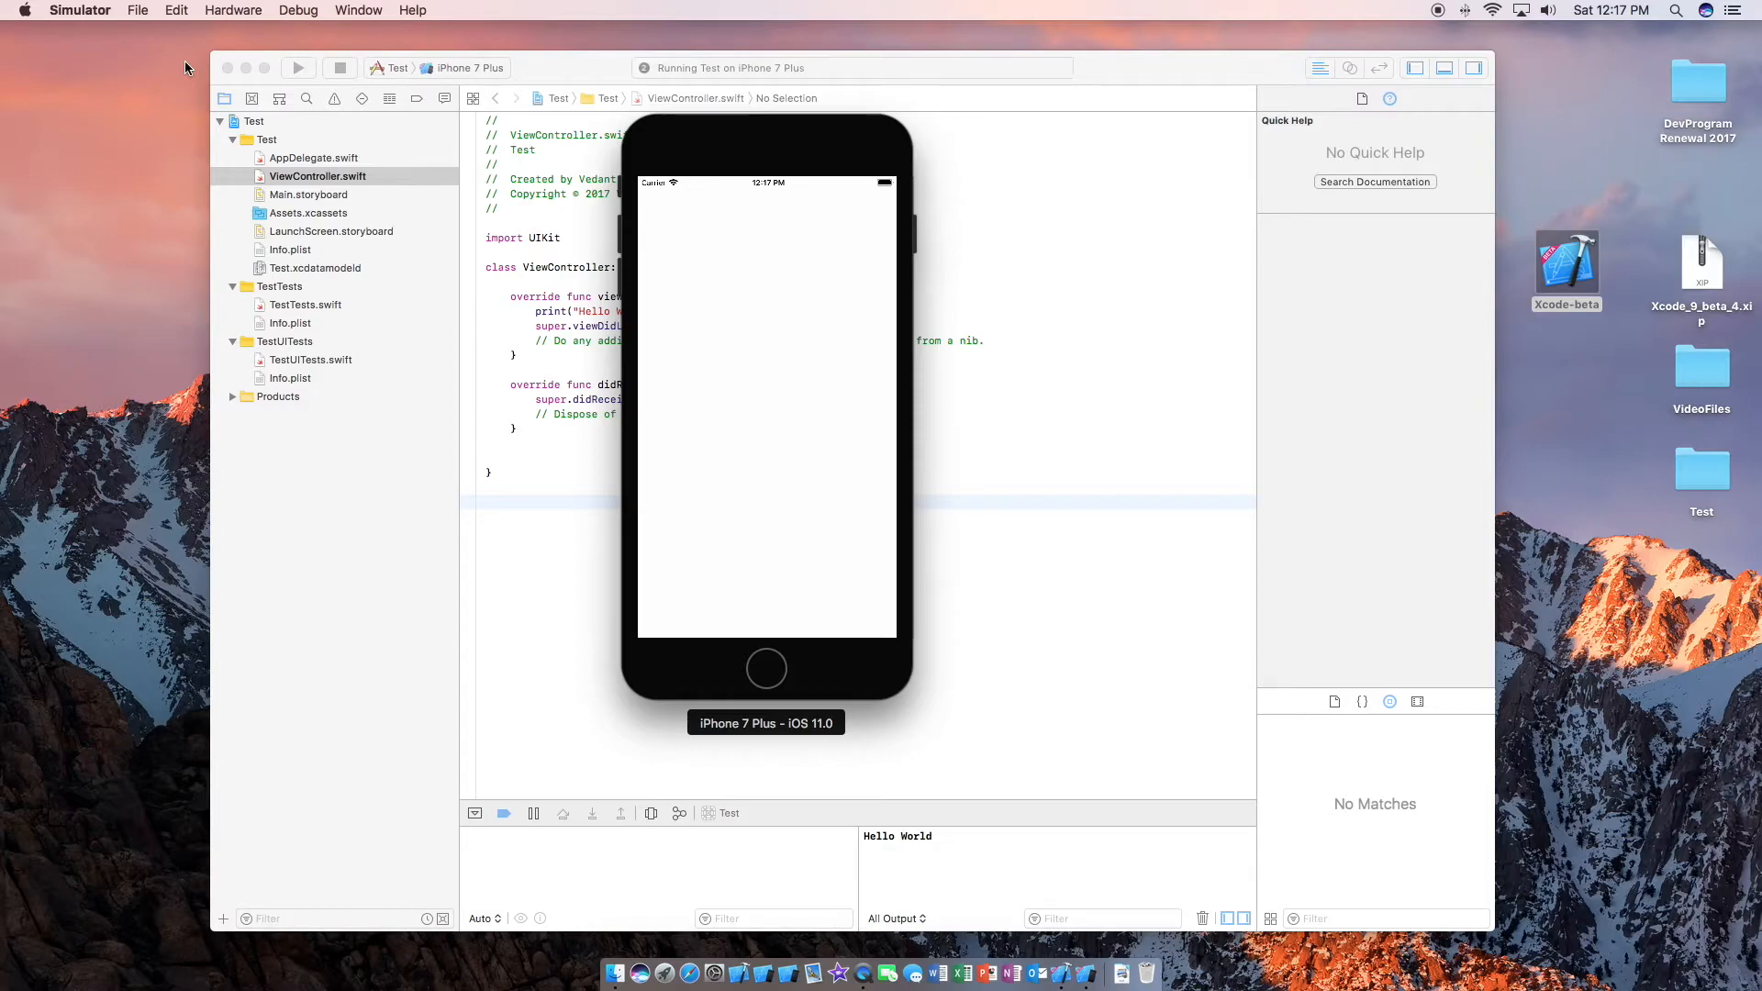
pyautogui.moveTo(942, 828)
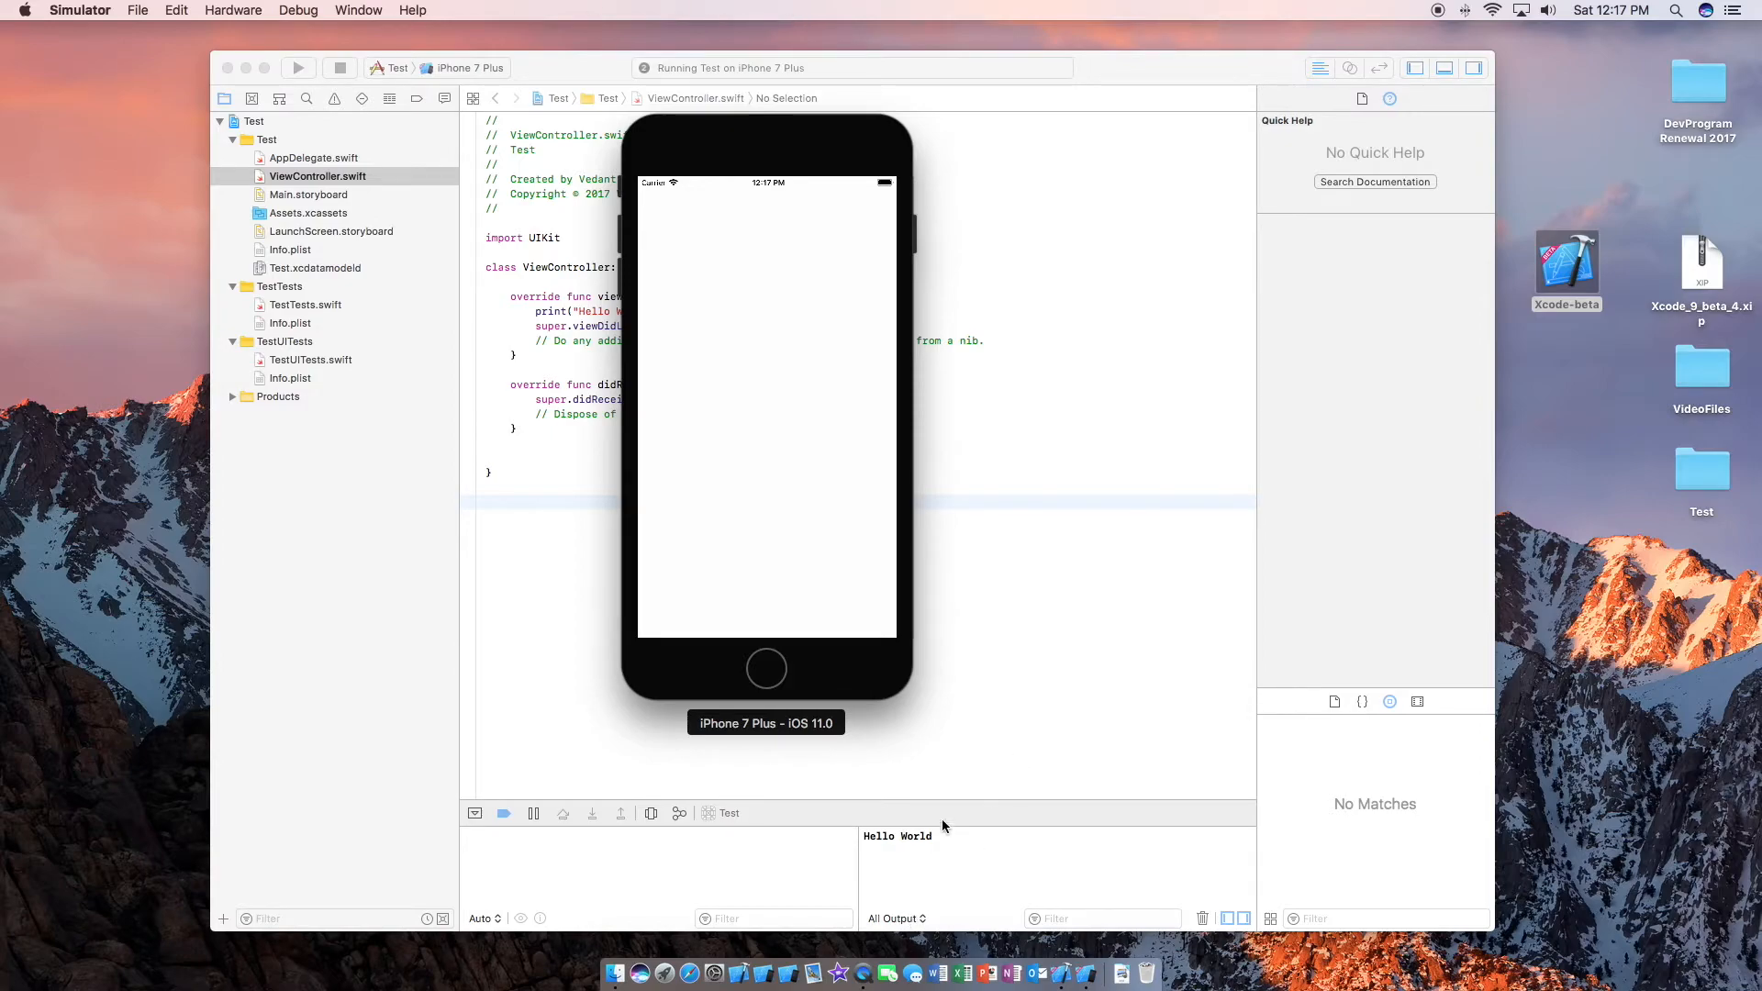
pyautogui.moveTo(887, 852)
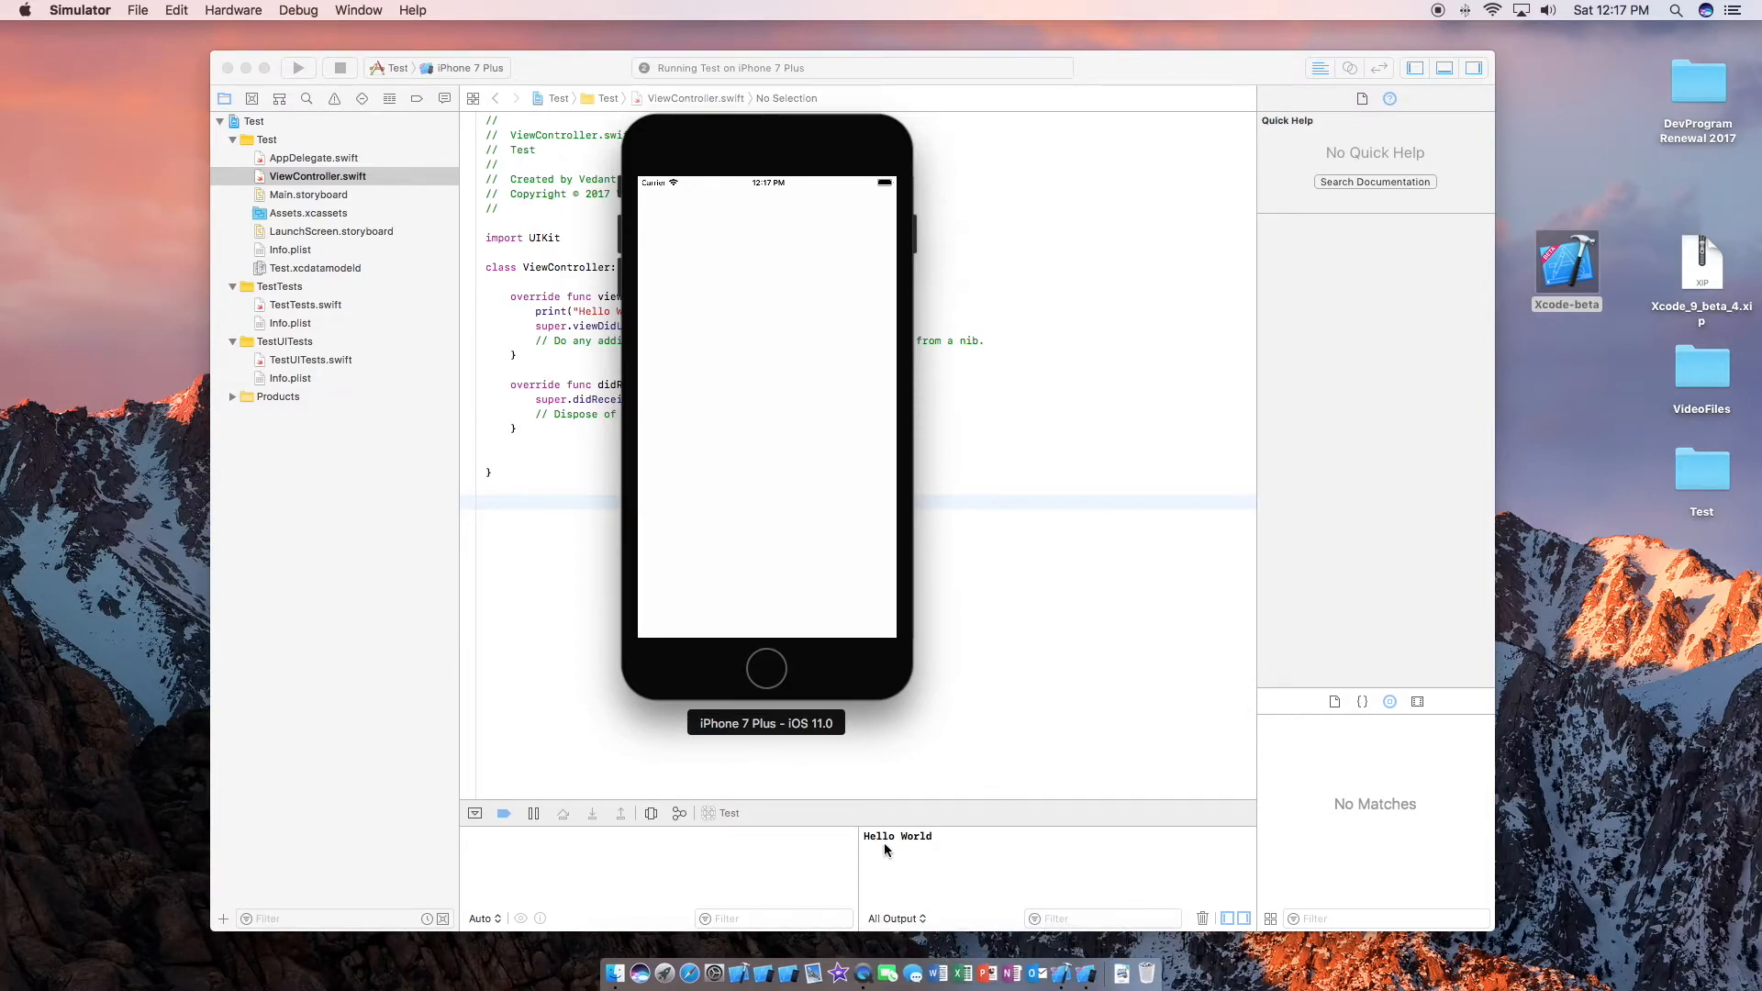
# Bring the Xcode window back in front of the Simulator.
pyautogui.click(765, 668)
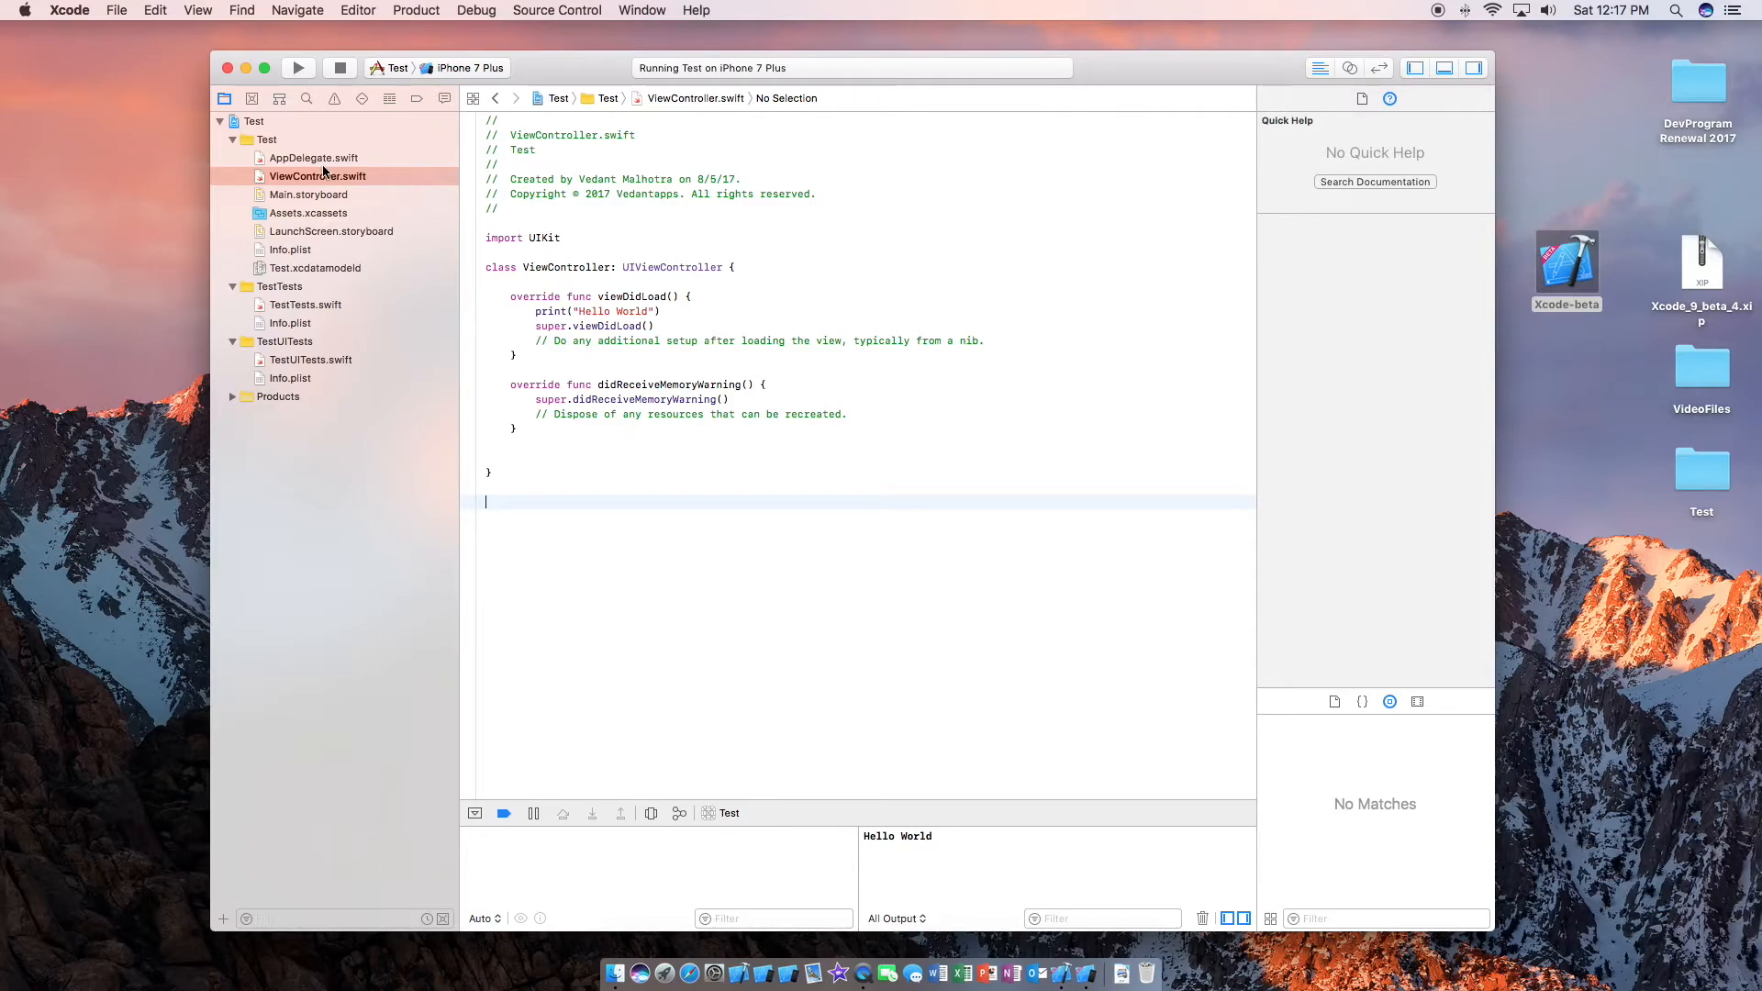
pyautogui.moveTo(426, 81)
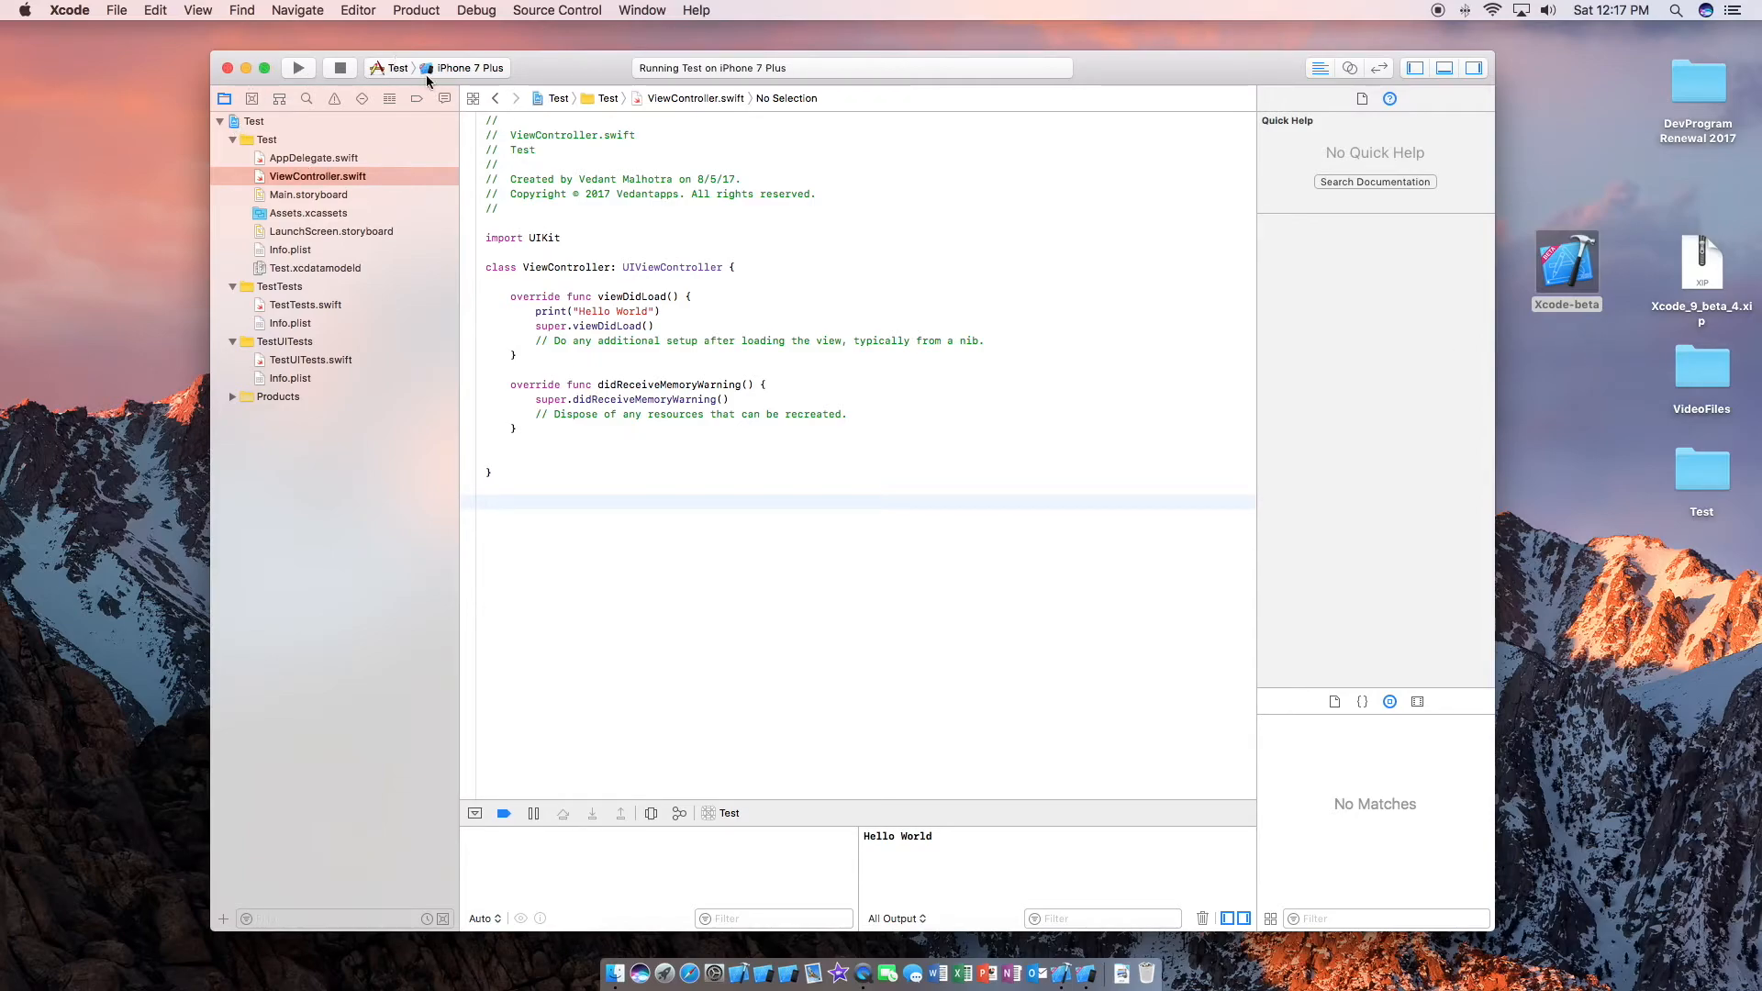
# Close the Test project window and confirm stopping its running task.
pyautogui.click(227, 68)
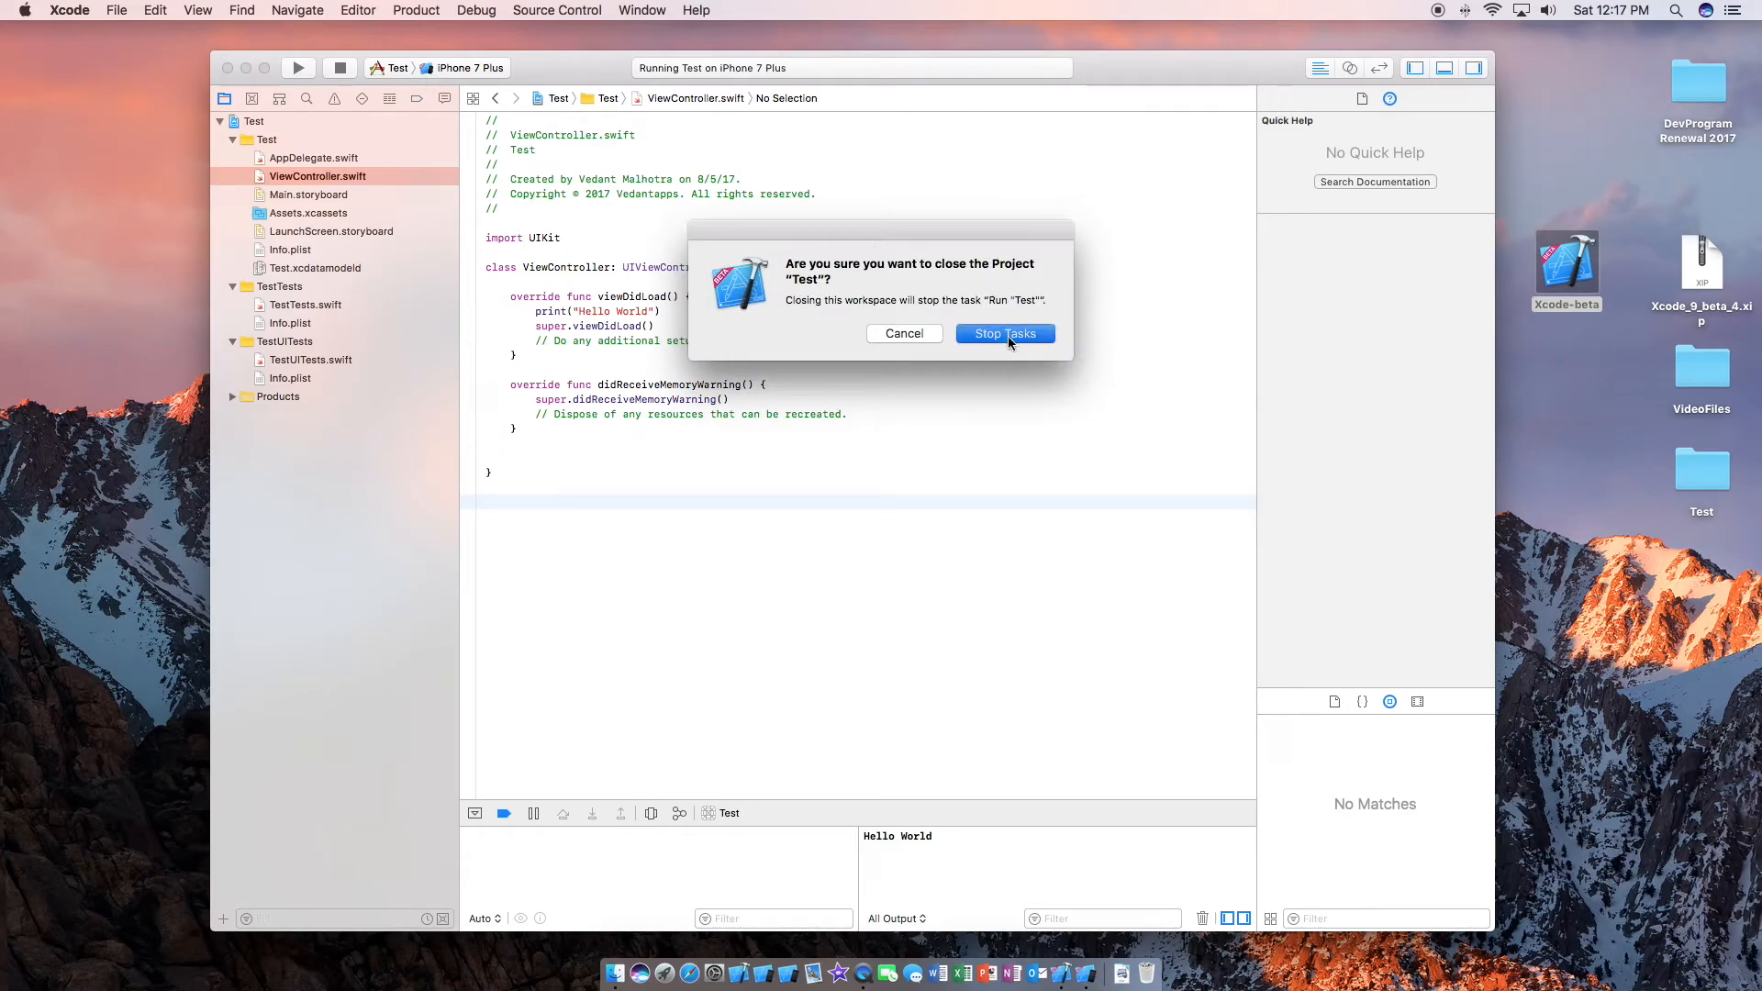
pyautogui.click(1002, 334)
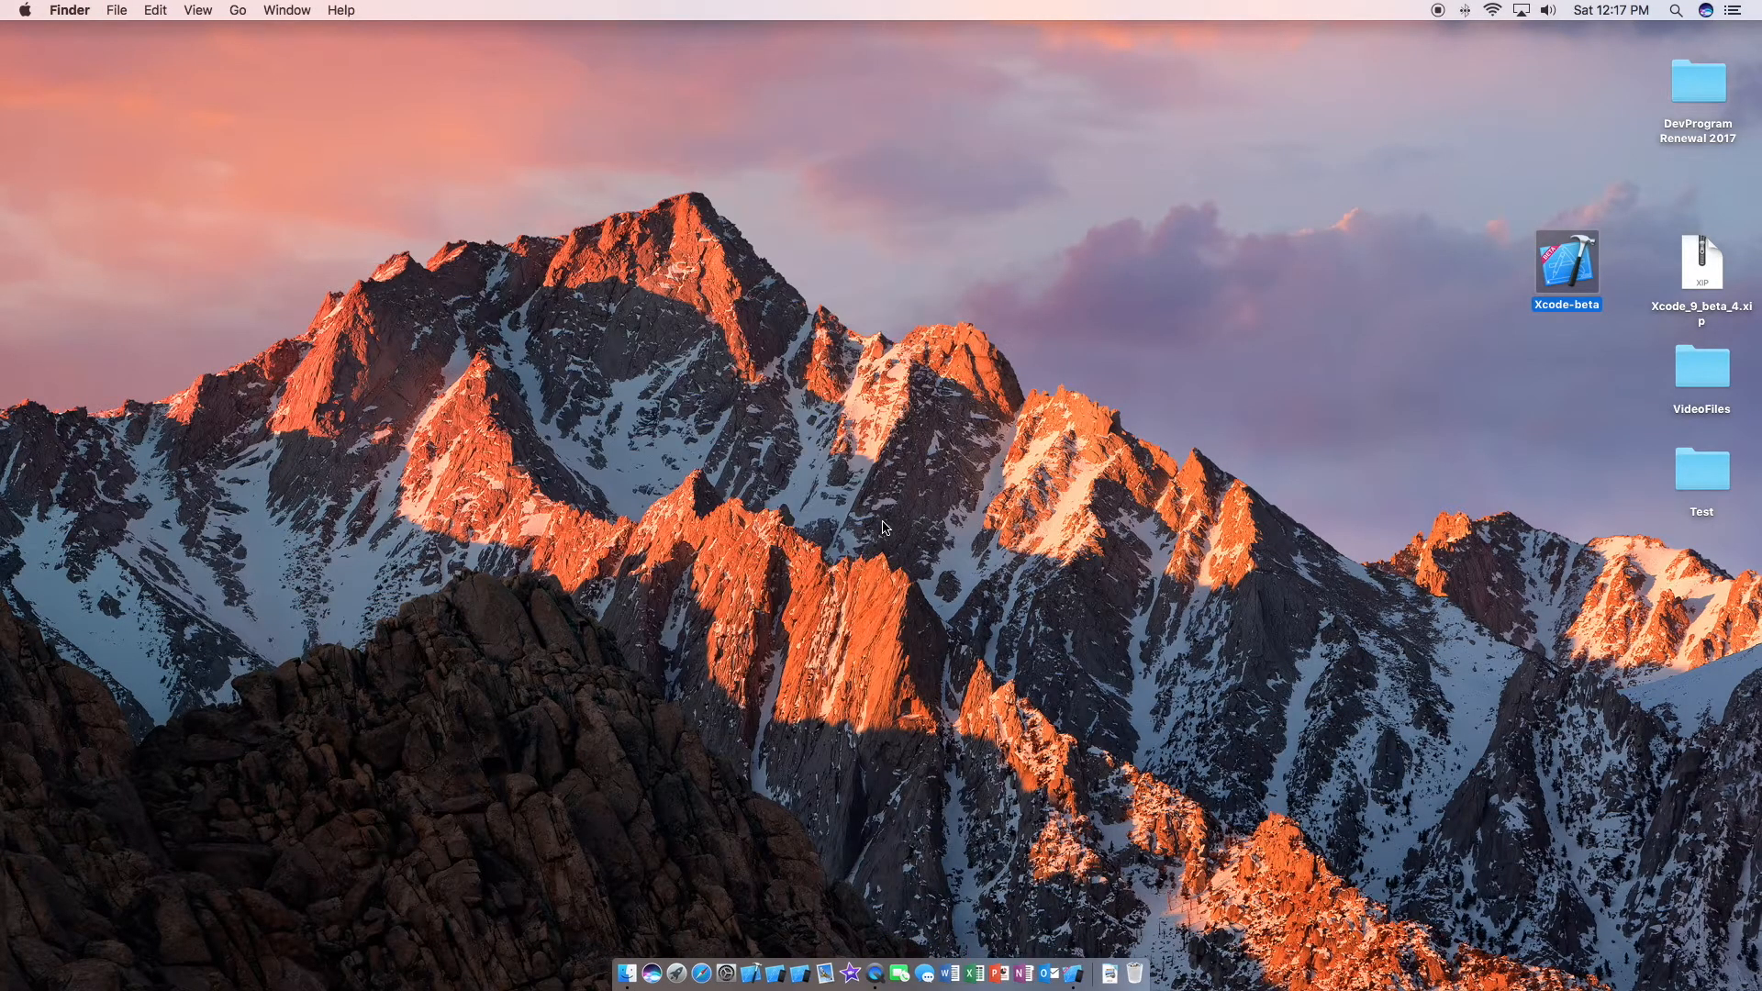
pyautogui.moveTo(1015, 672)
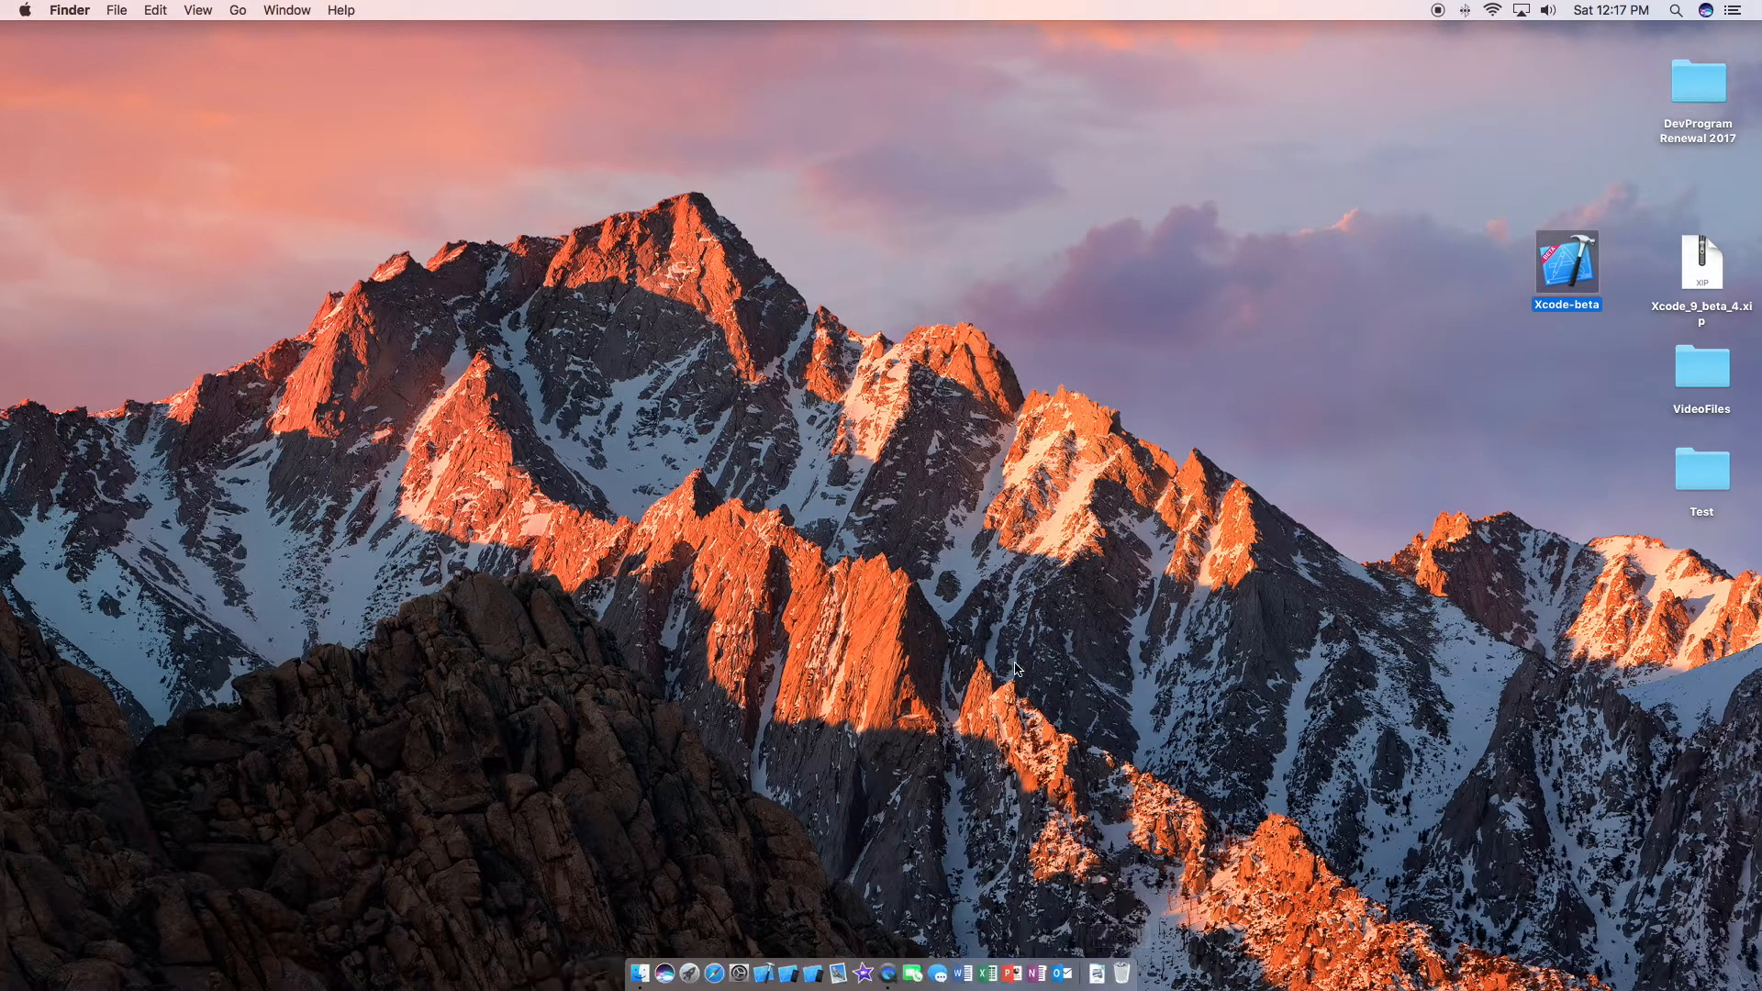
pyautogui.moveTo(639, 939)
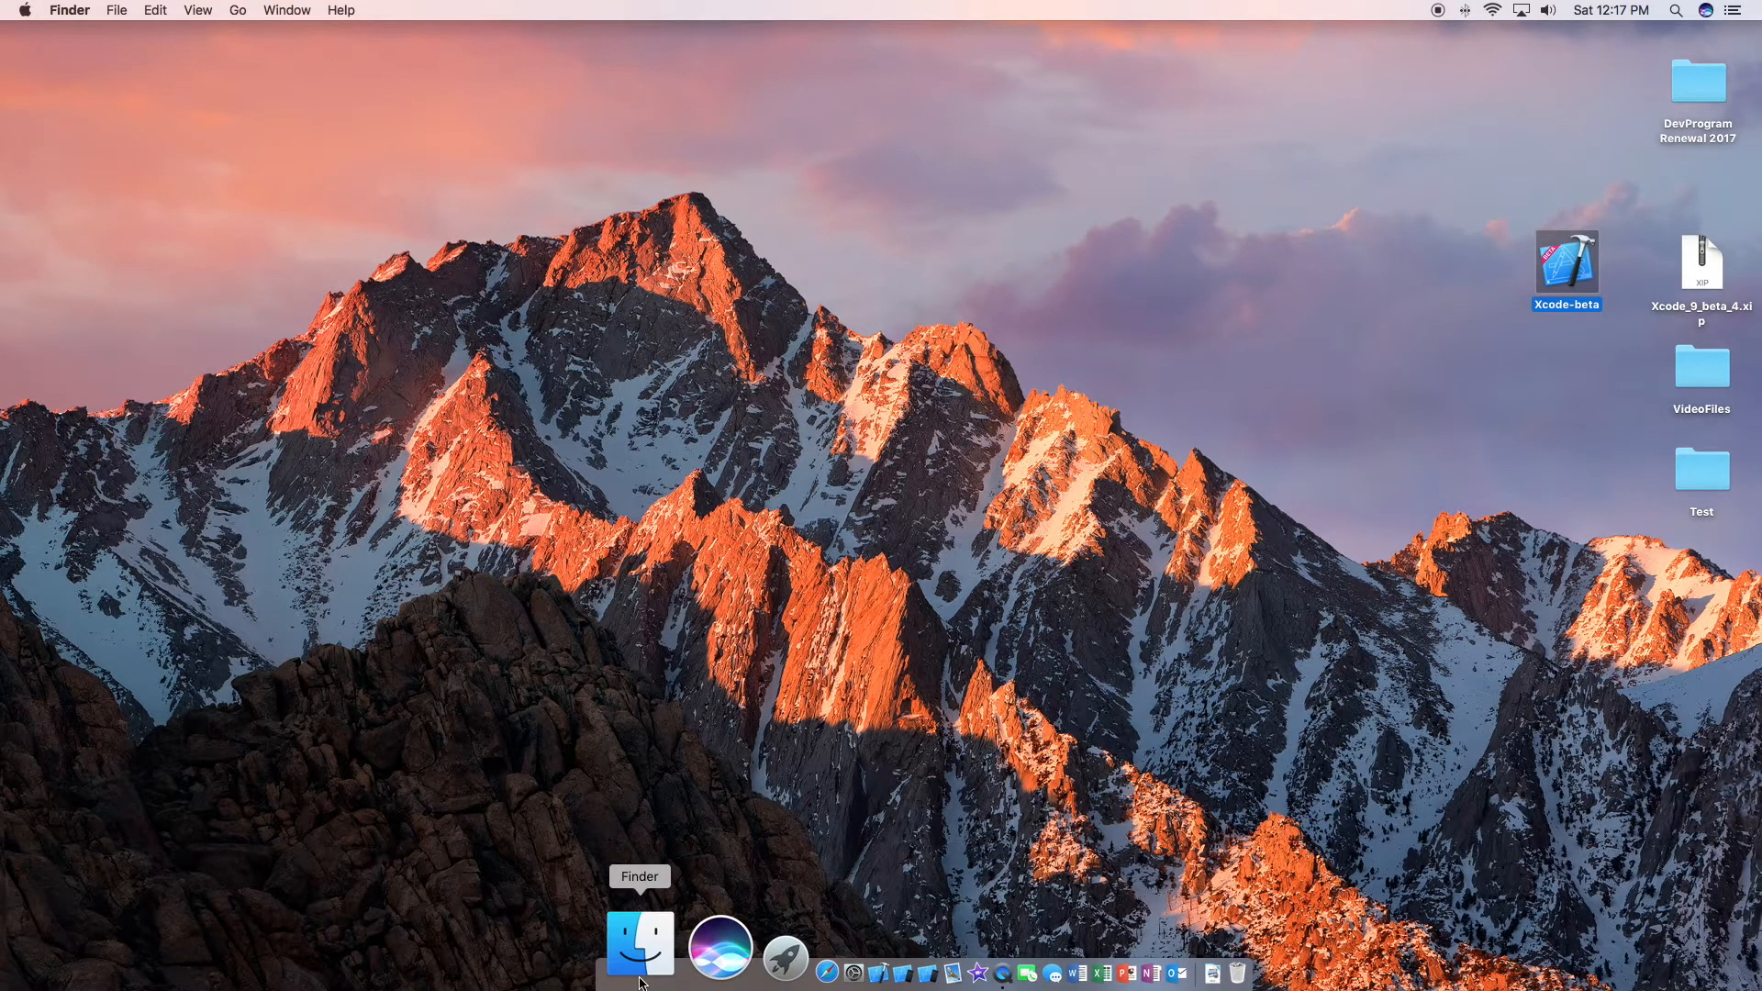
# Bring up a Finder window on the Applications folder from the Dock.
pyautogui.click(638, 941)
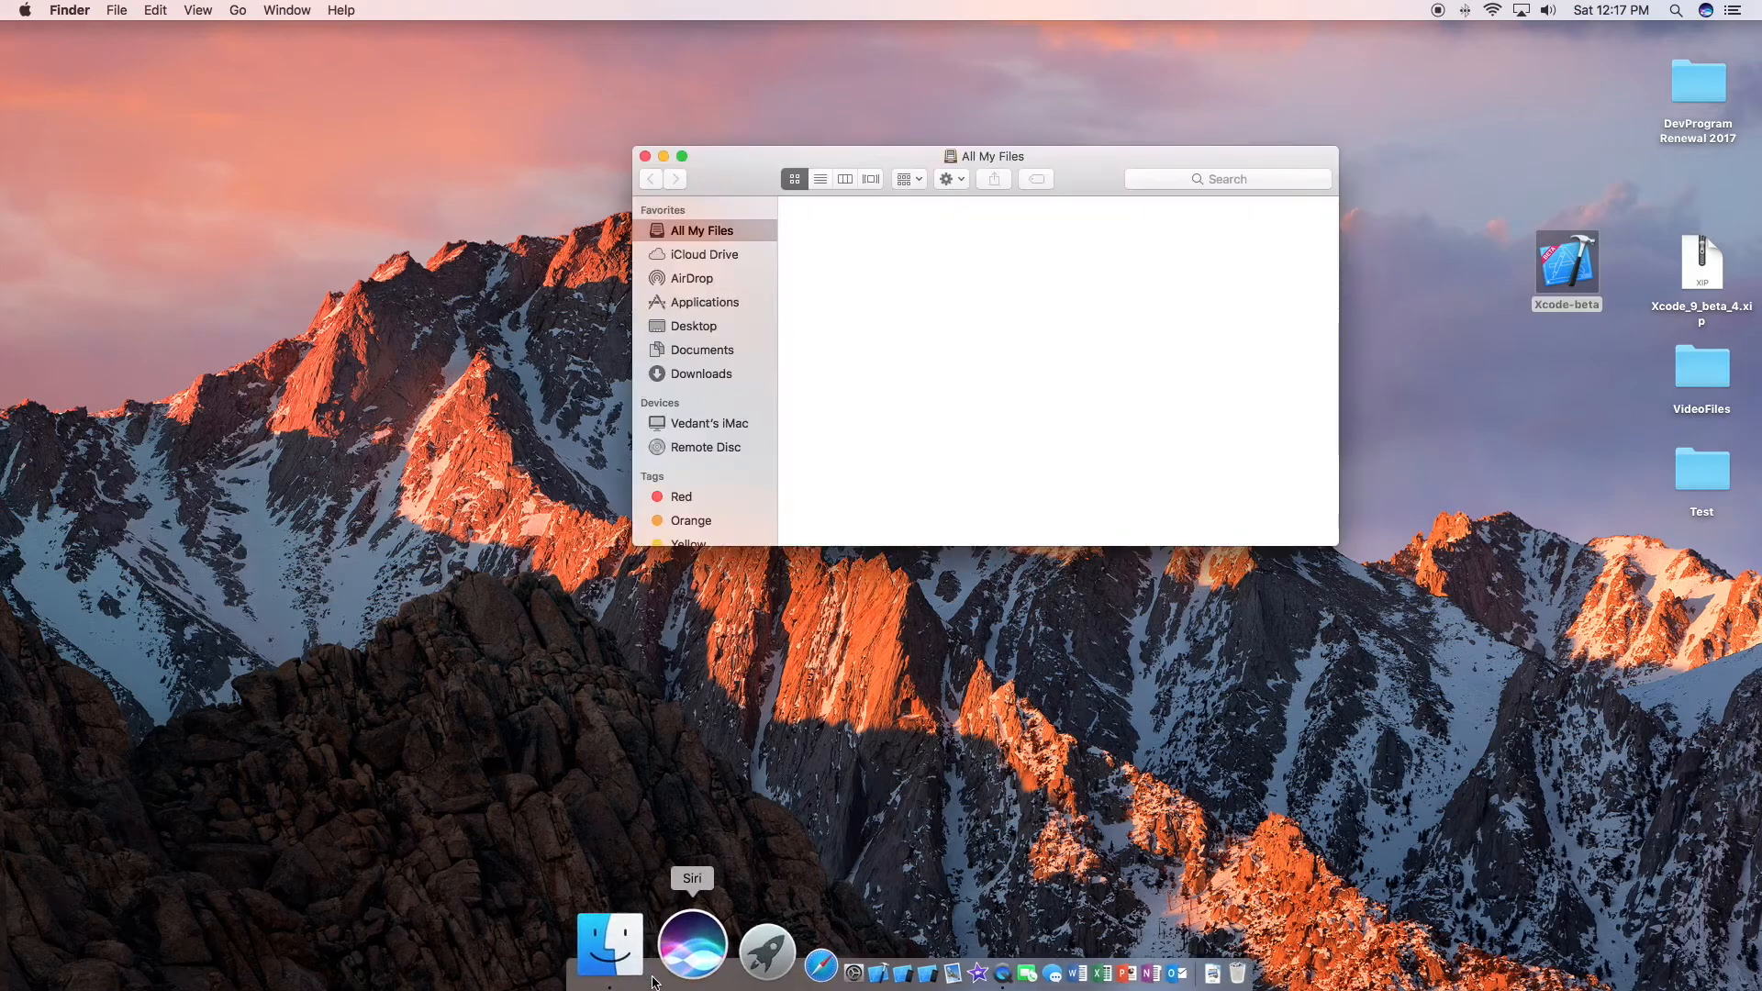
pyautogui.moveTo(693, 312)
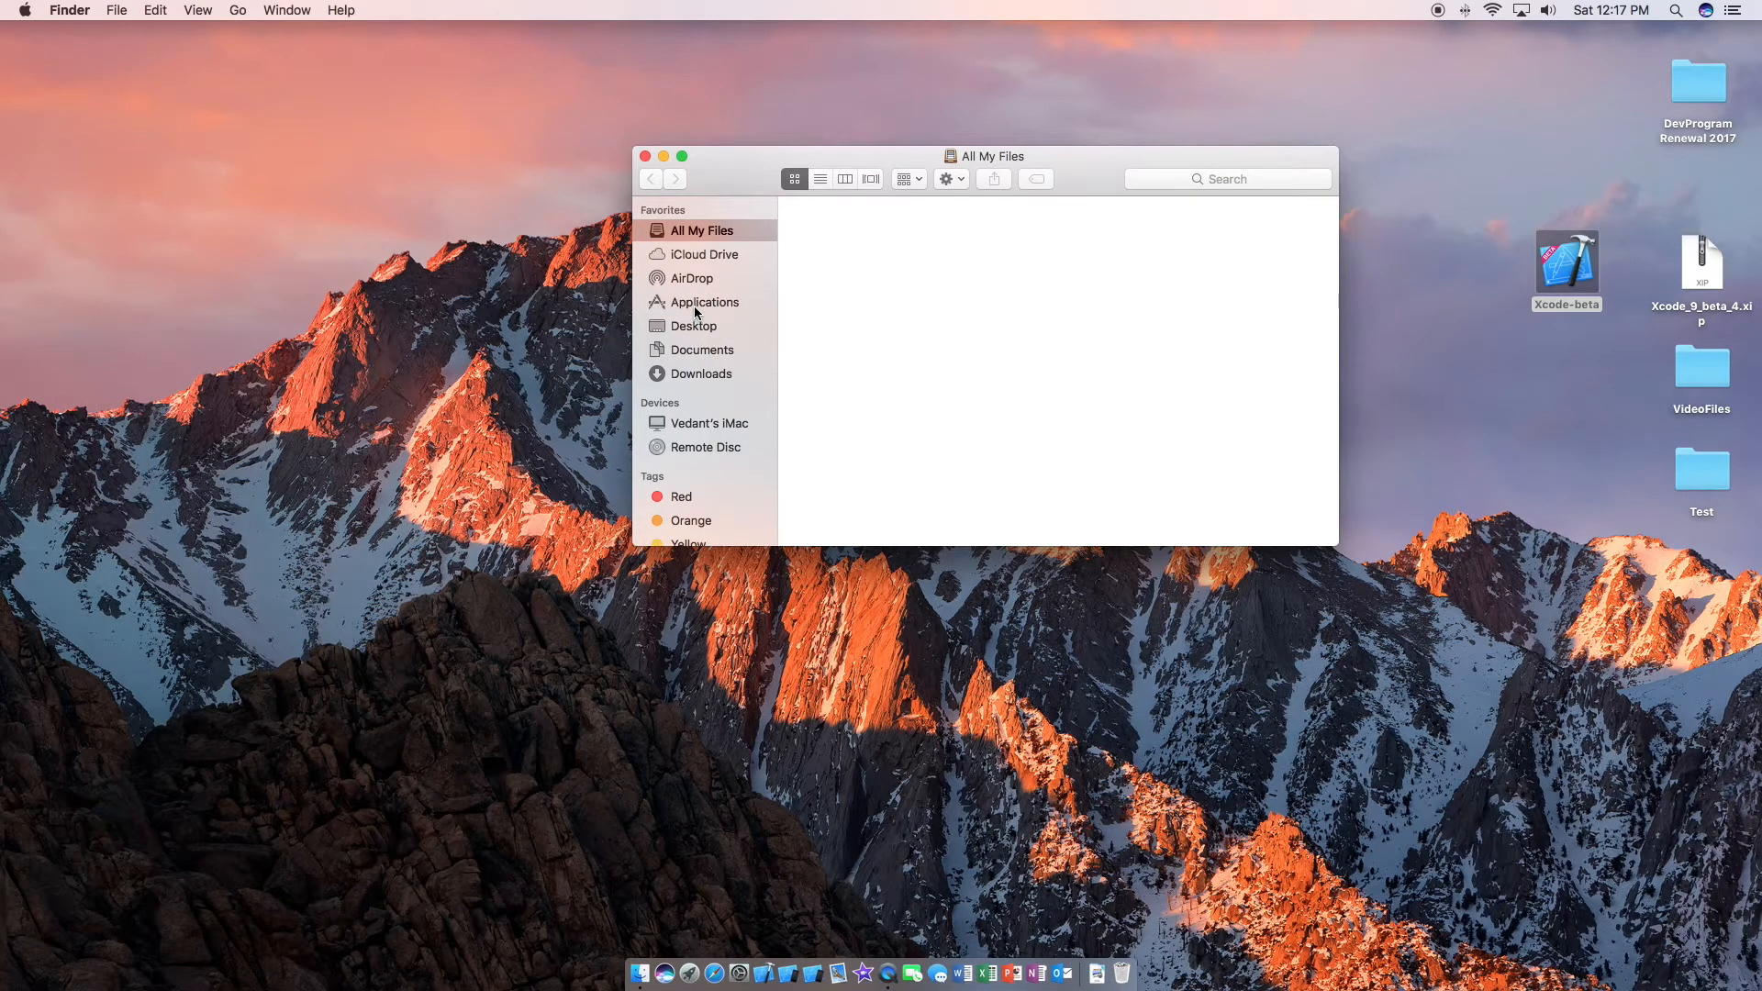
pyautogui.click(705, 301)
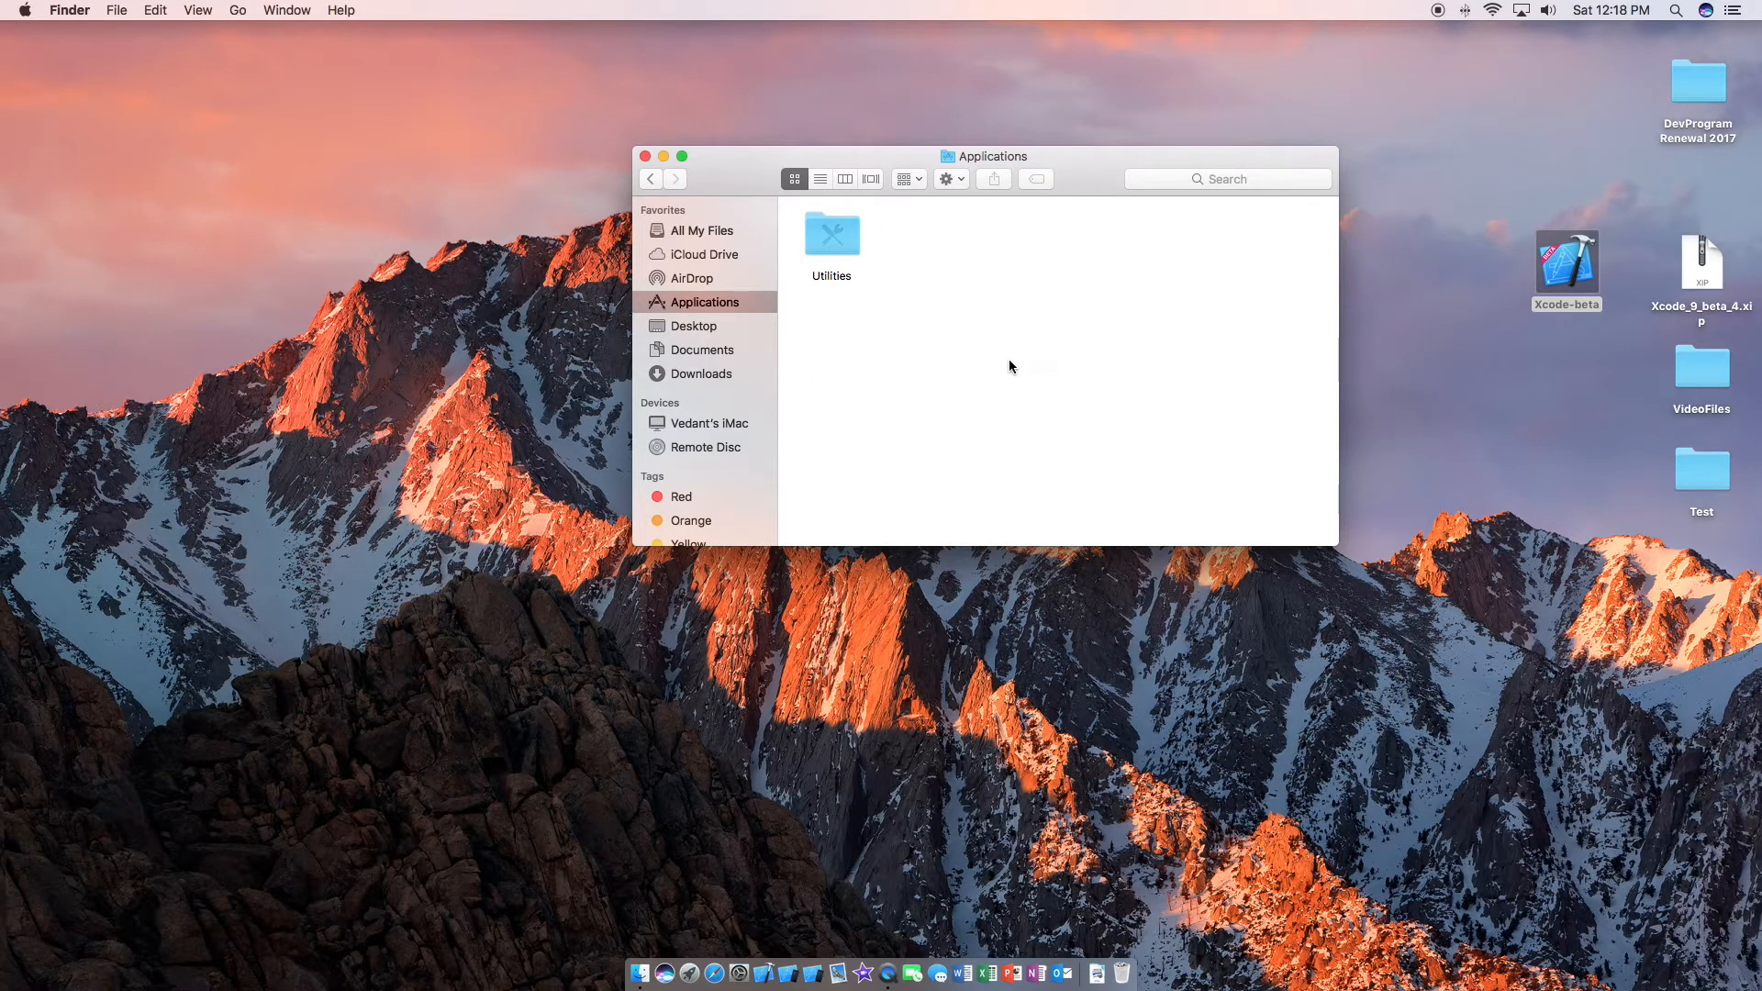
pyautogui.moveTo(1123, 180)
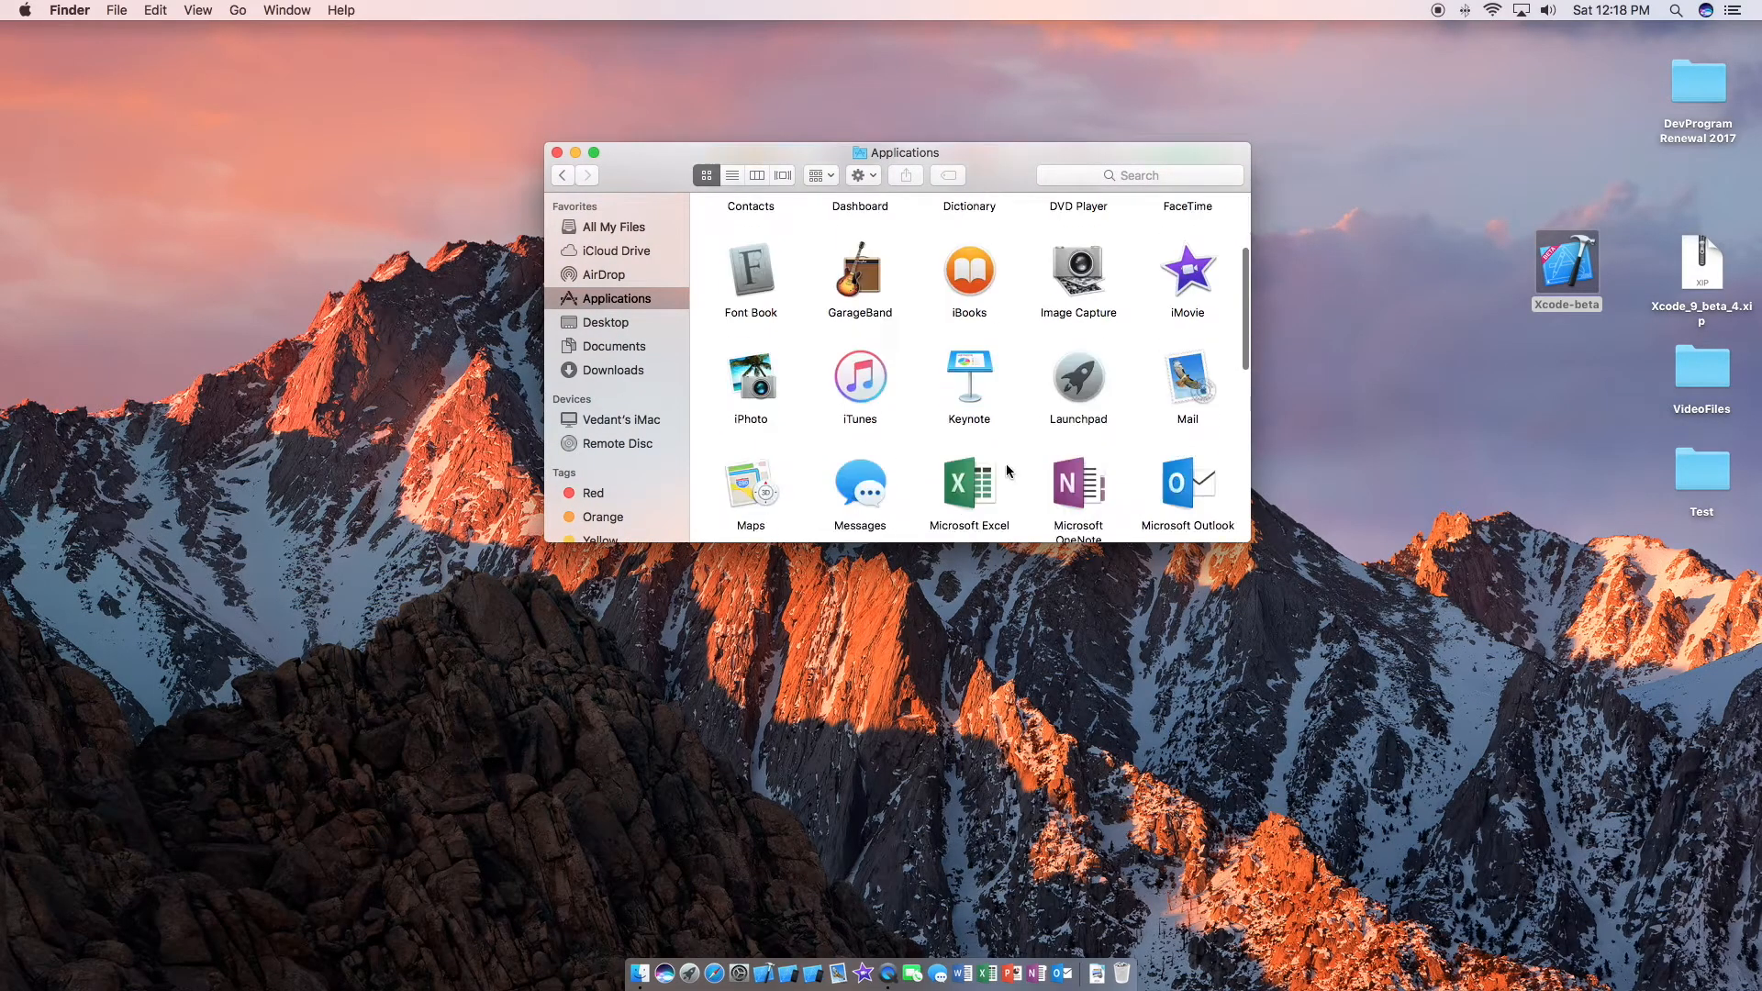
# Scroll the Applications window before dragging Xcode-beta in from the desktop.
pyautogui.scroll(-3)
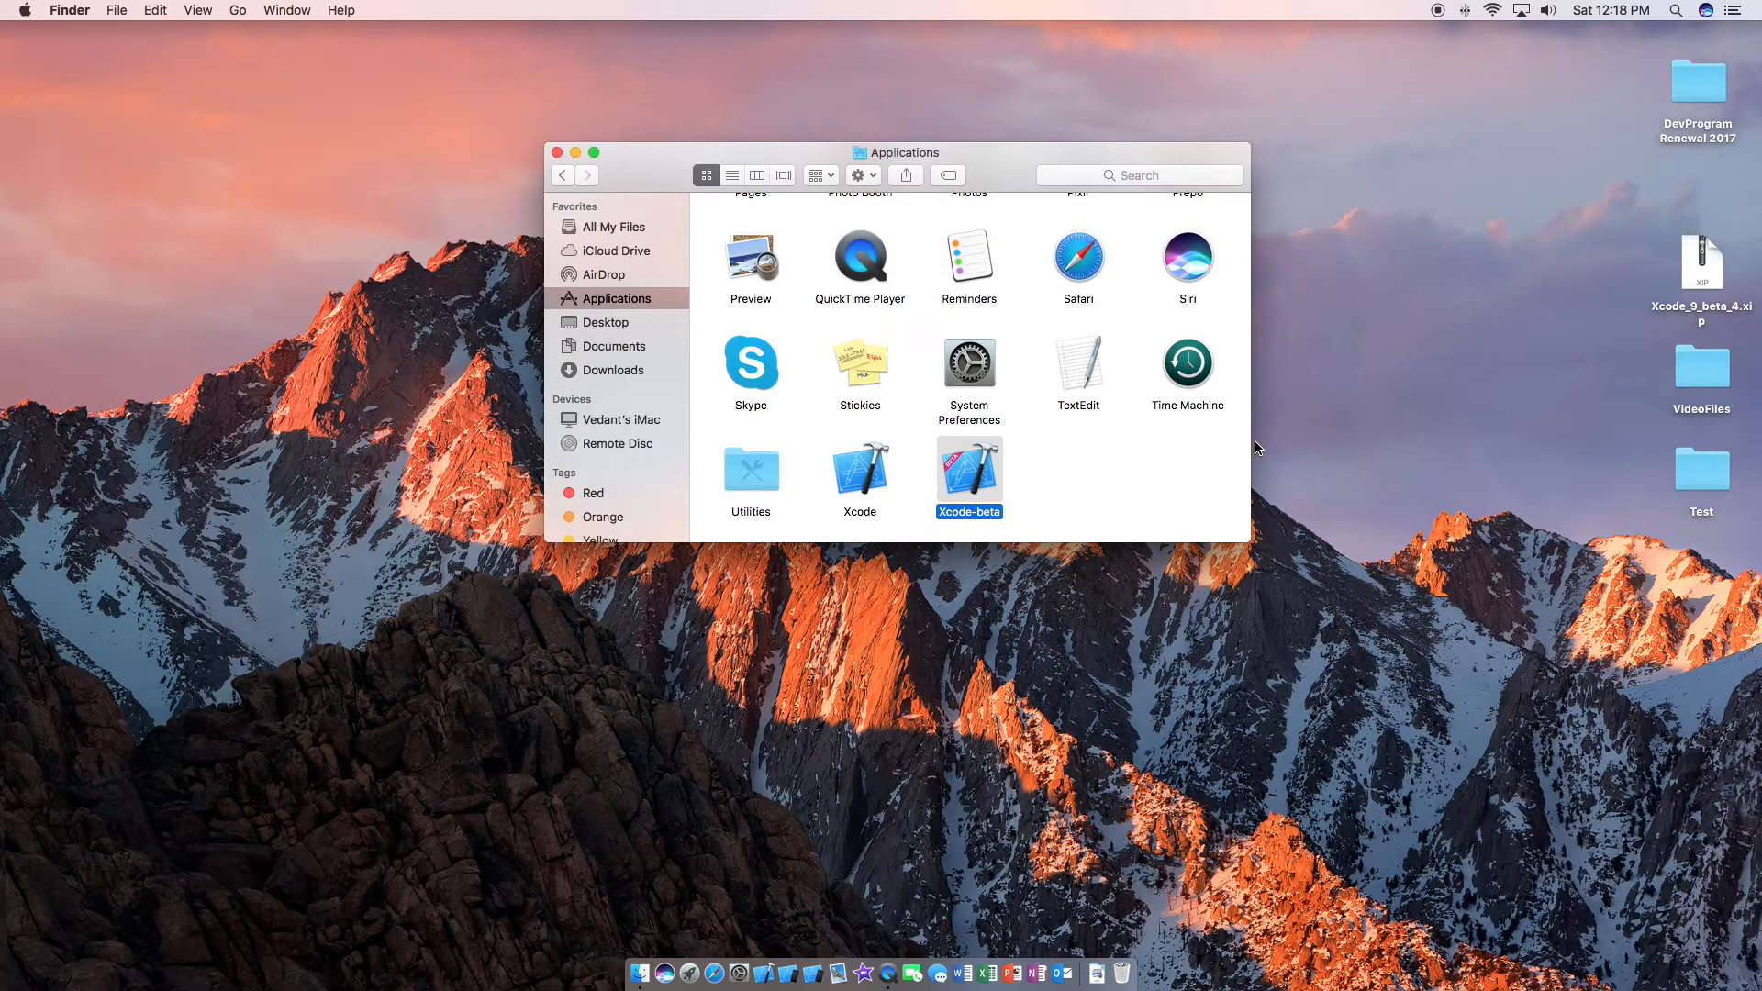
pyautogui.moveTo(580, 224)
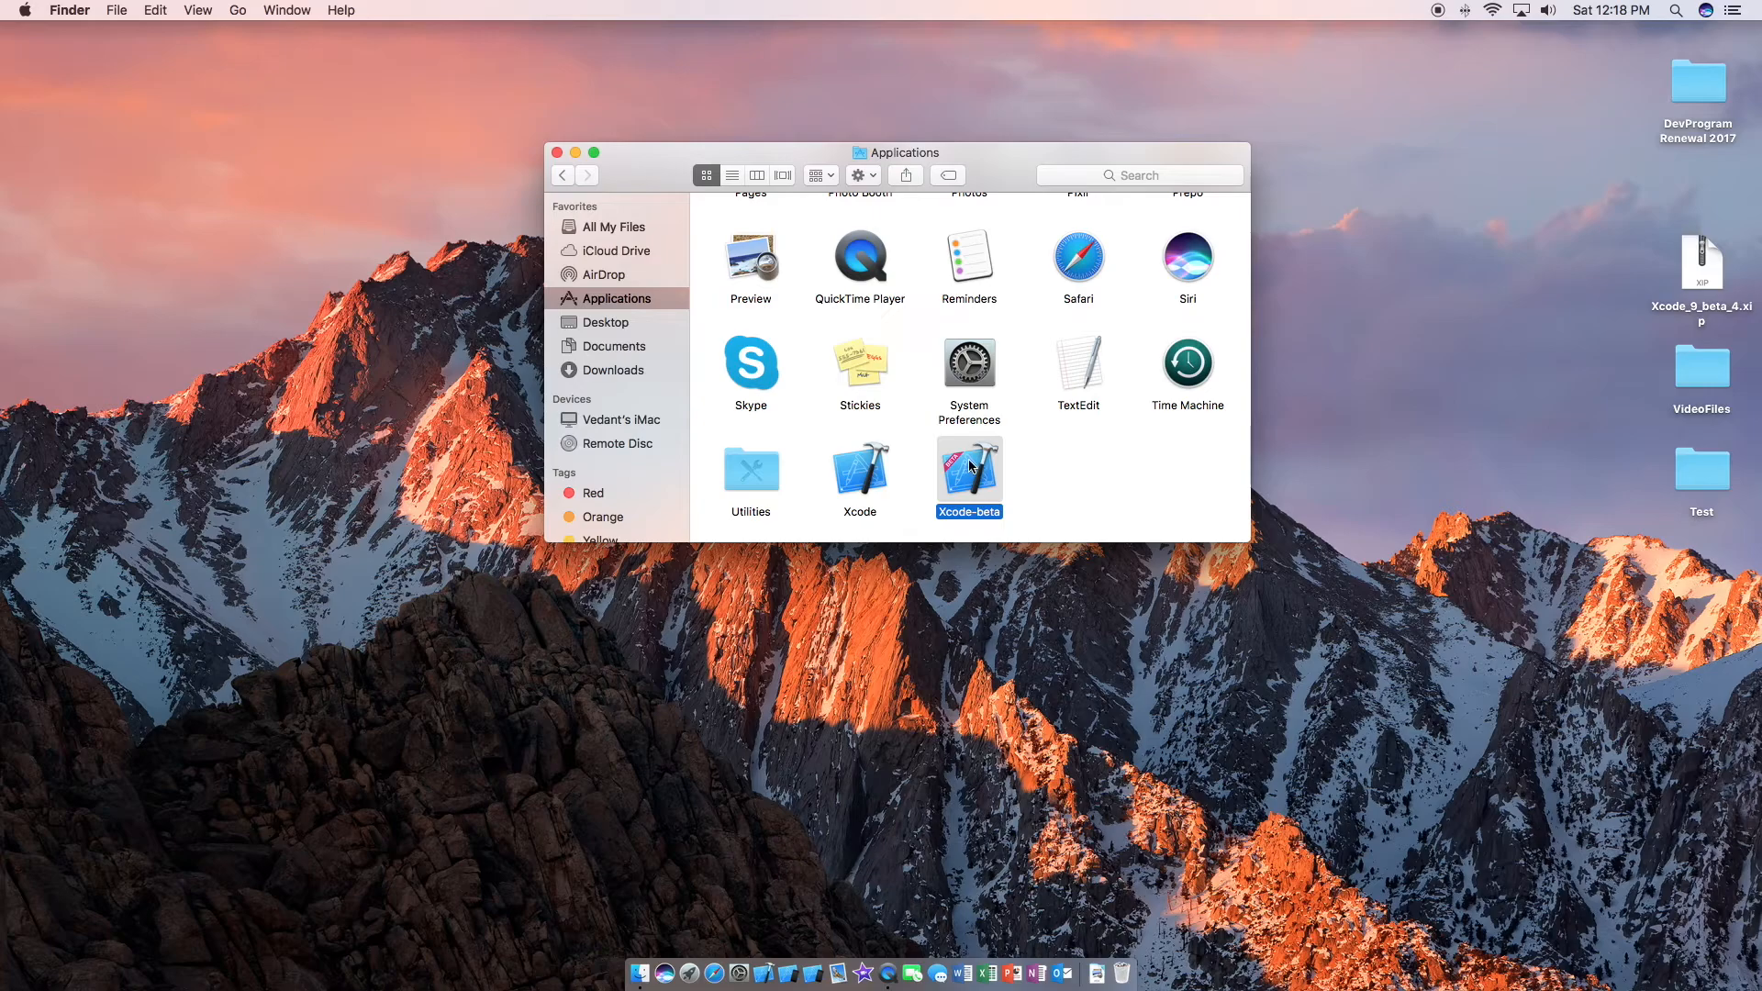
pyautogui.moveTo(1009, 439)
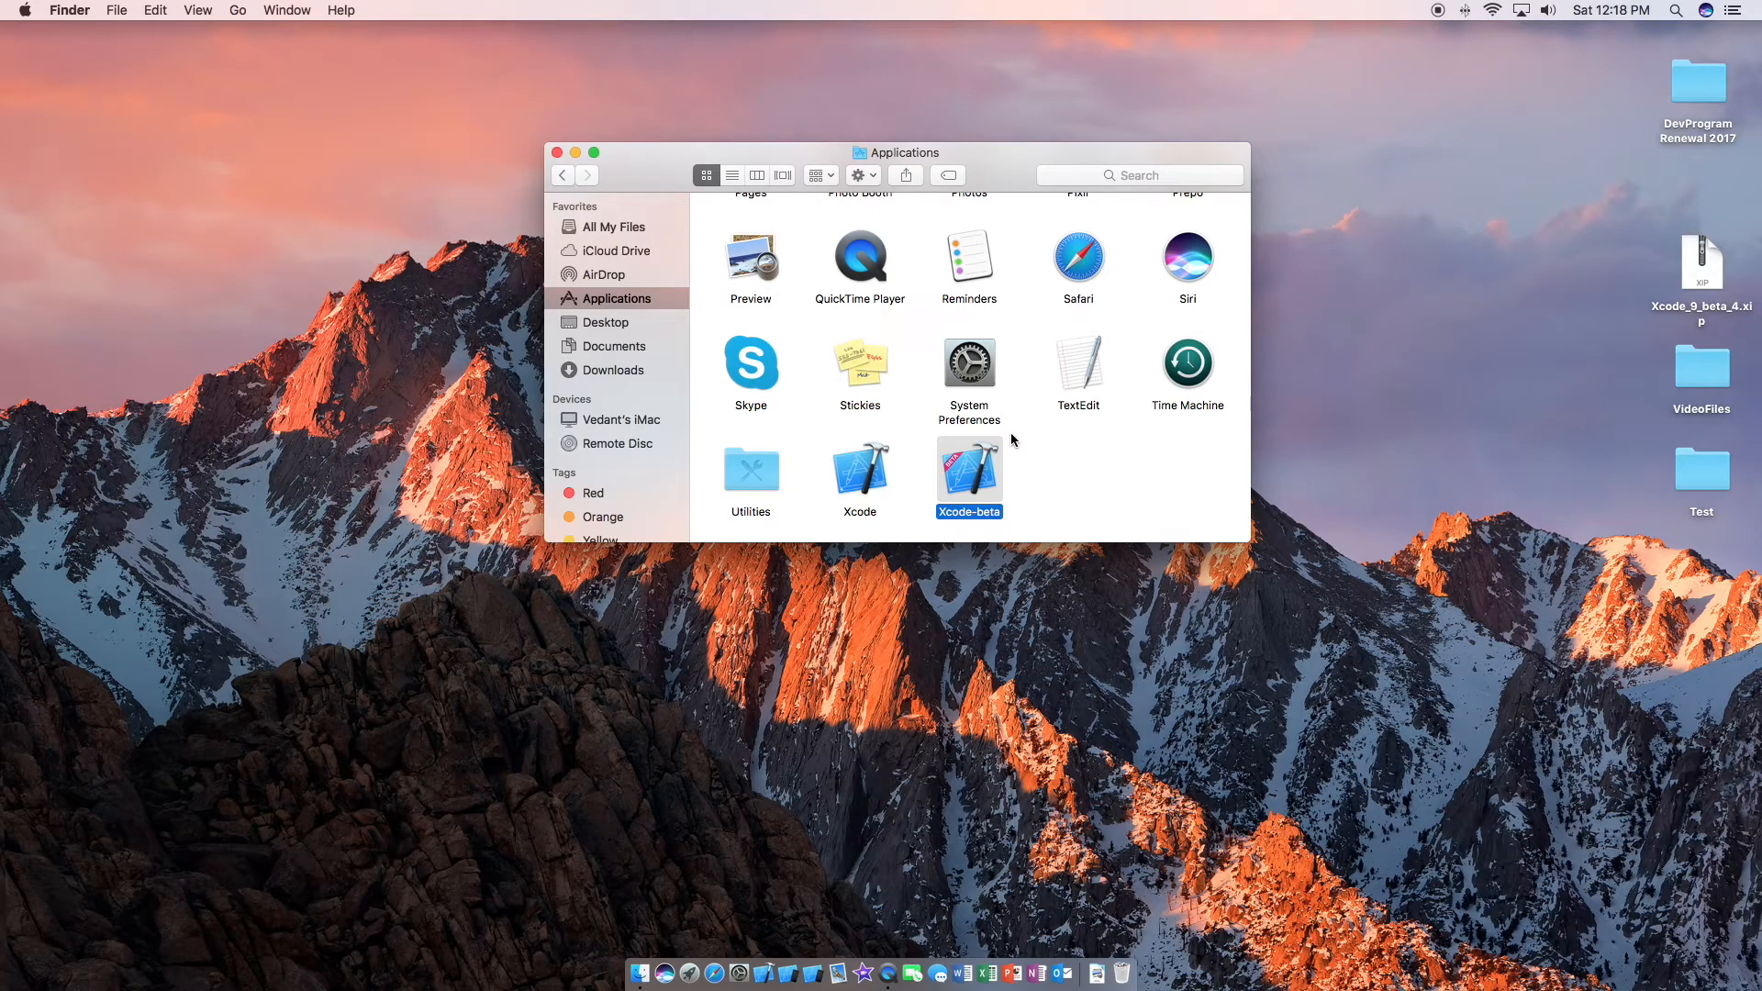
pyautogui.moveTo(1118, 407)
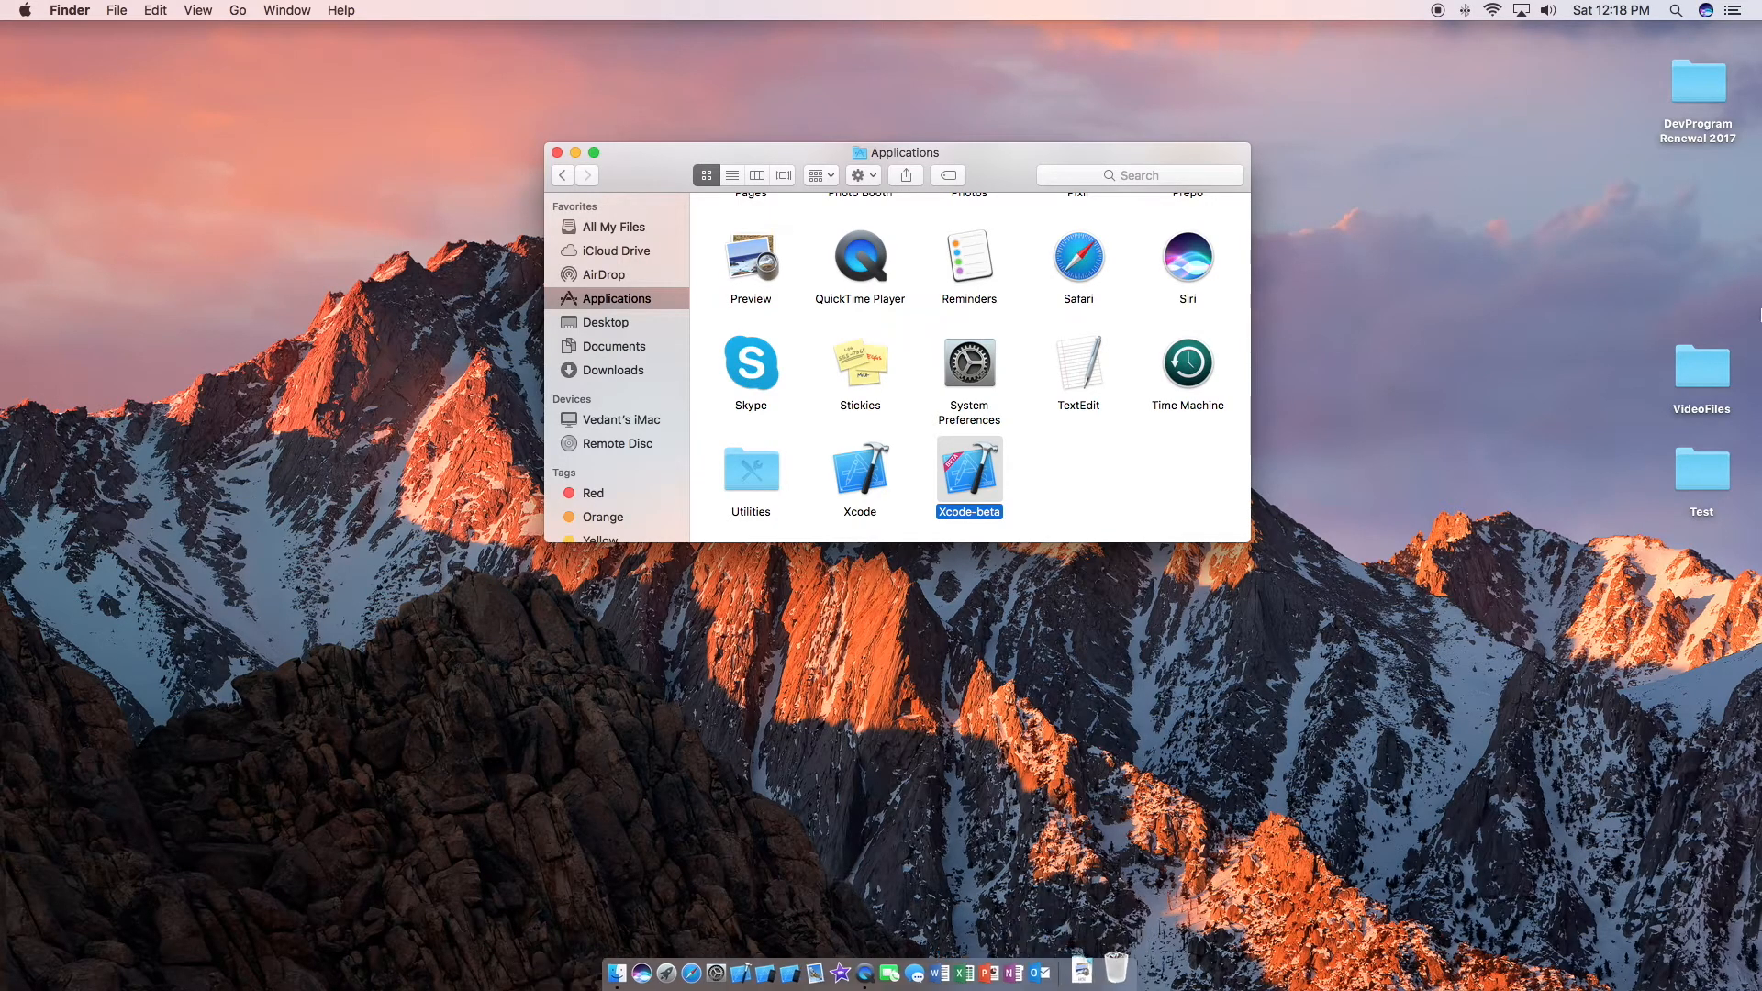
pyautogui.moveTo(1453, 79)
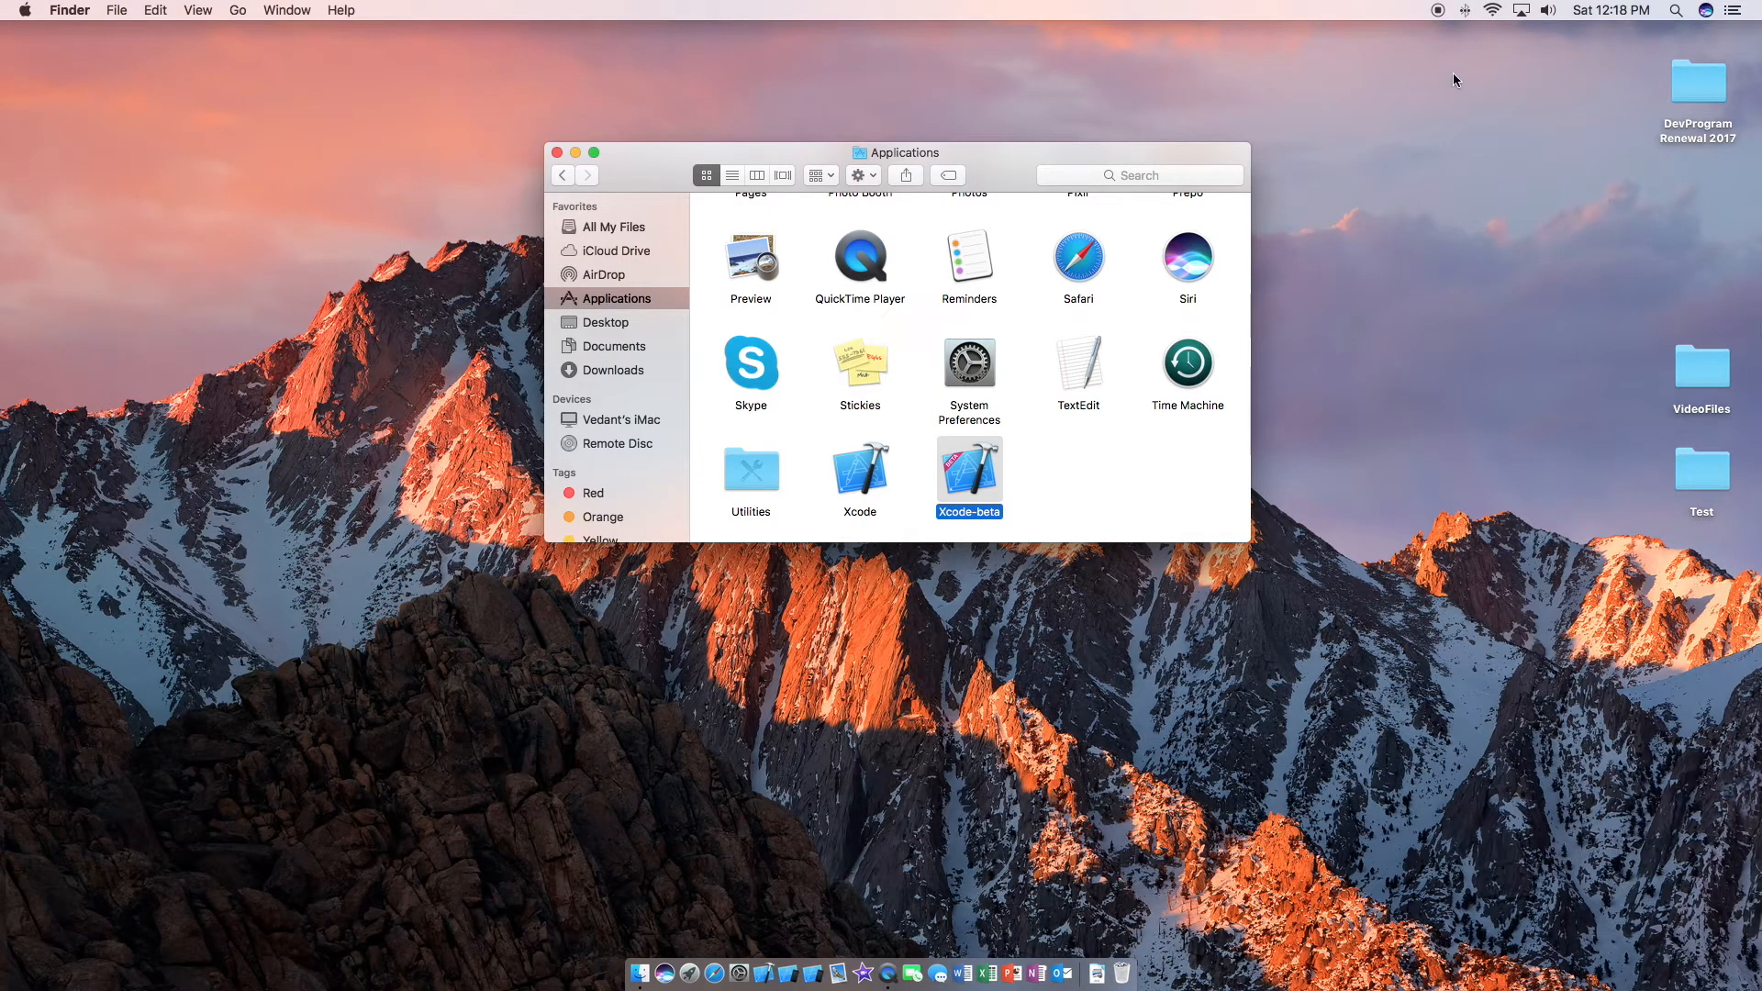